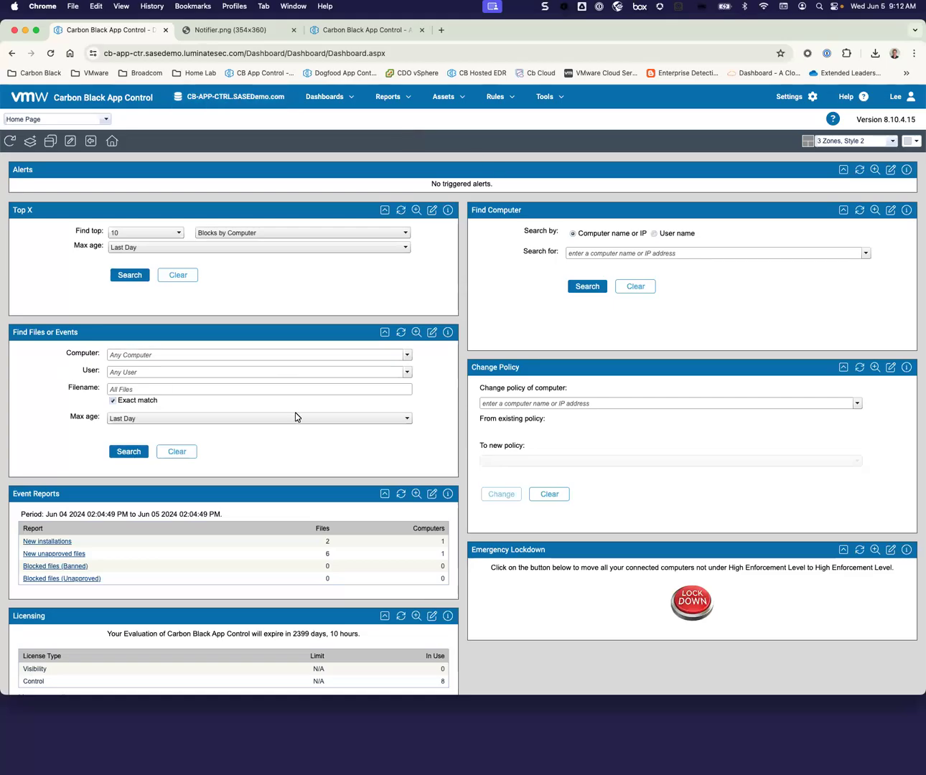
{"action": "mouse_move", "coordinate": [251, 402]}
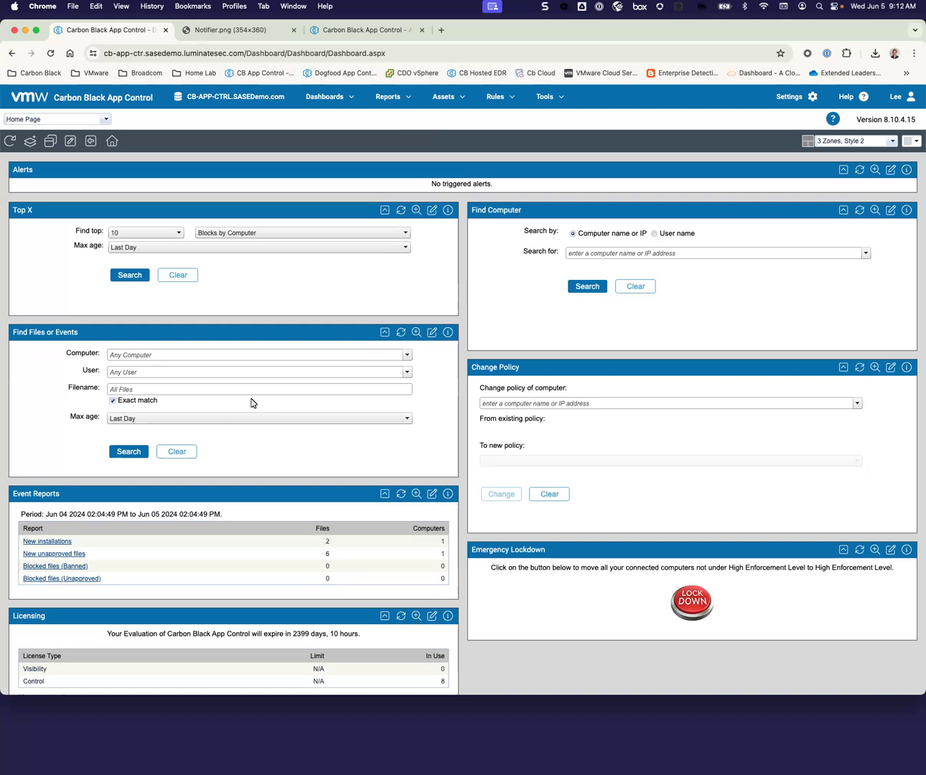
{"action": "mouse_move", "coordinate": [404, 199]}
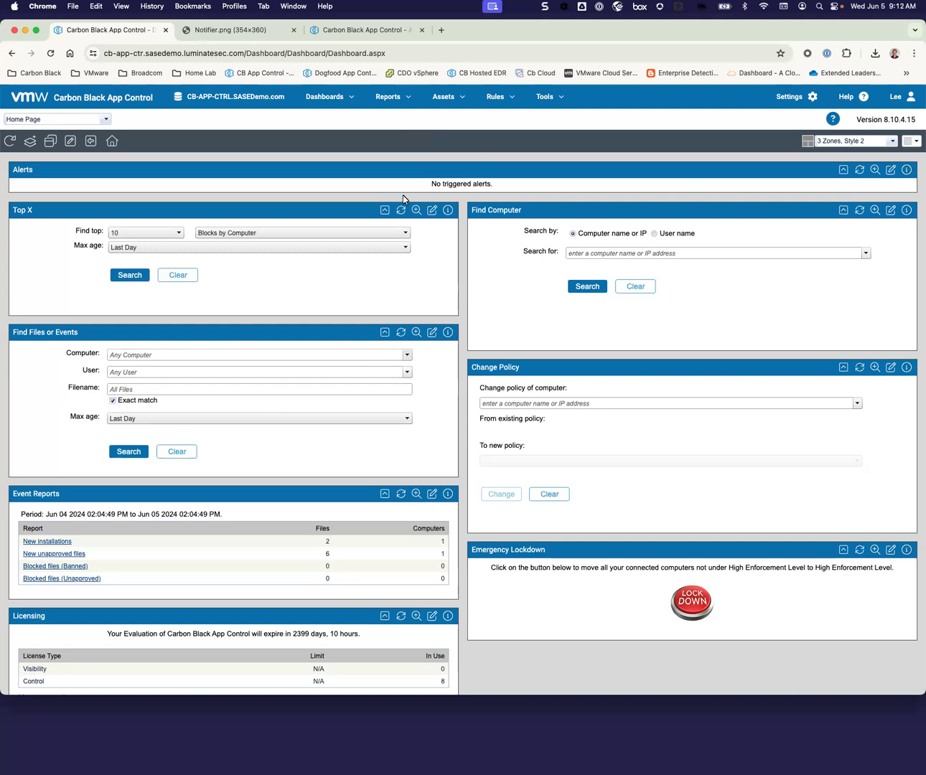
{"action": "mouse_move", "coordinate": [489, 105]}
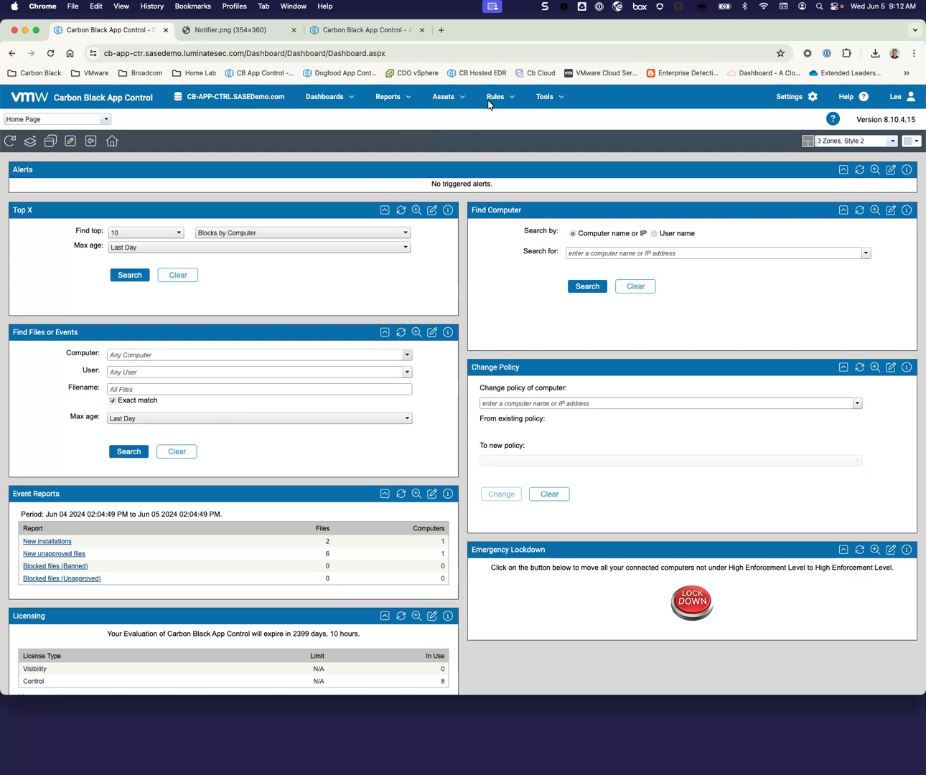
Open the Policies page listing nine policies and start adding a new policy.
{"action": "left_click", "coordinate": [495, 96]}
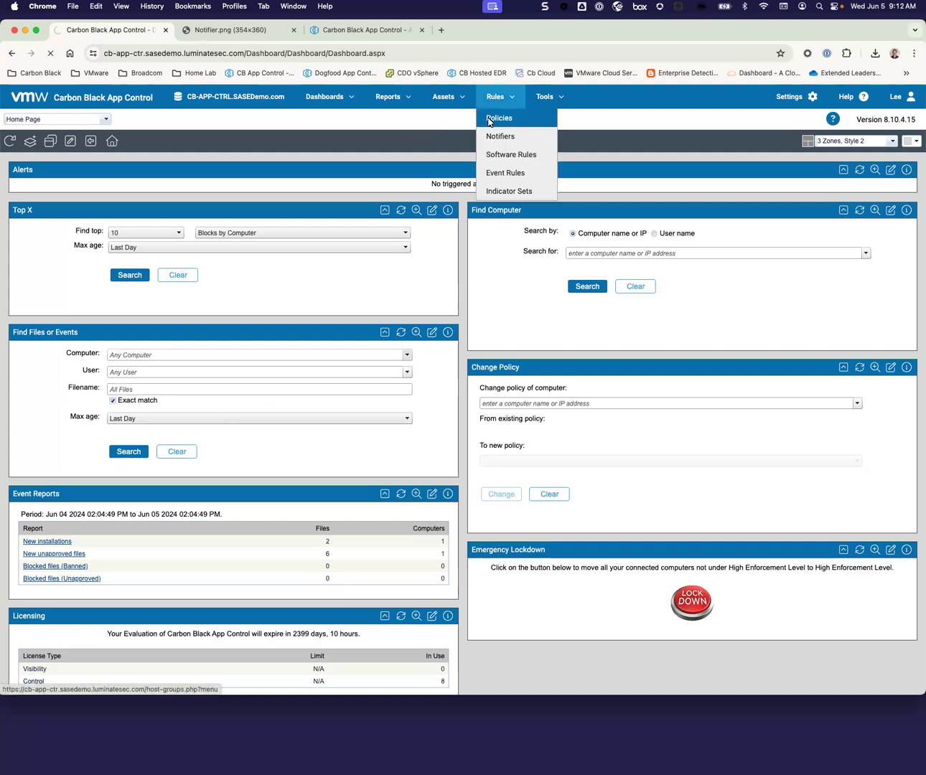
{"action": "left_click", "coordinate": [498, 118]}
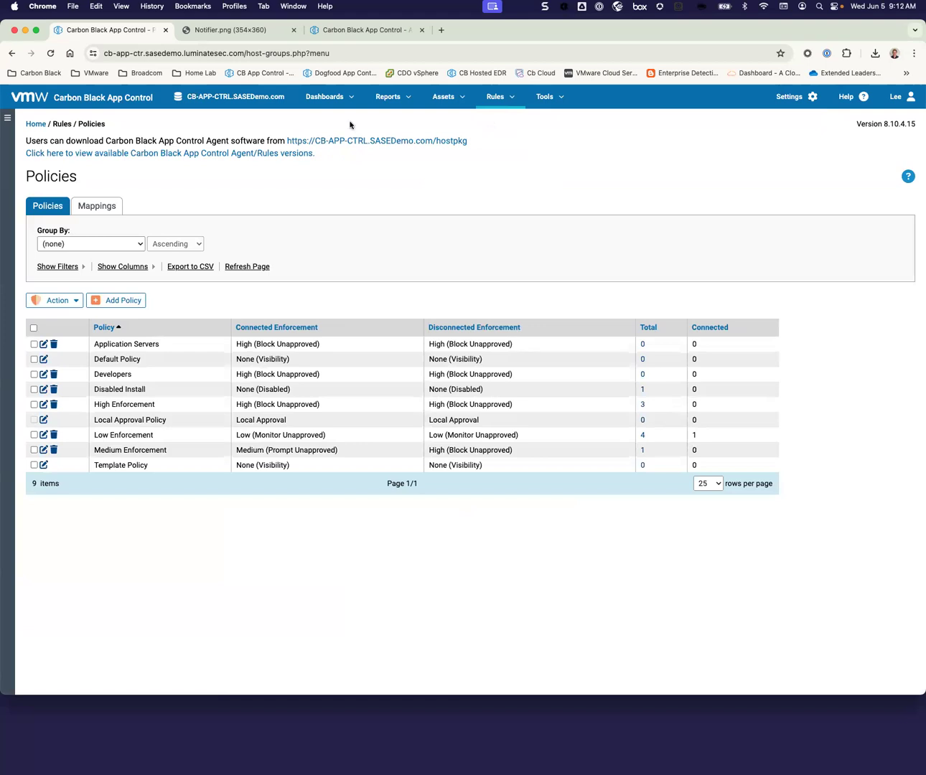
{"action": "left_click", "coordinate": [122, 300]}
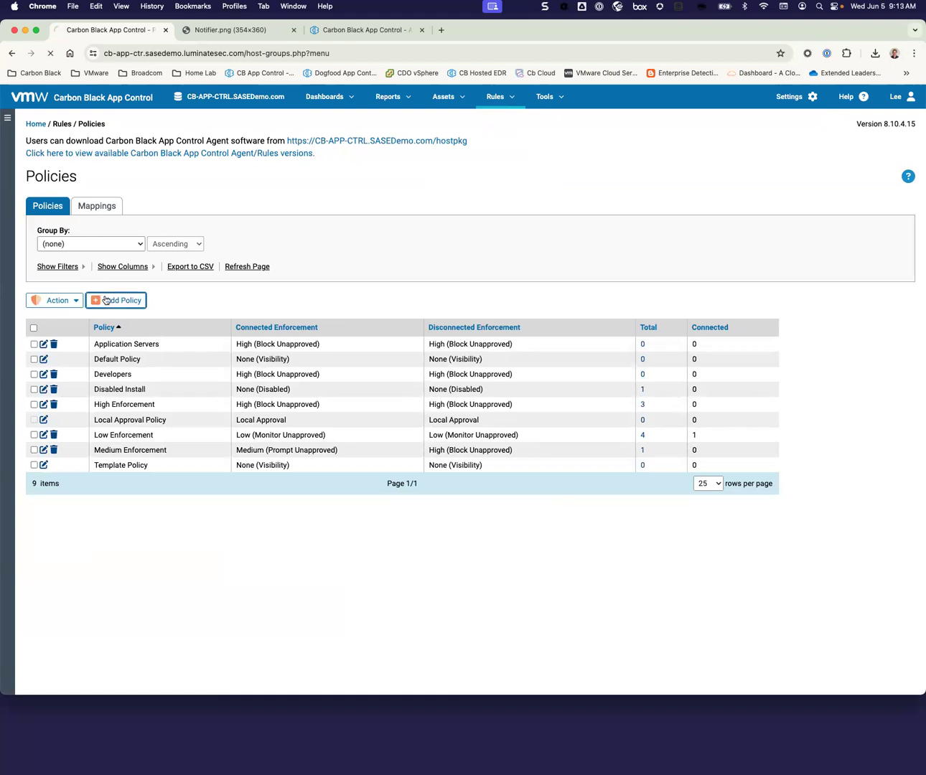
Name the new policy 'Name', set Control mode and Low (Monitor Unapproved) enforcement.
{"action": "left_click", "coordinate": [116, 300]}
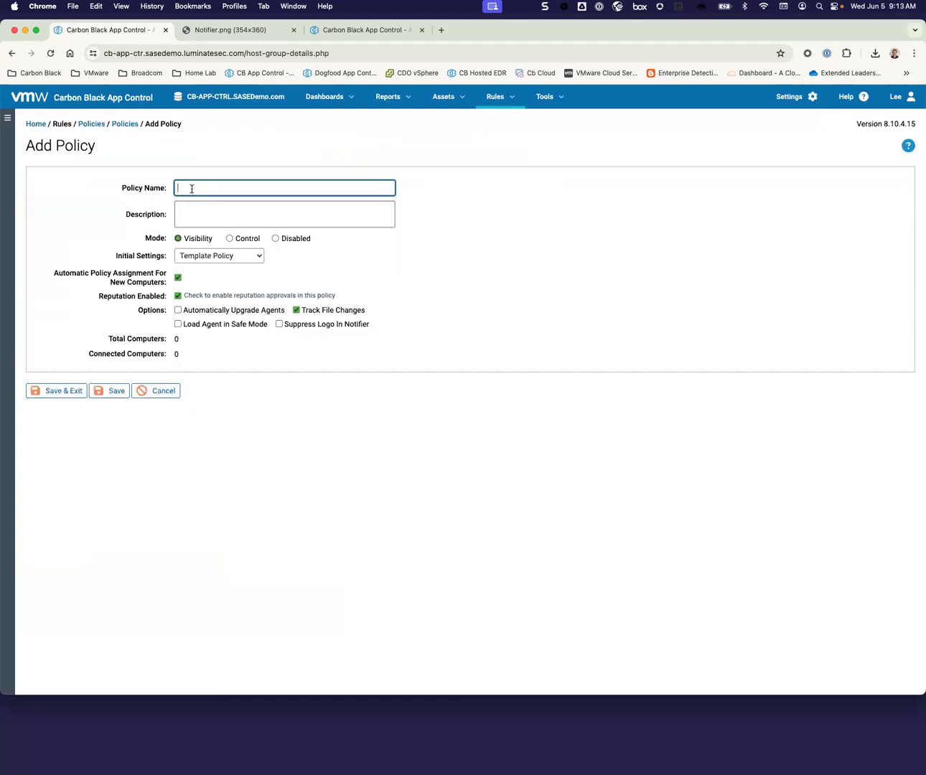
{"action": "type", "text": "Name"}
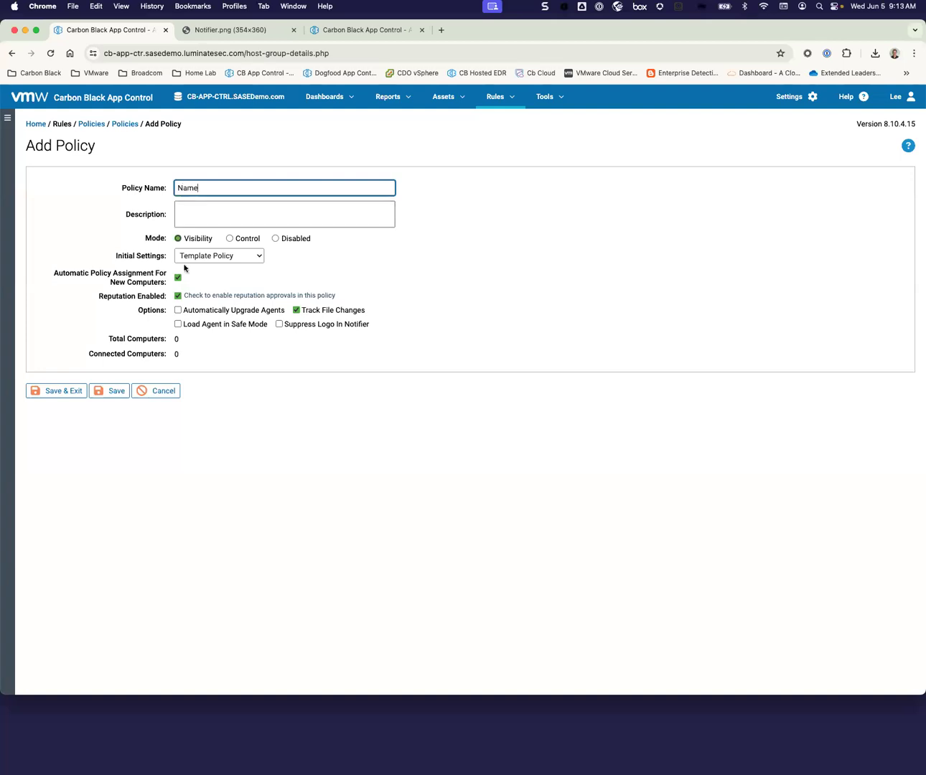
{"action": "left_click", "coordinate": [229, 238]}
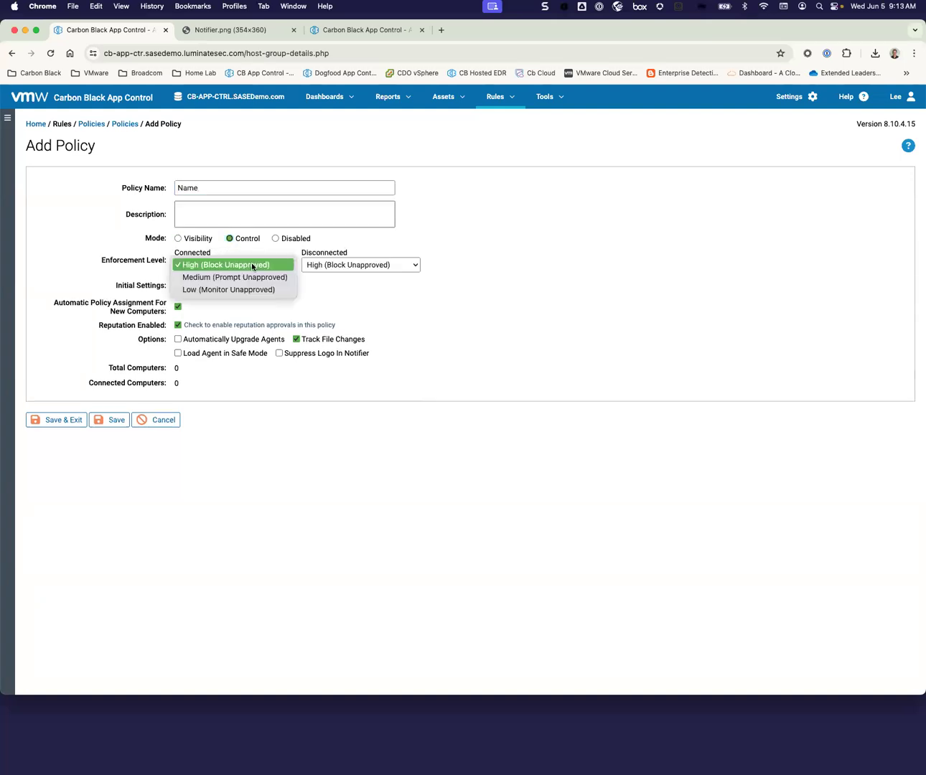
{"action": "mouse_move", "coordinate": [228, 289]}
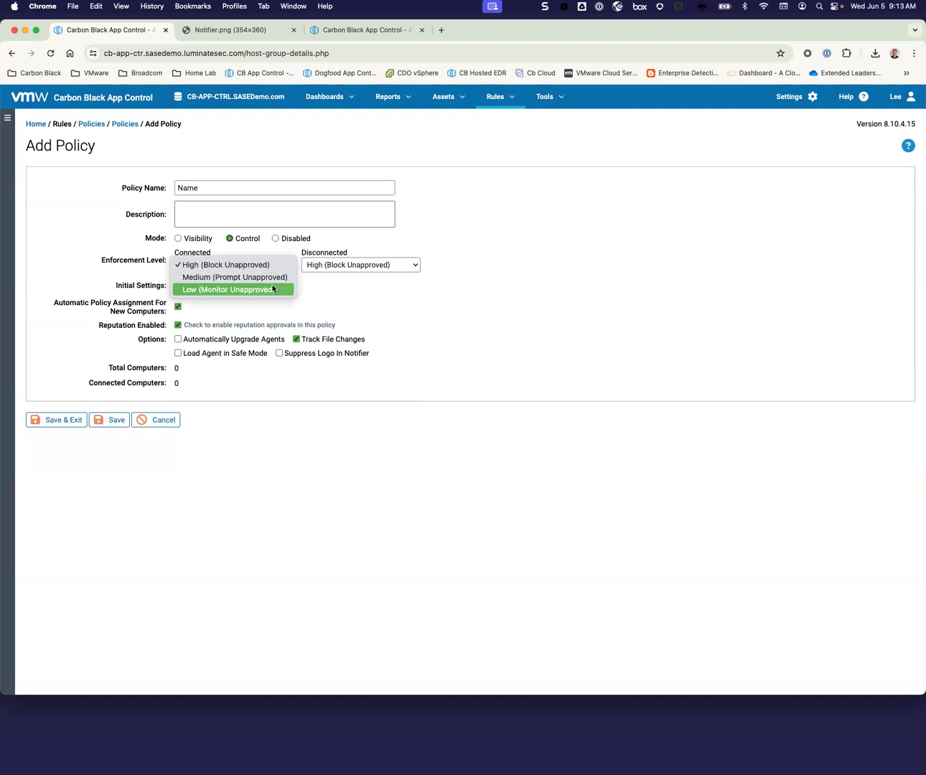
{"action": "left_click", "coordinate": [229, 289]}
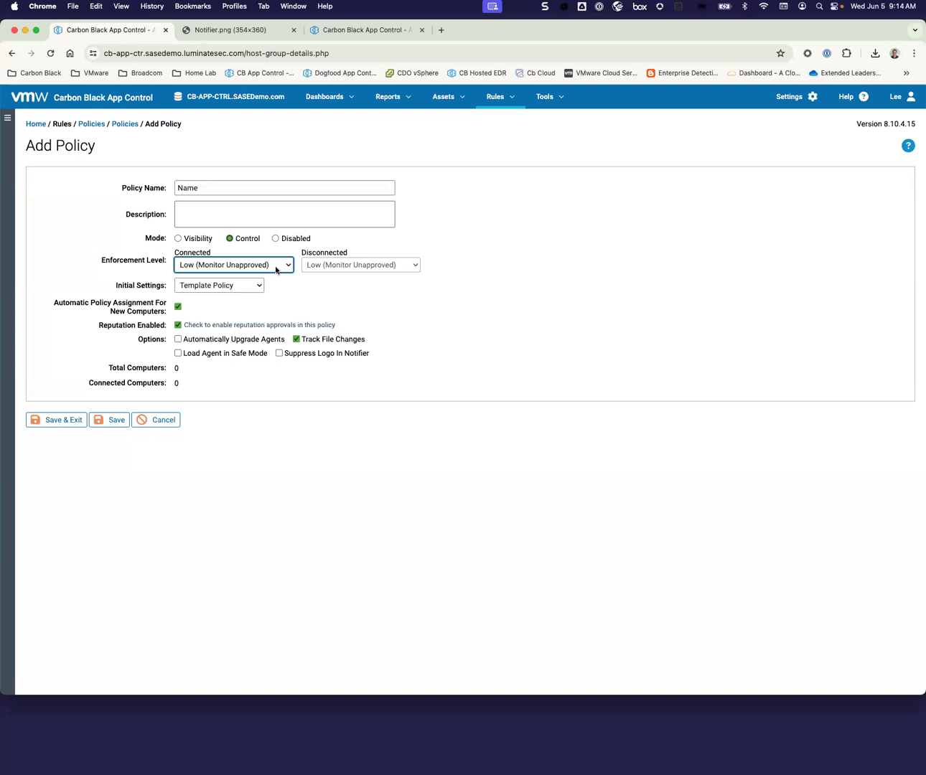
{"action": "left_click", "coordinate": [233, 265]}
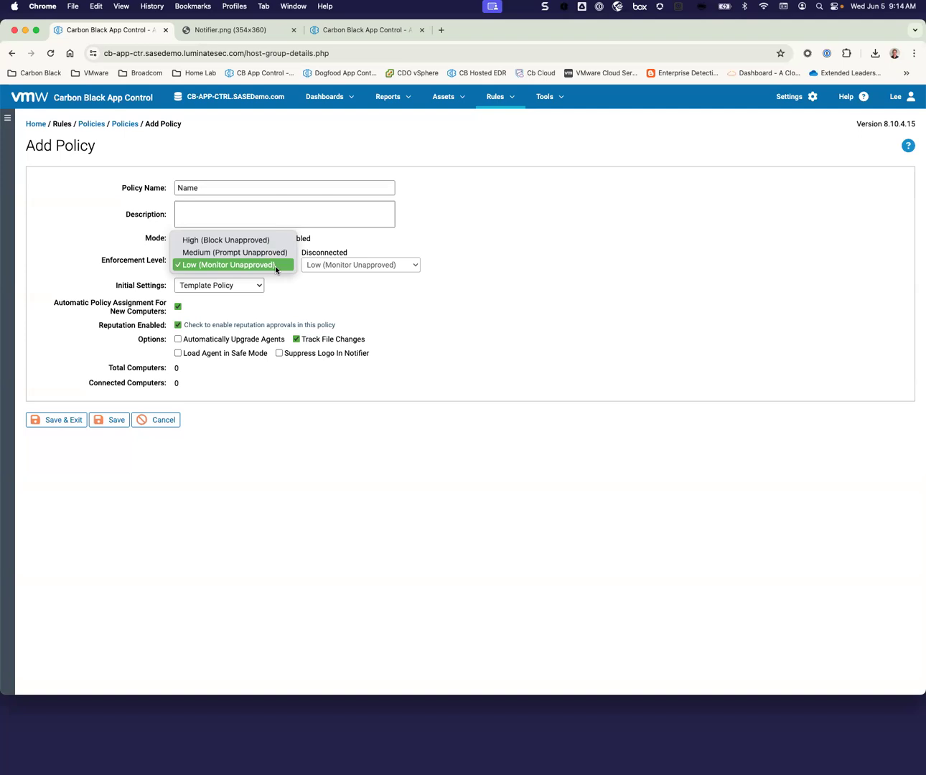
{"action": "mouse_move", "coordinate": [231, 239]}
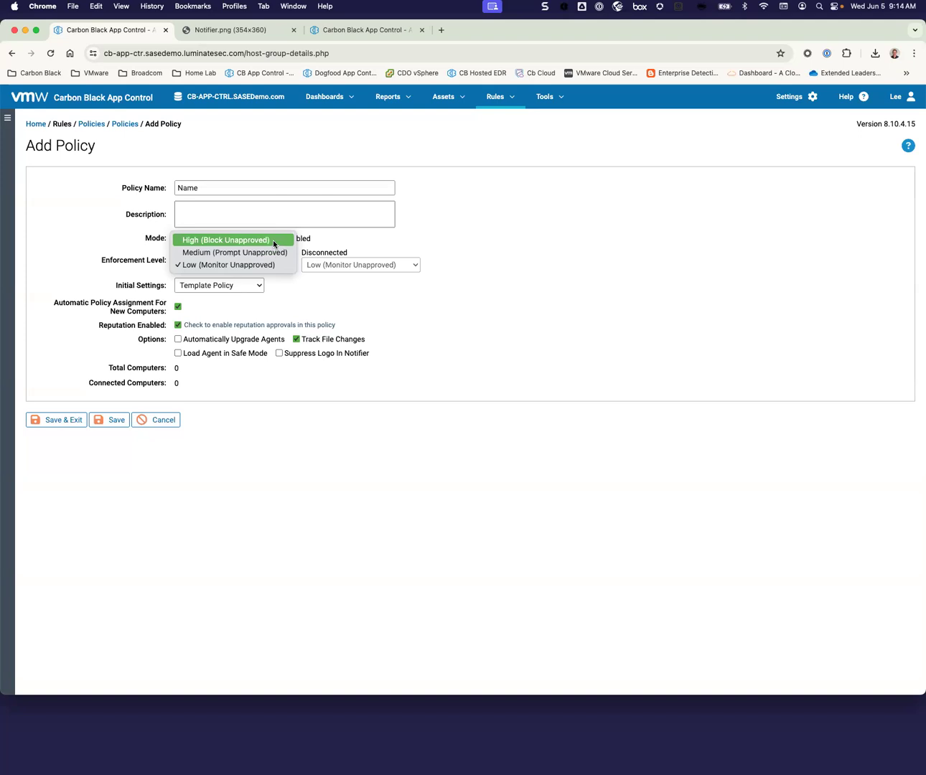
{"action": "mouse_move", "coordinate": [235, 252]}
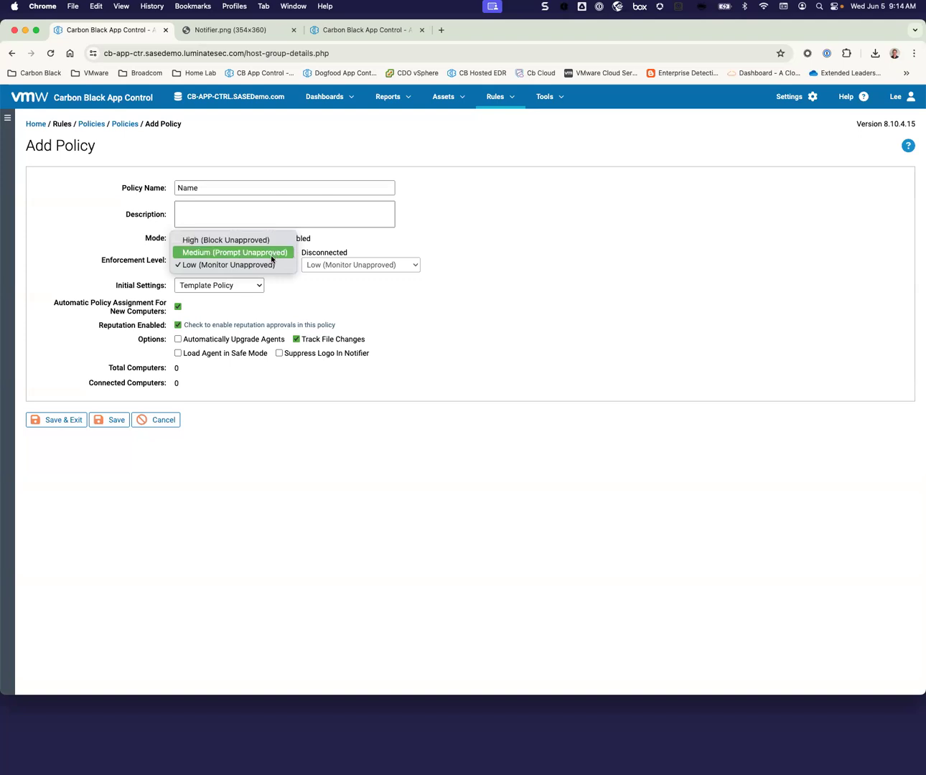
{"action": "mouse_move", "coordinate": [224, 264]}
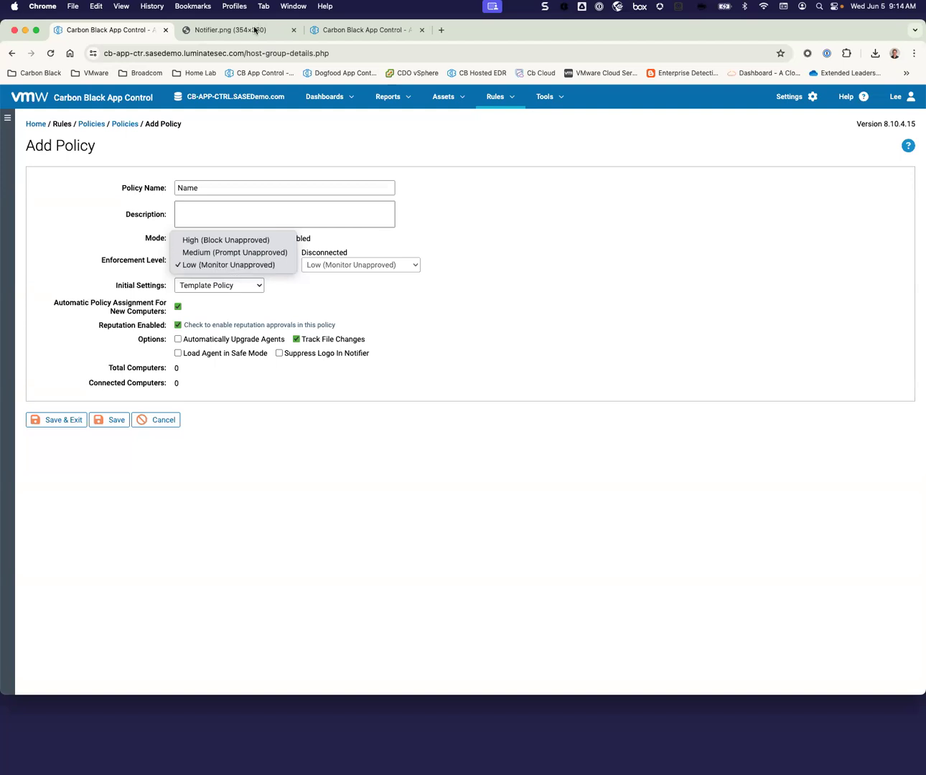
Switch to the Notifier.png tab showing the blocked script and approval request form.
{"action": "left_click", "coordinate": [229, 30]}
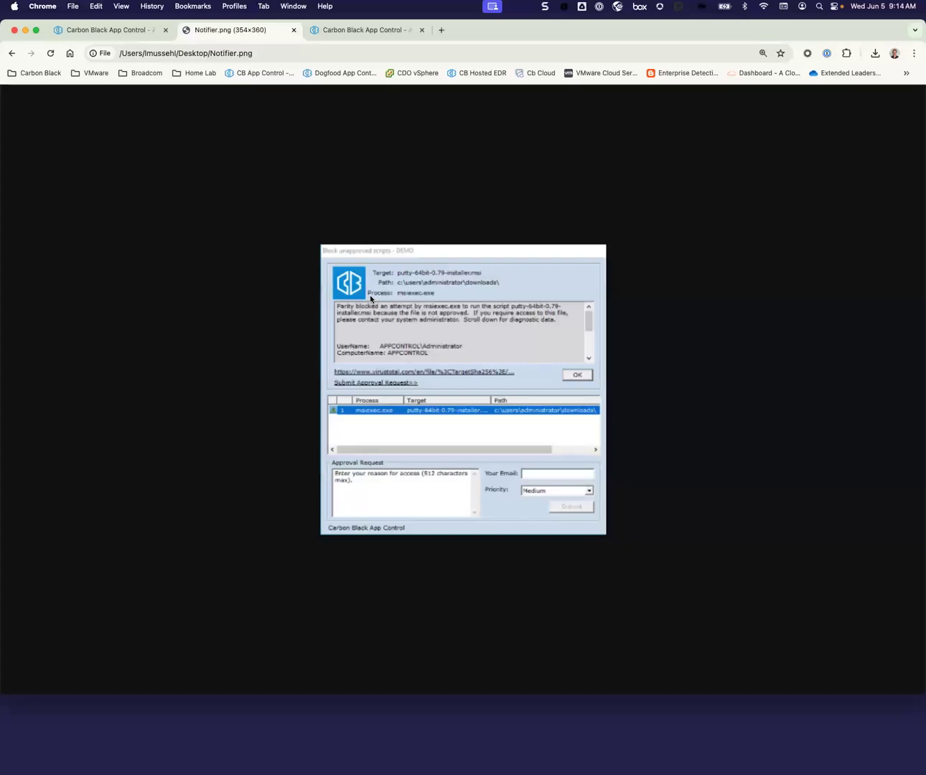
{"action": "mouse_move", "coordinate": [347, 312]}
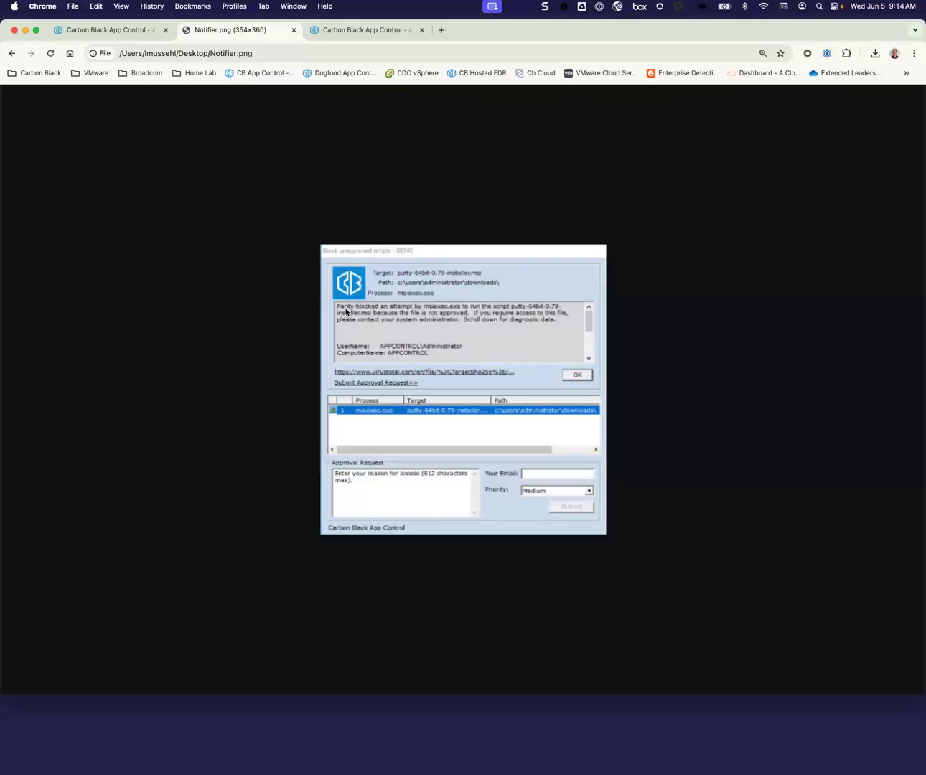
{"action": "mouse_move", "coordinate": [453, 354]}
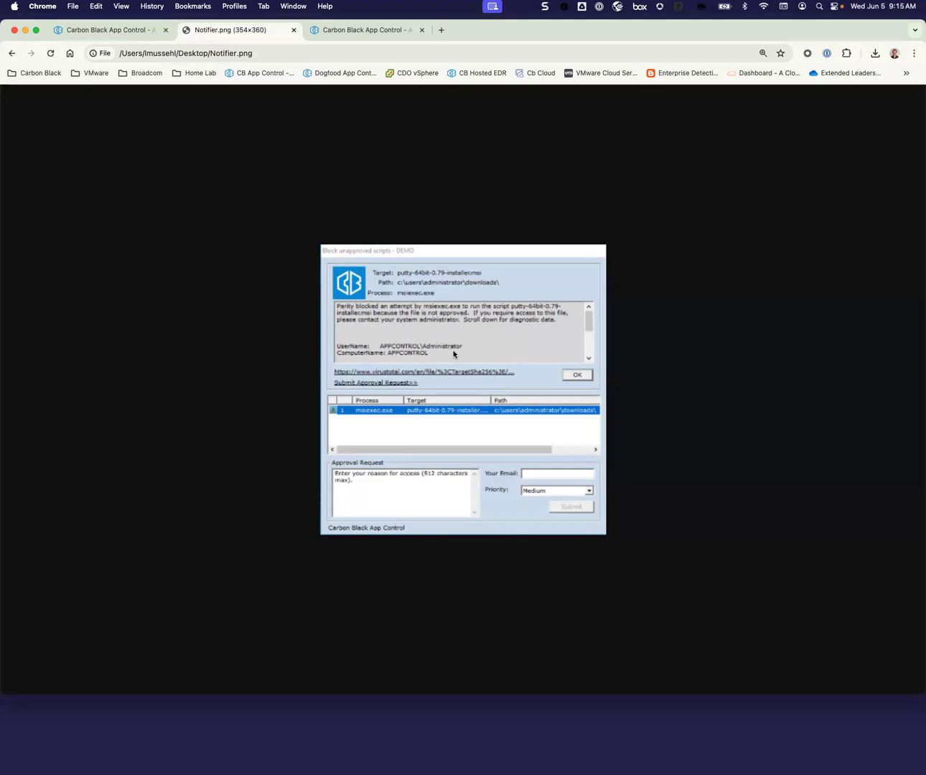
{"action": "mouse_move", "coordinate": [438, 382]}
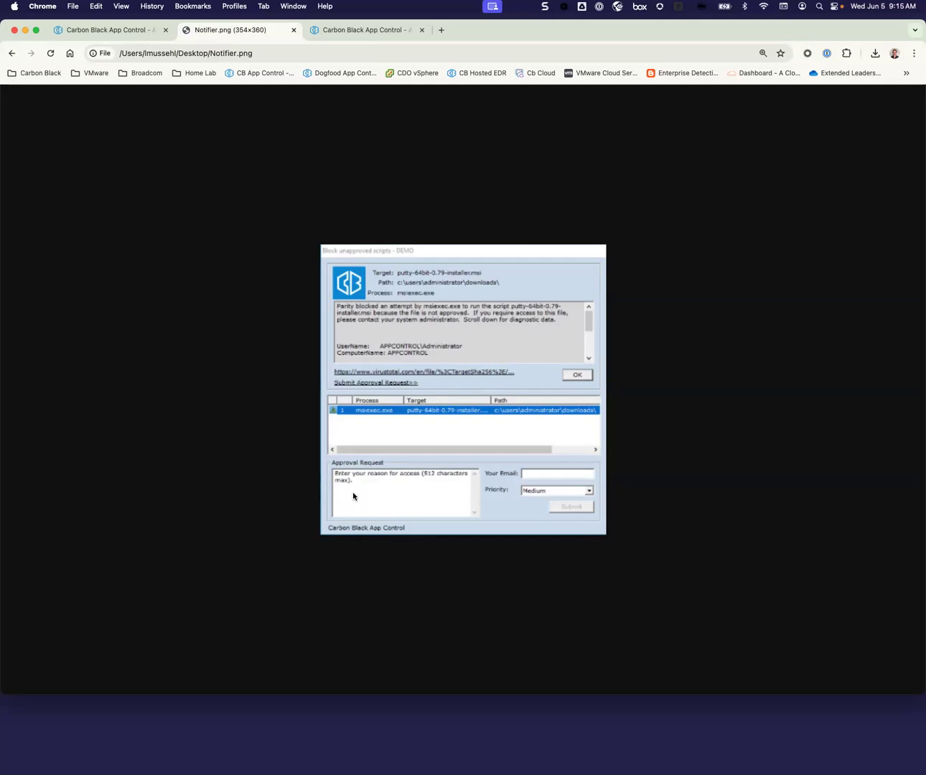
{"action": "mouse_move", "coordinate": [538, 479]}
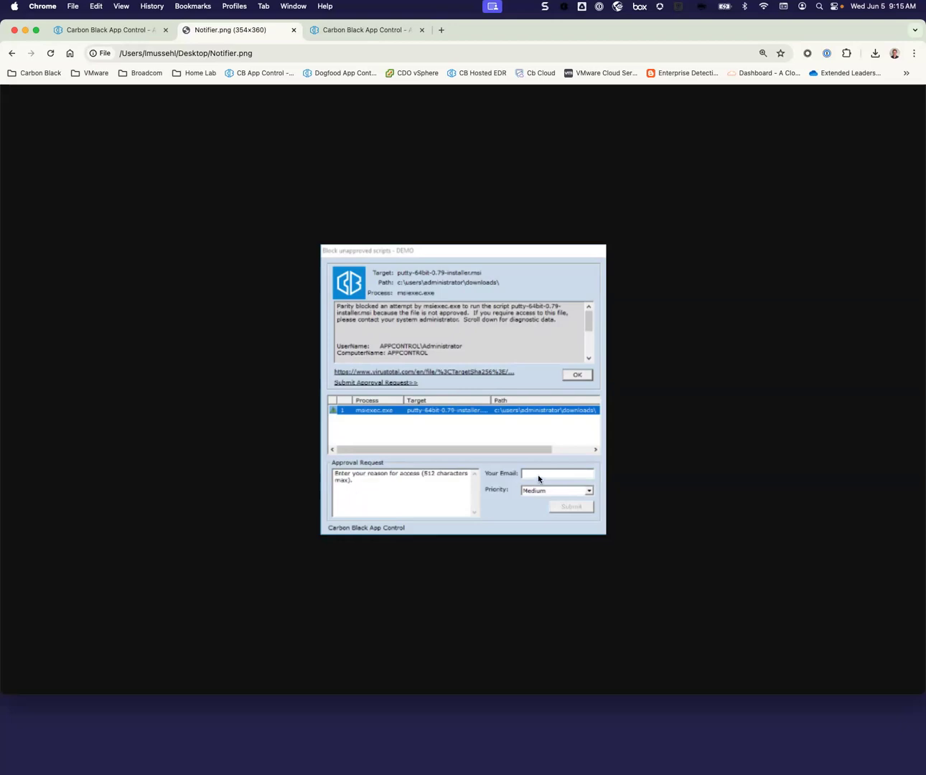
{"action": "mouse_move", "coordinate": [530, 476]}
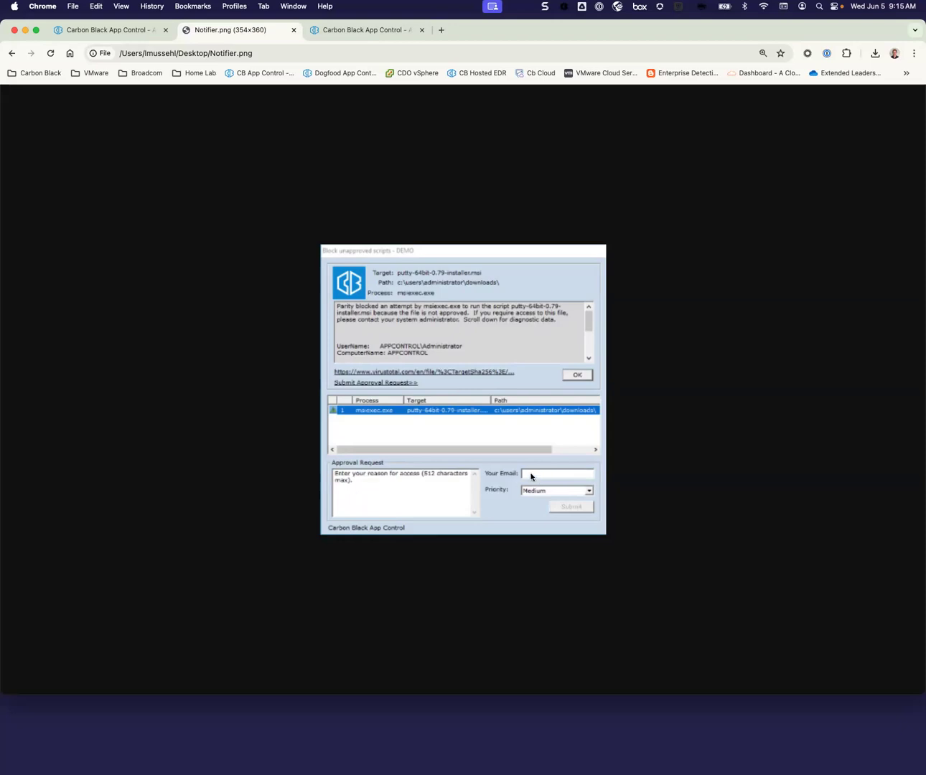
Go to Approval Requests and select the teamviewer_setup_x64.exe request.
{"action": "left_click", "coordinate": [366, 30]}
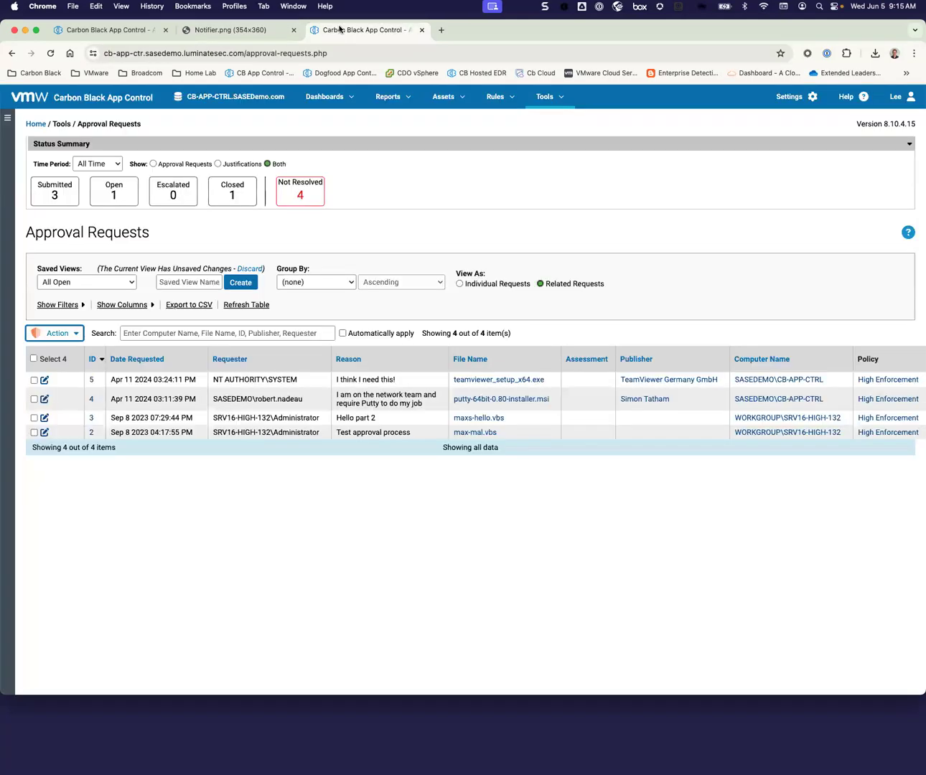
{"action": "mouse_move", "coordinate": [302, 582]}
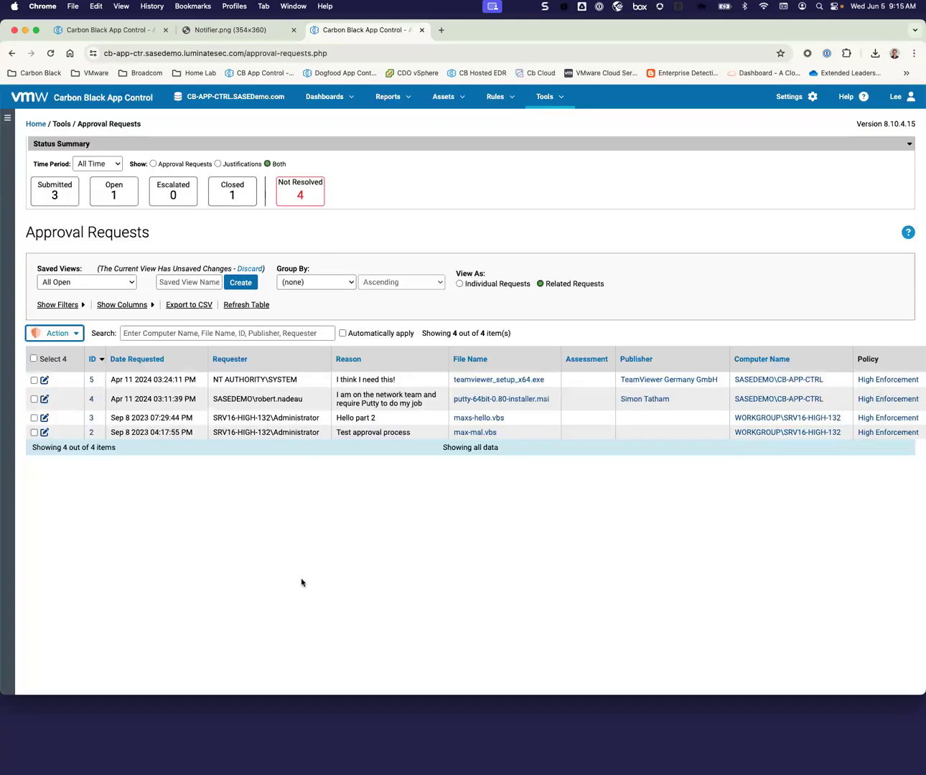
{"action": "mouse_move", "coordinate": [280, 566]}
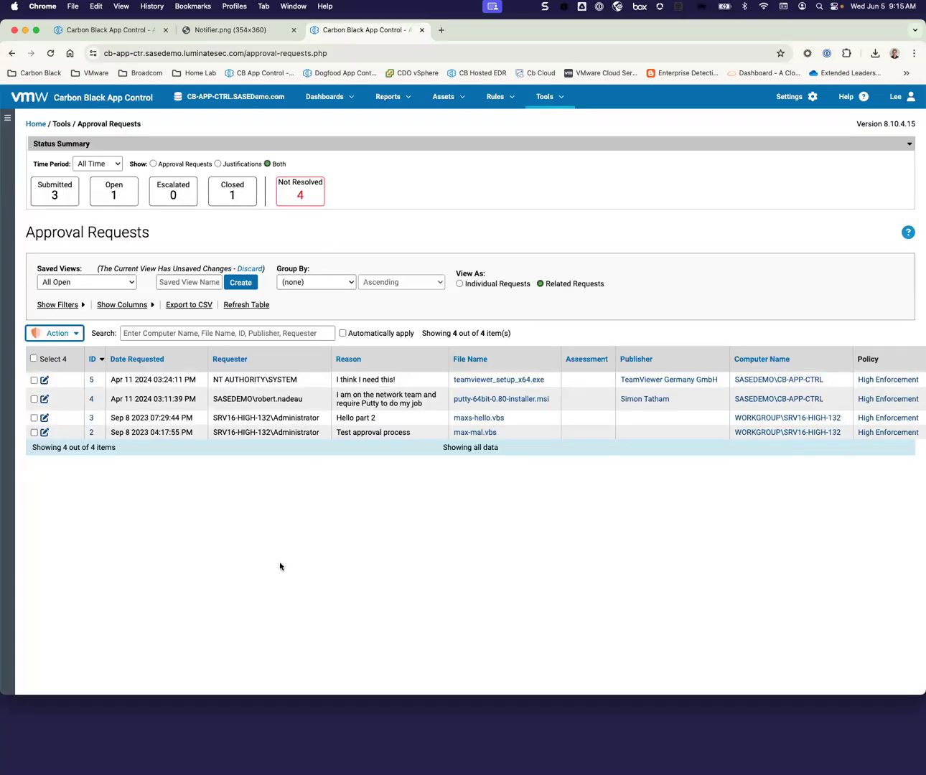
{"action": "mouse_move", "coordinate": [223, 450]}
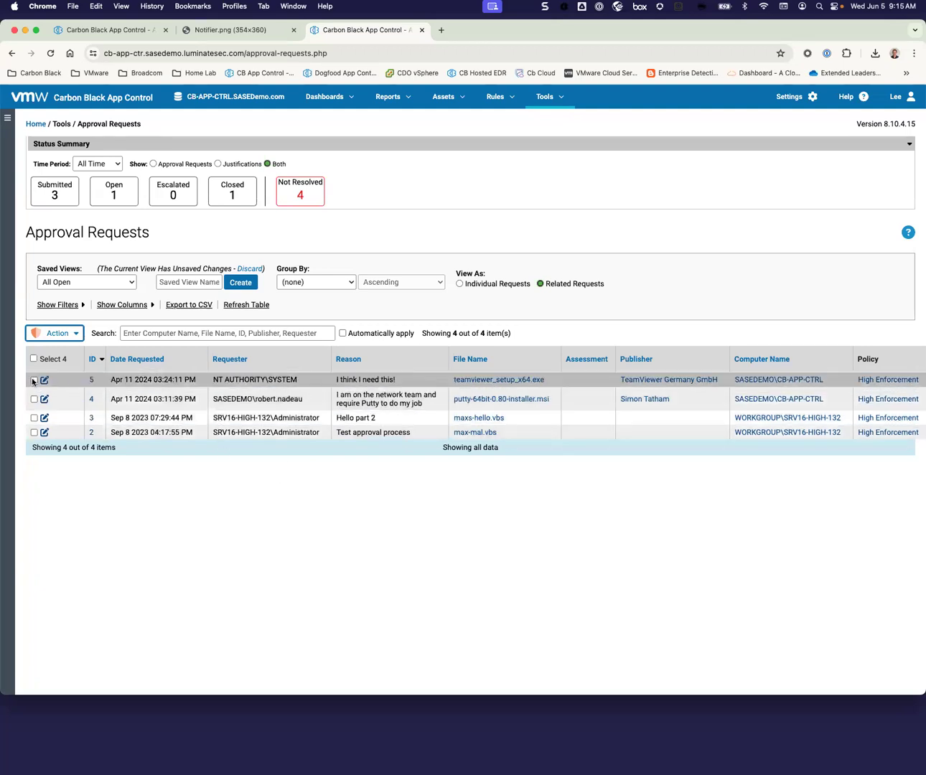
{"action": "left_click", "coordinate": [54, 333]}
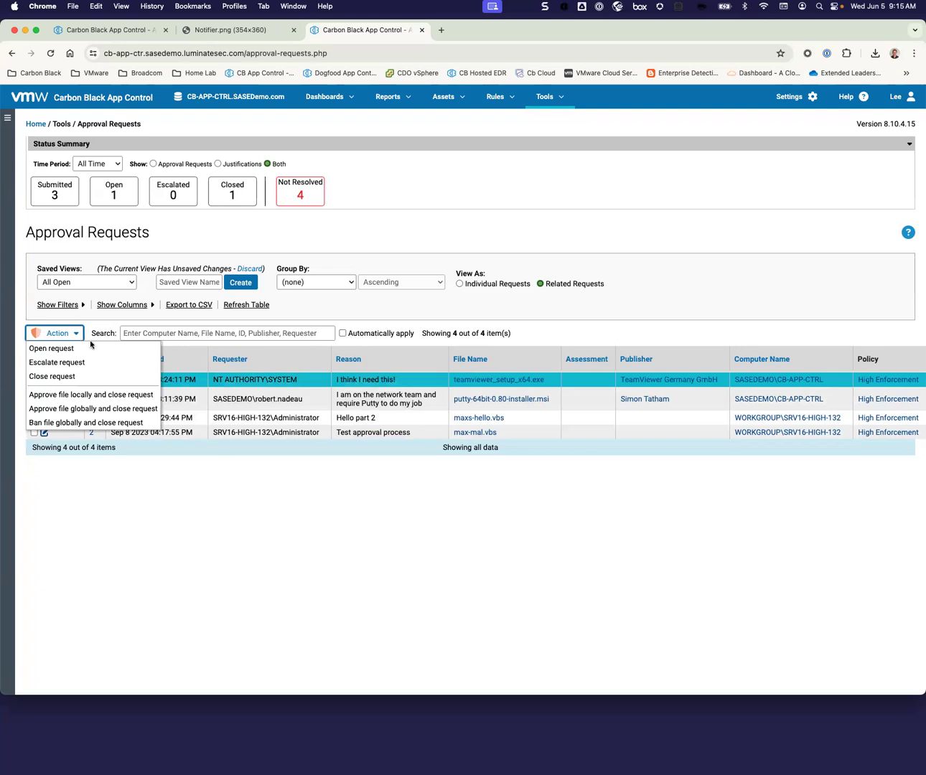
{"action": "mouse_move", "coordinate": [99, 395]}
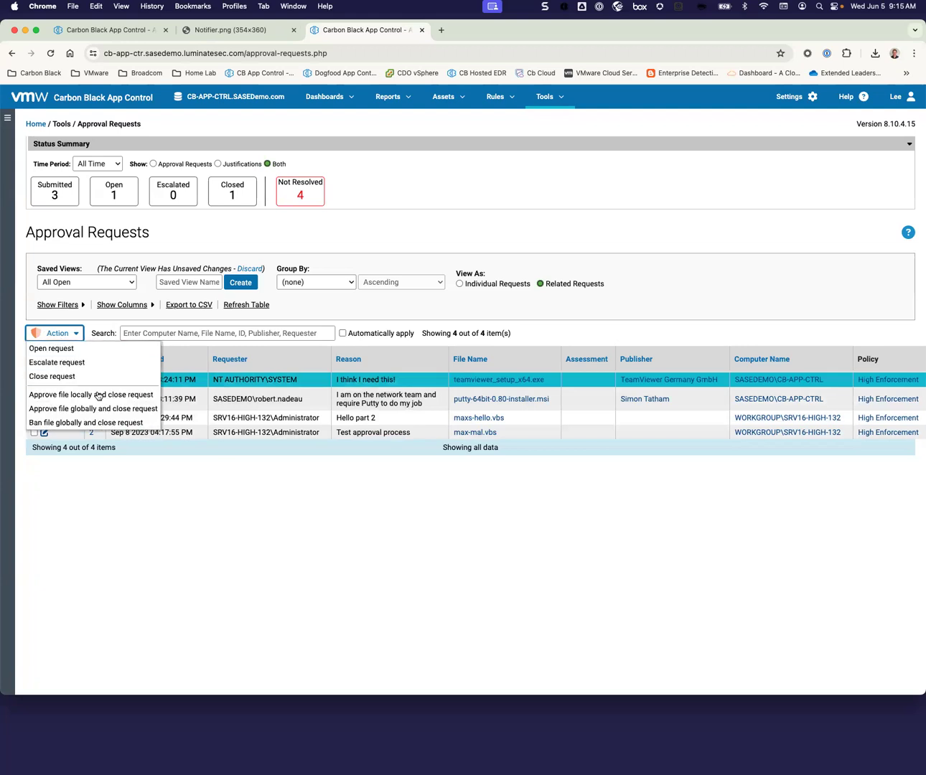
{"action": "mouse_move", "coordinate": [92, 395]}
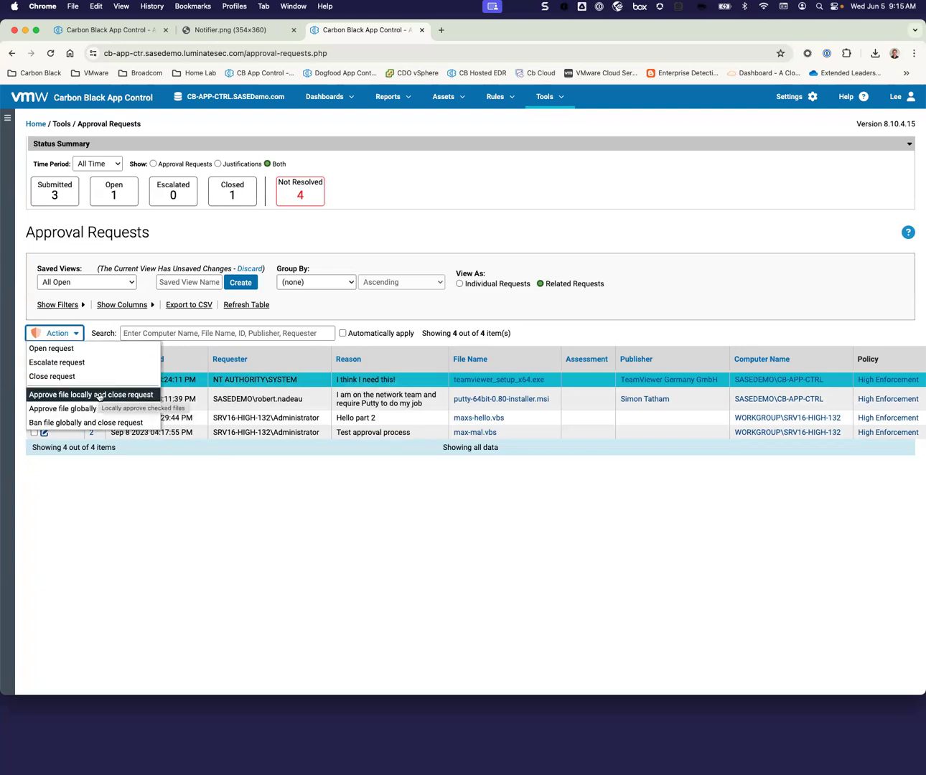
{"action": "mouse_move", "coordinate": [94, 408]}
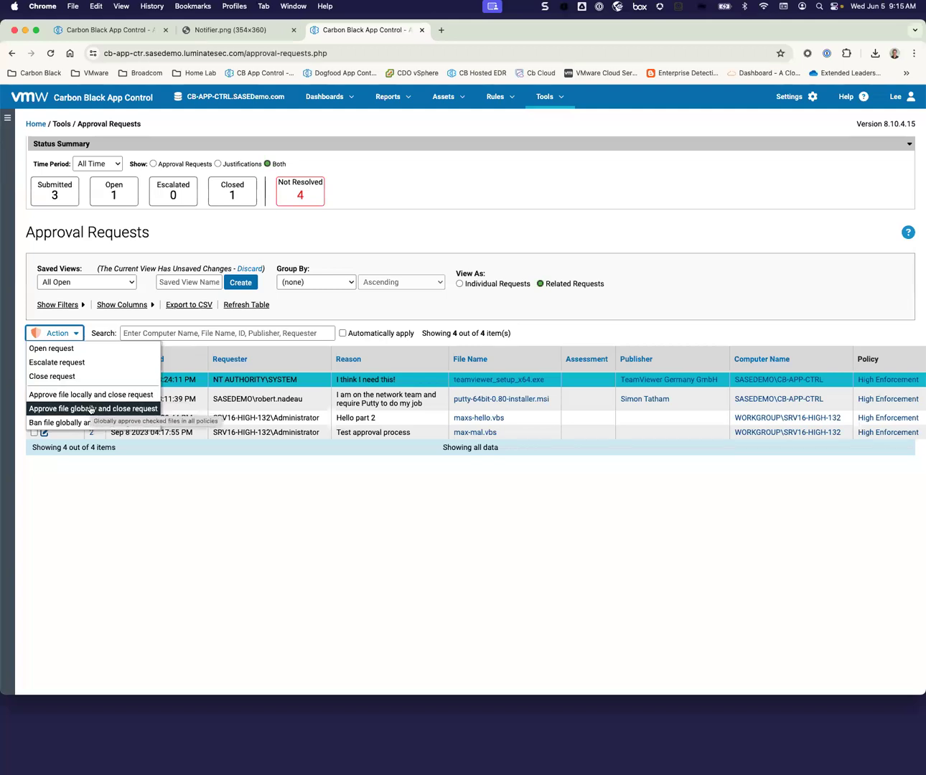
{"action": "mouse_move", "coordinate": [94, 422]}
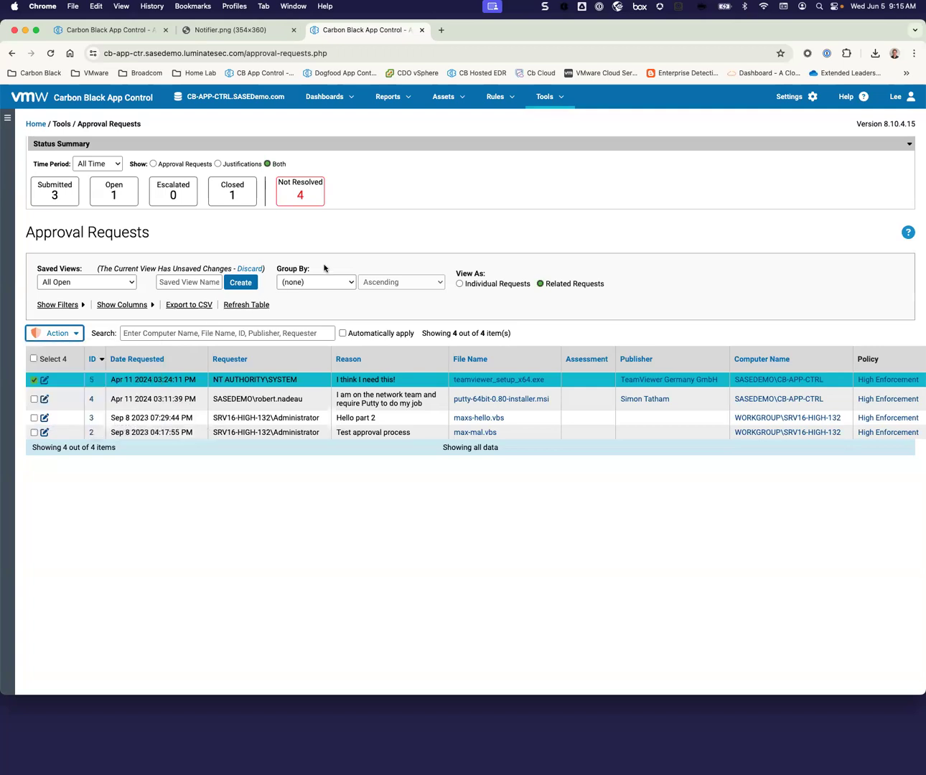
{"action": "mouse_move", "coordinate": [348, 225]}
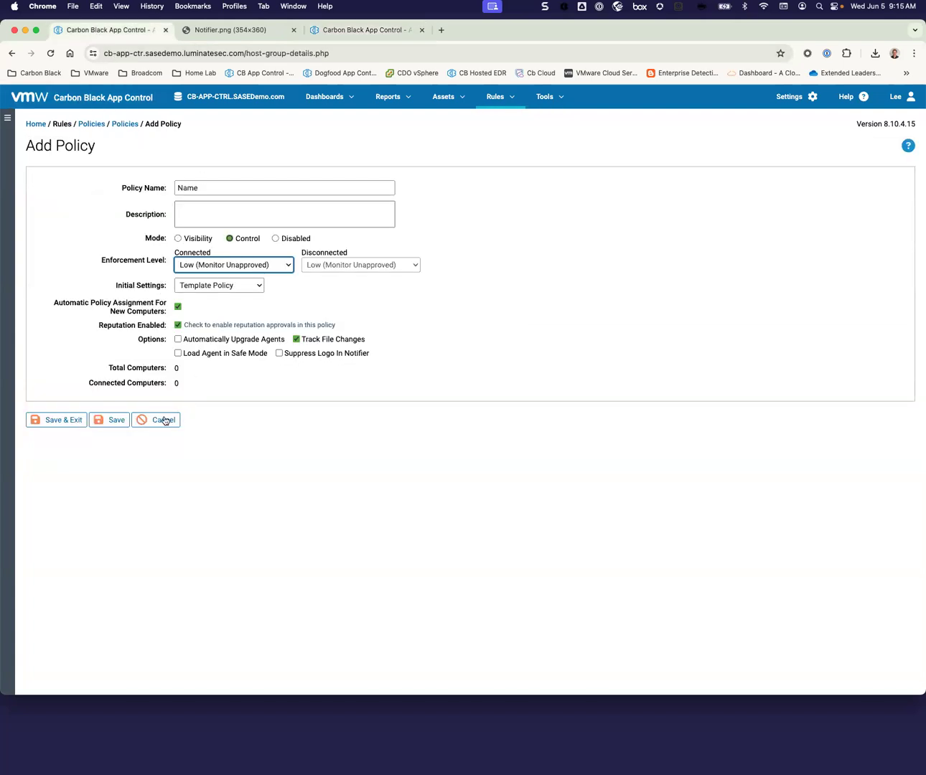
Cancel the unsaved policy and confirm leaving, returning to the nine-policy list.
{"action": "left_click", "coordinate": [155, 420]}
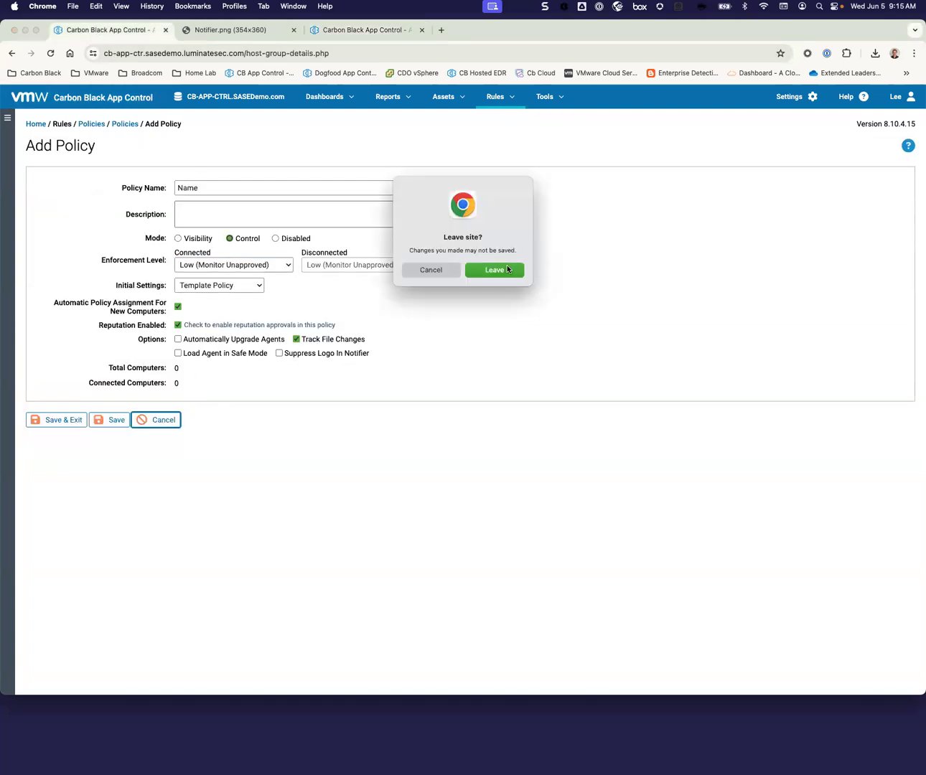
{"action": "left_click", "coordinate": [494, 270]}
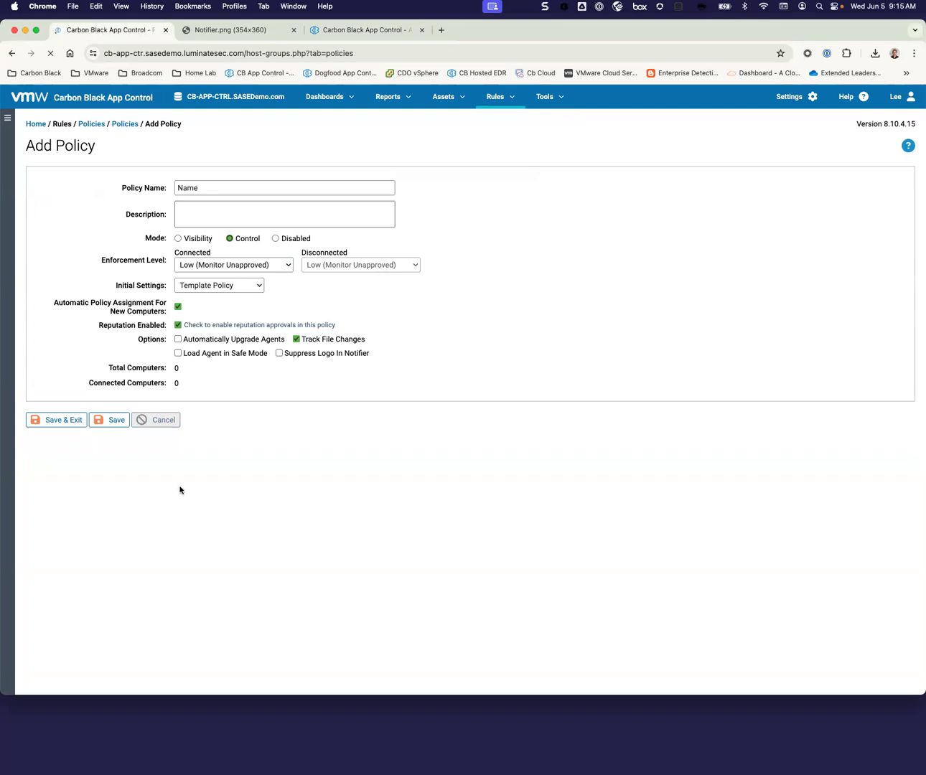
{"action": "left_click", "coordinate": [156, 419]}
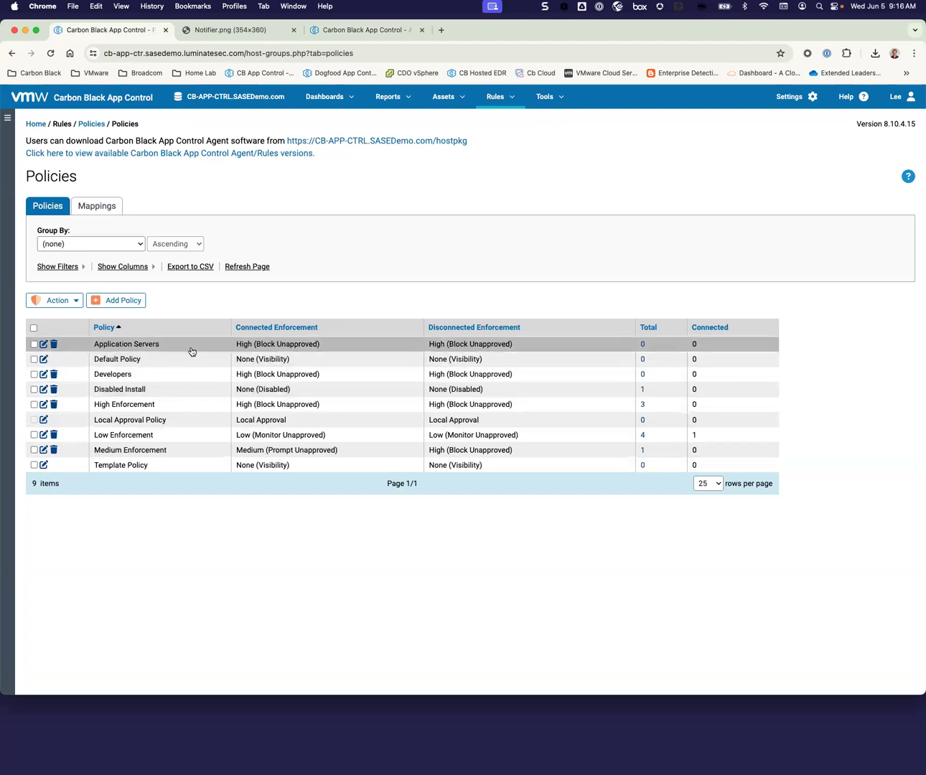
{"action": "mouse_move", "coordinate": [194, 374]}
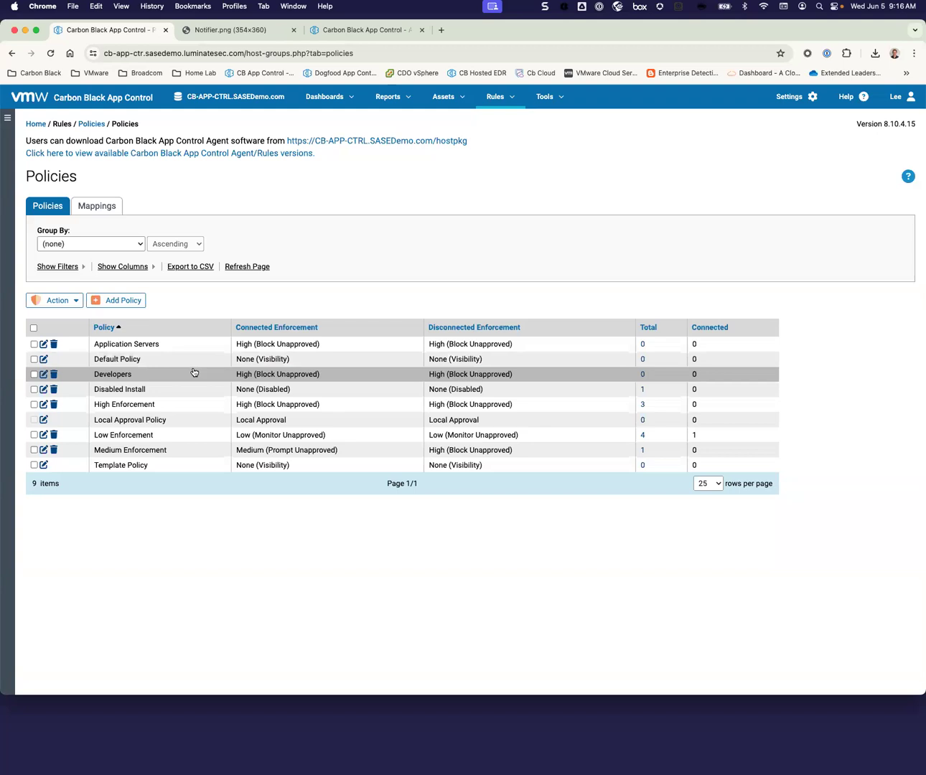
{"action": "mouse_move", "coordinate": [460, 113]}
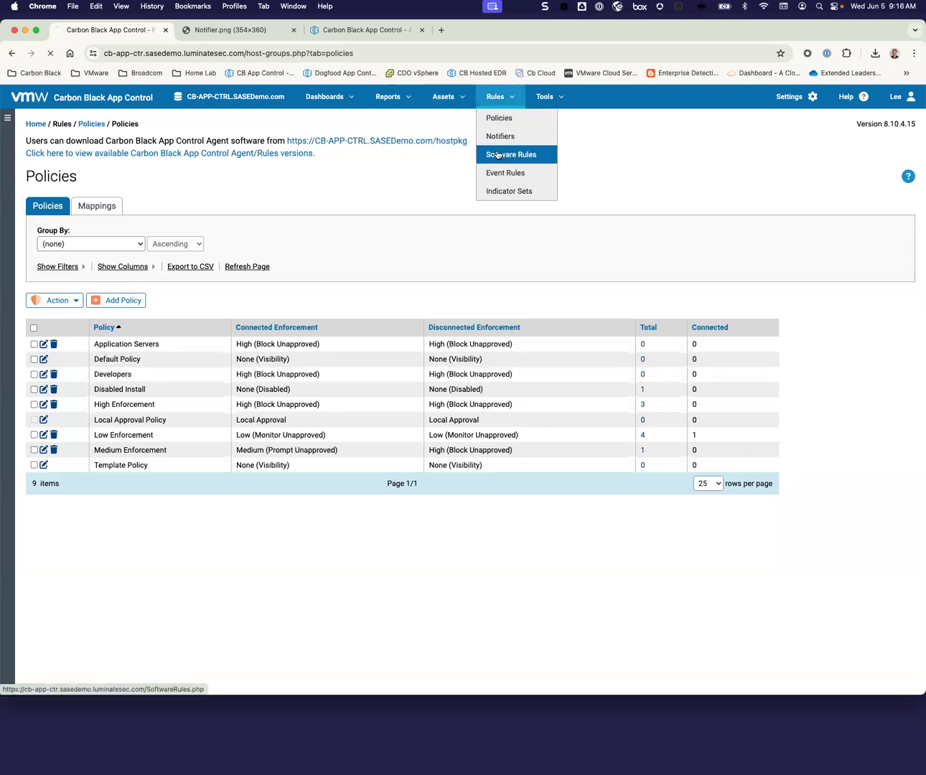
Browse the 34 Software Rules Rapid Configs and open the Microsoft SCCM config.
{"action": "left_click", "coordinate": [510, 155]}
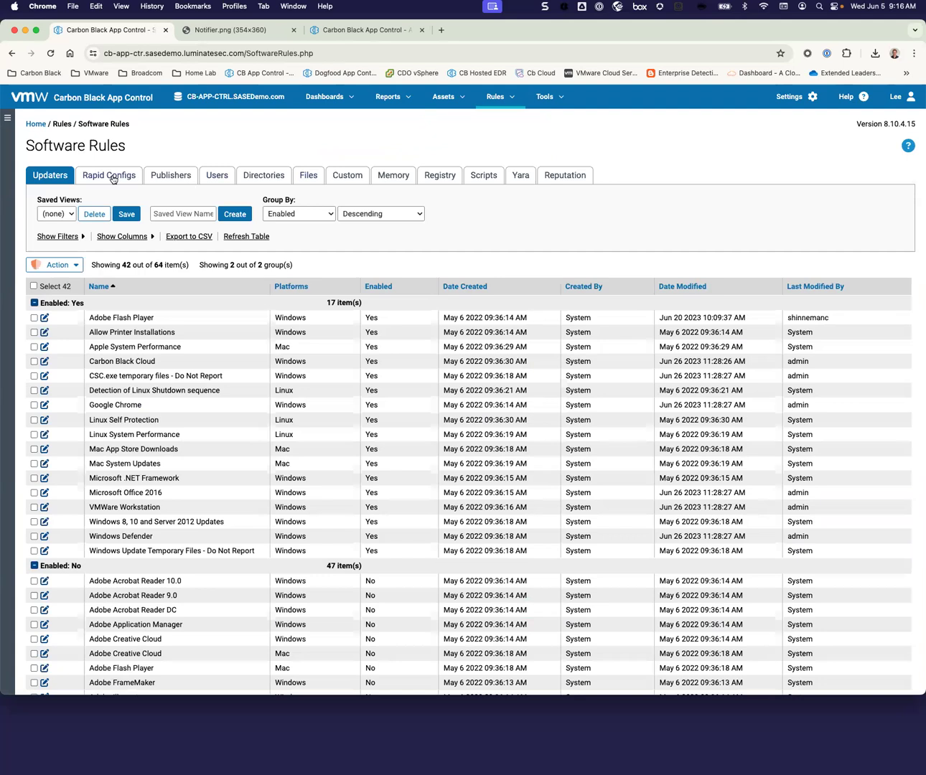
{"action": "mouse_move", "coordinate": [426, 245]}
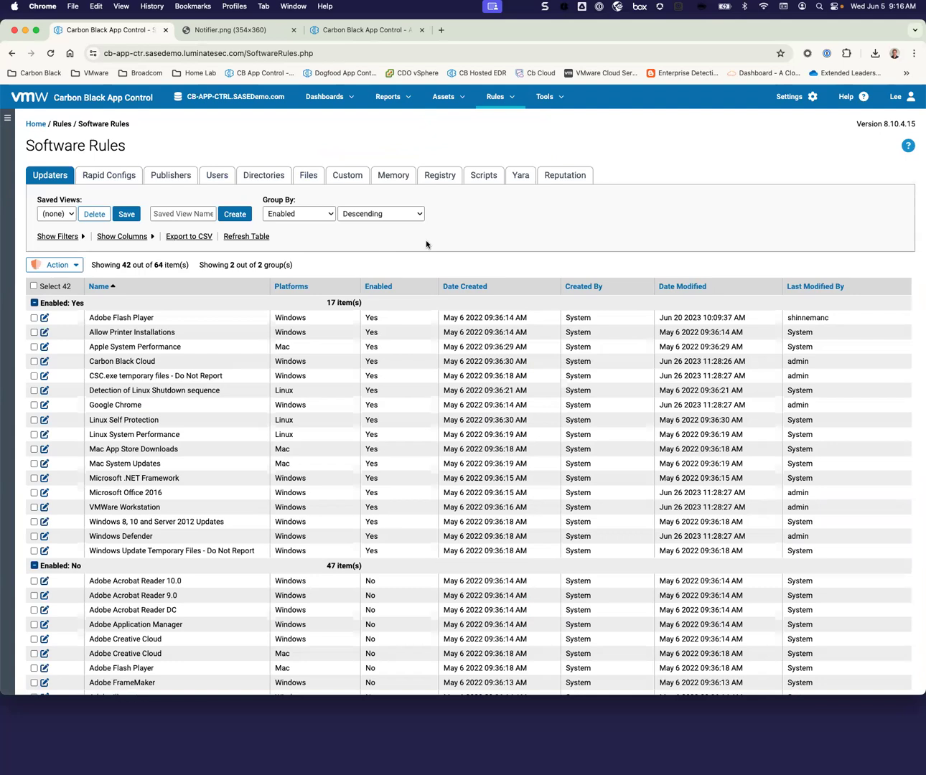
{"action": "mouse_move", "coordinate": [371, 244]}
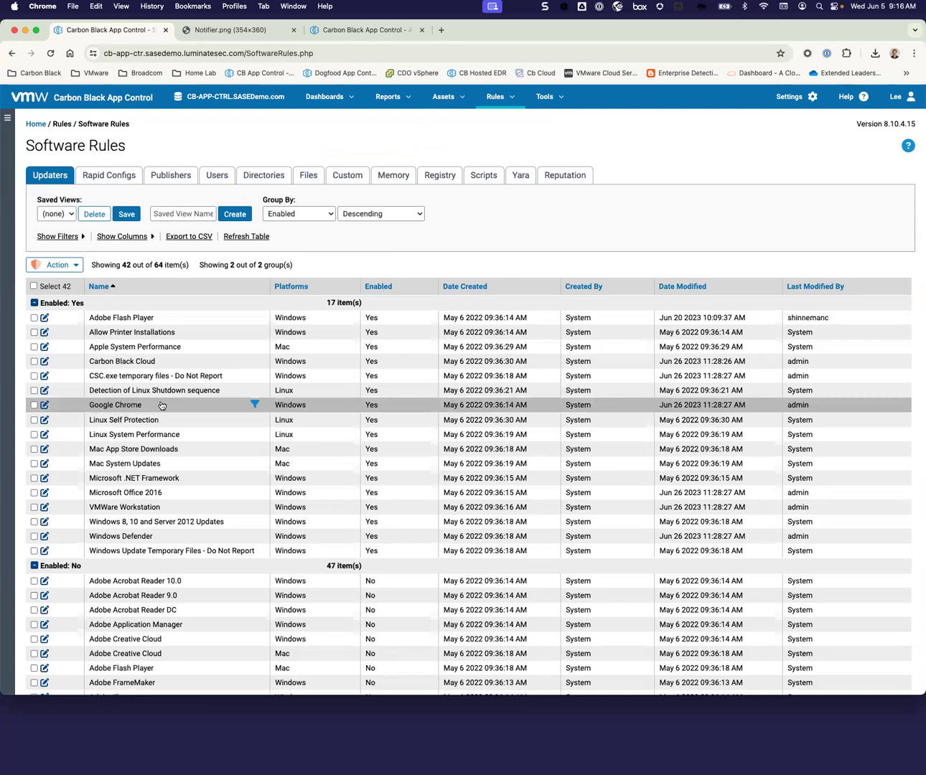
{"action": "mouse_move", "coordinate": [232, 586]}
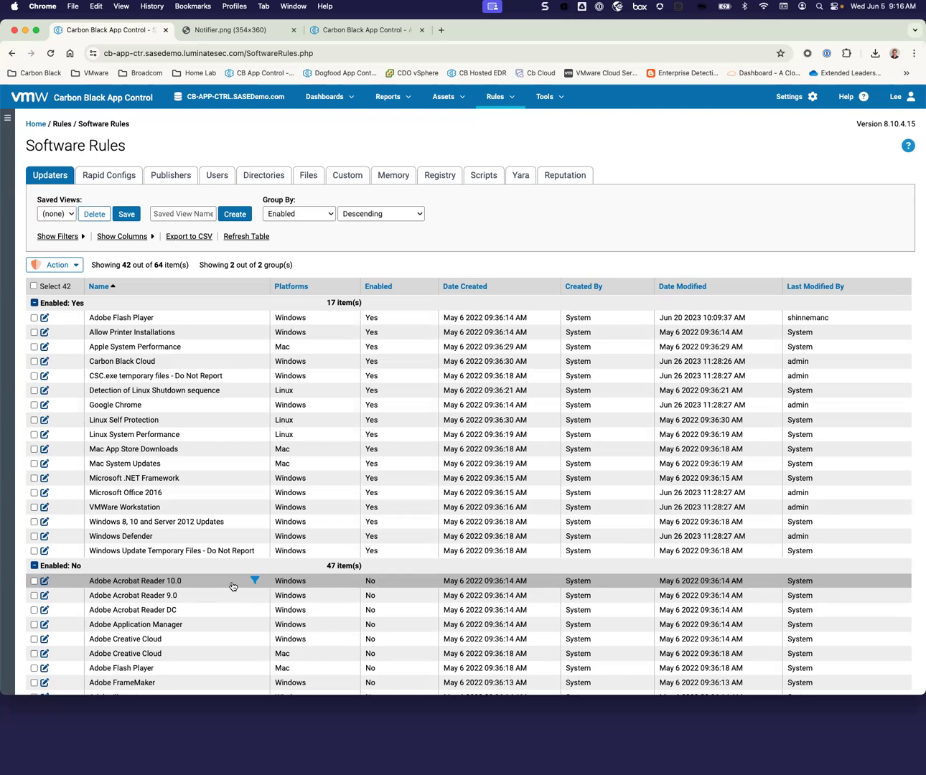
{"action": "mouse_move", "coordinate": [208, 565]}
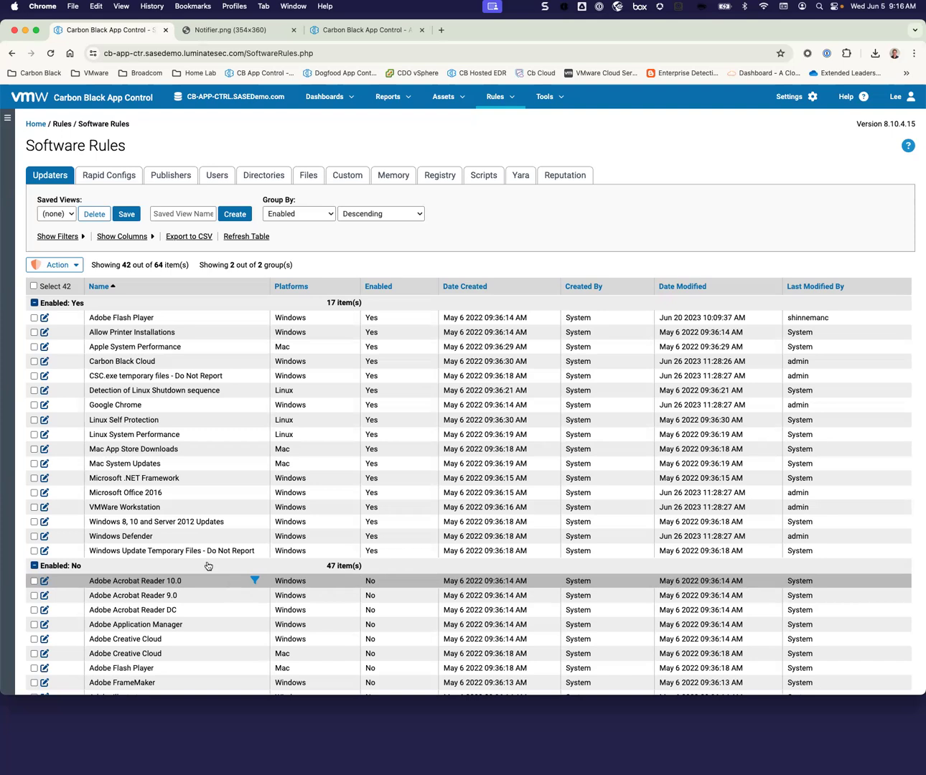
{"action": "mouse_move", "coordinate": [108, 175]}
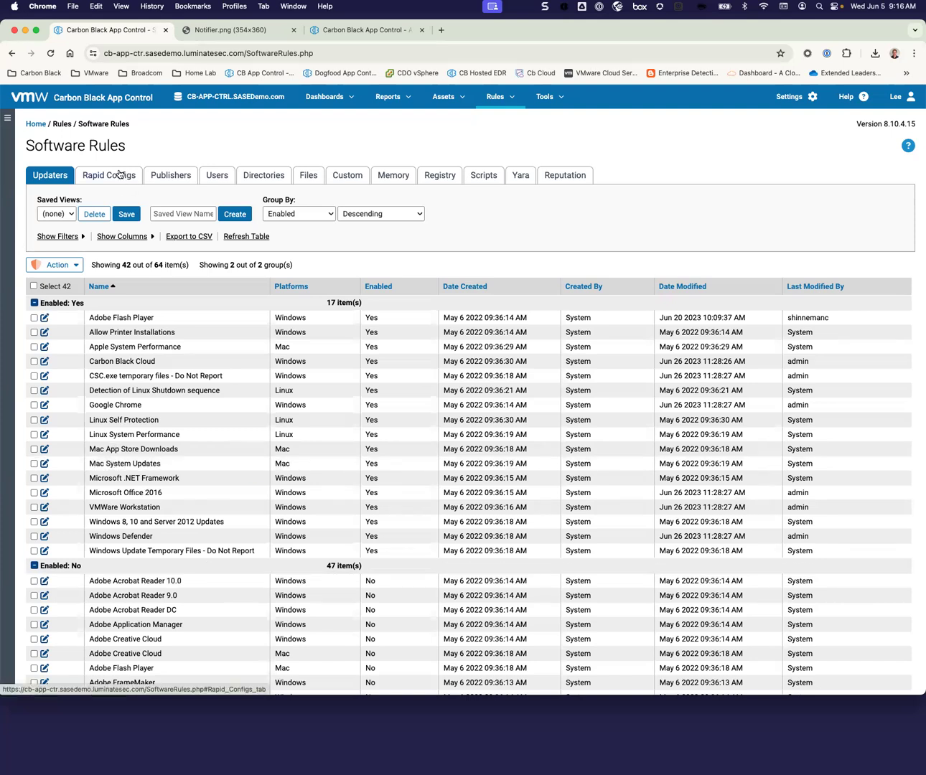
{"action": "left_click", "coordinate": [109, 175]}
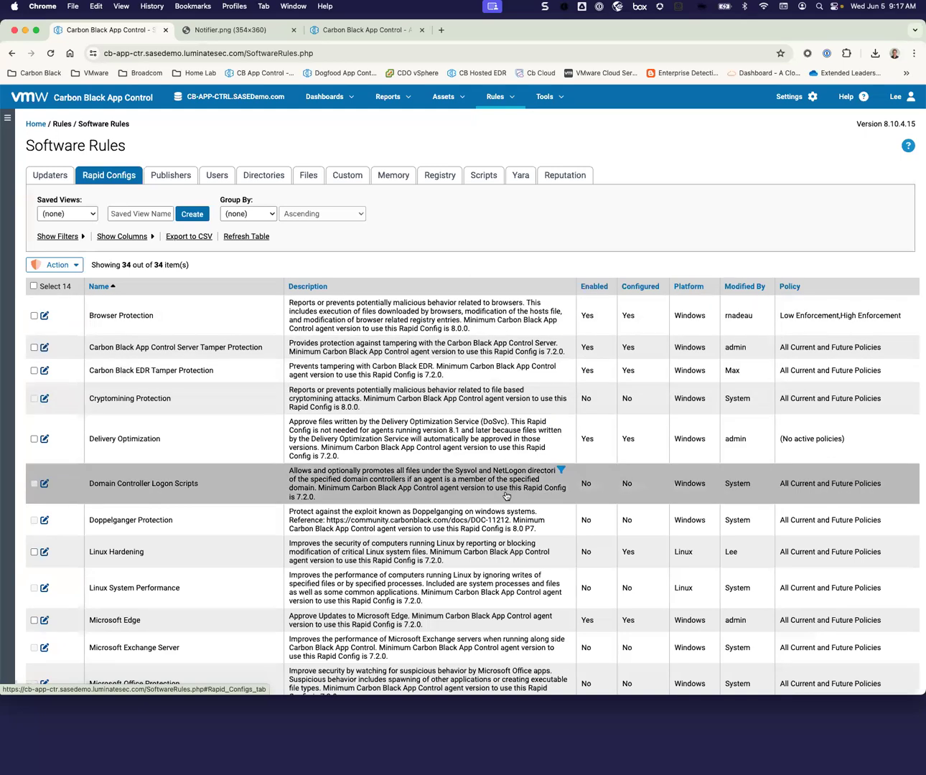
{"action": "scroll", "scroll_direction": "down", "scroll_amount": 3}
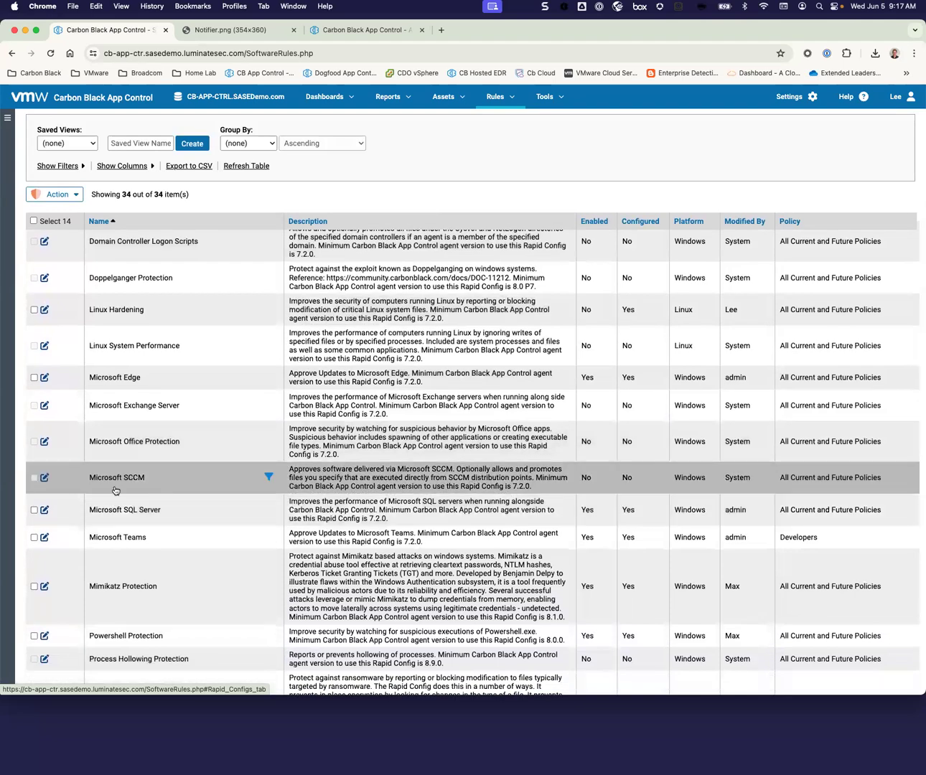
{"action": "left_click", "coordinate": [44, 478]}
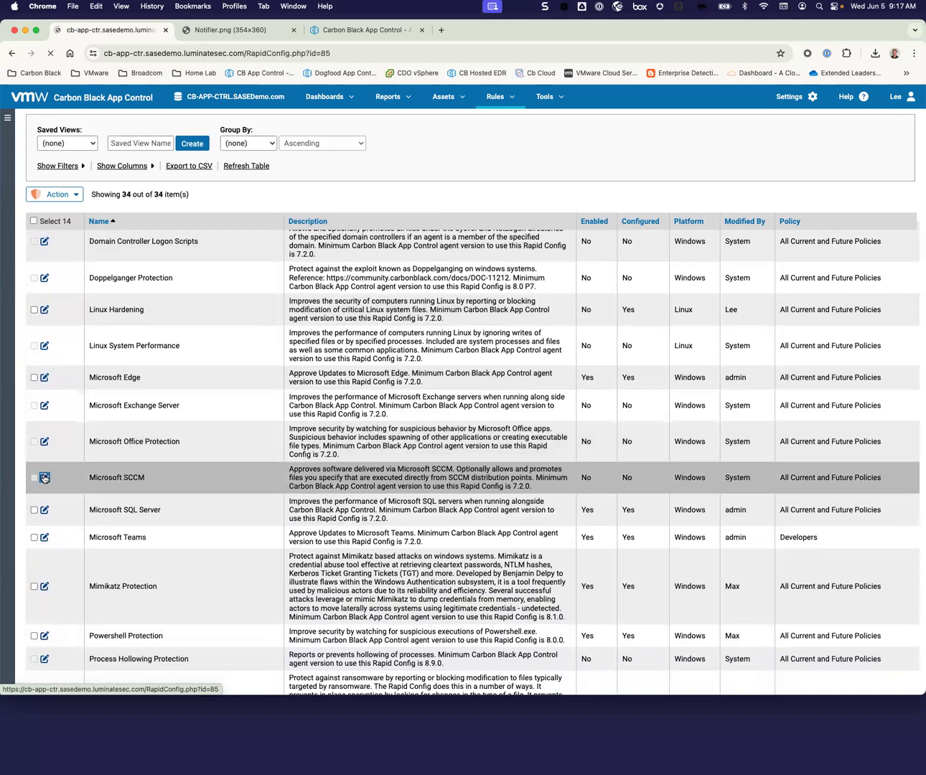
{"action": "left_click", "coordinate": [44, 477]}
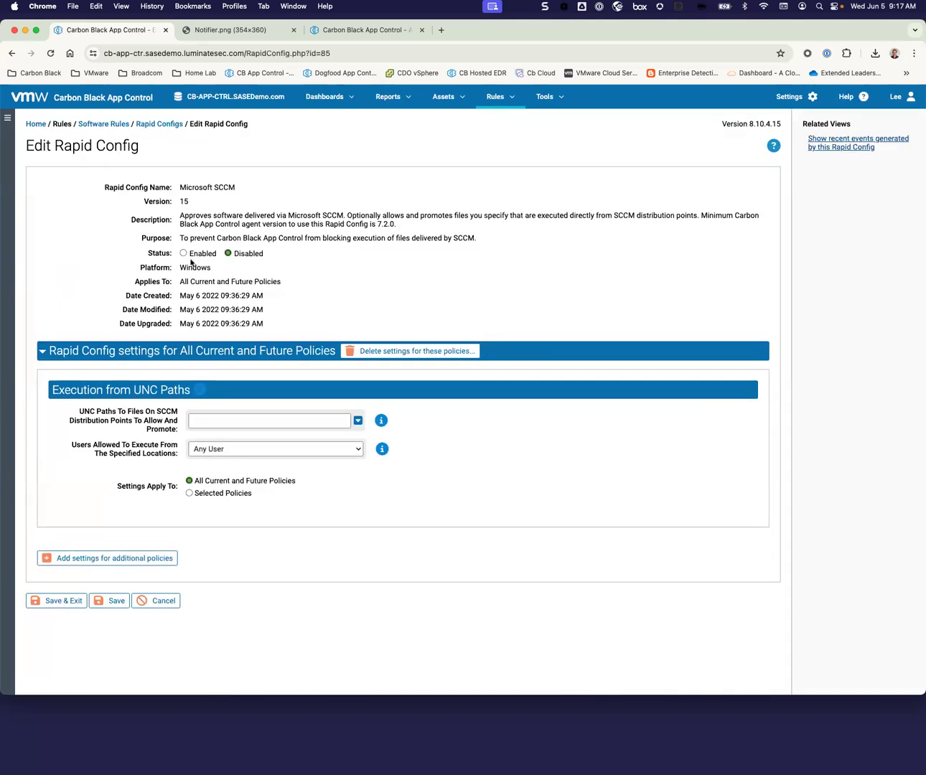
{"action": "left_click", "coordinate": [183, 253]}
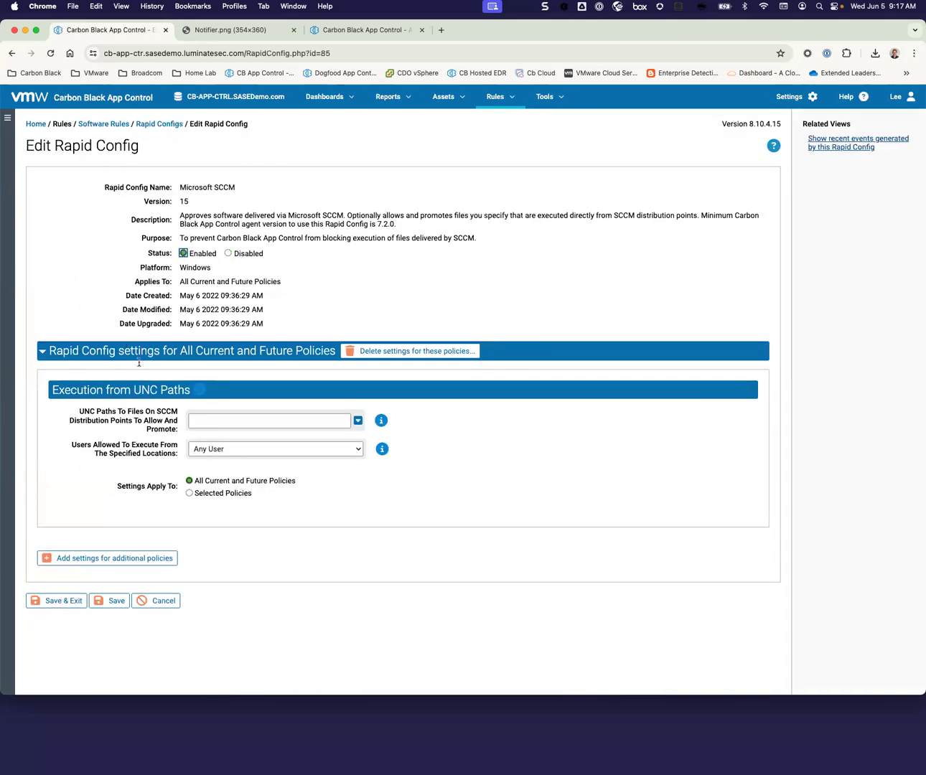
{"action": "left_click", "coordinate": [269, 421]}
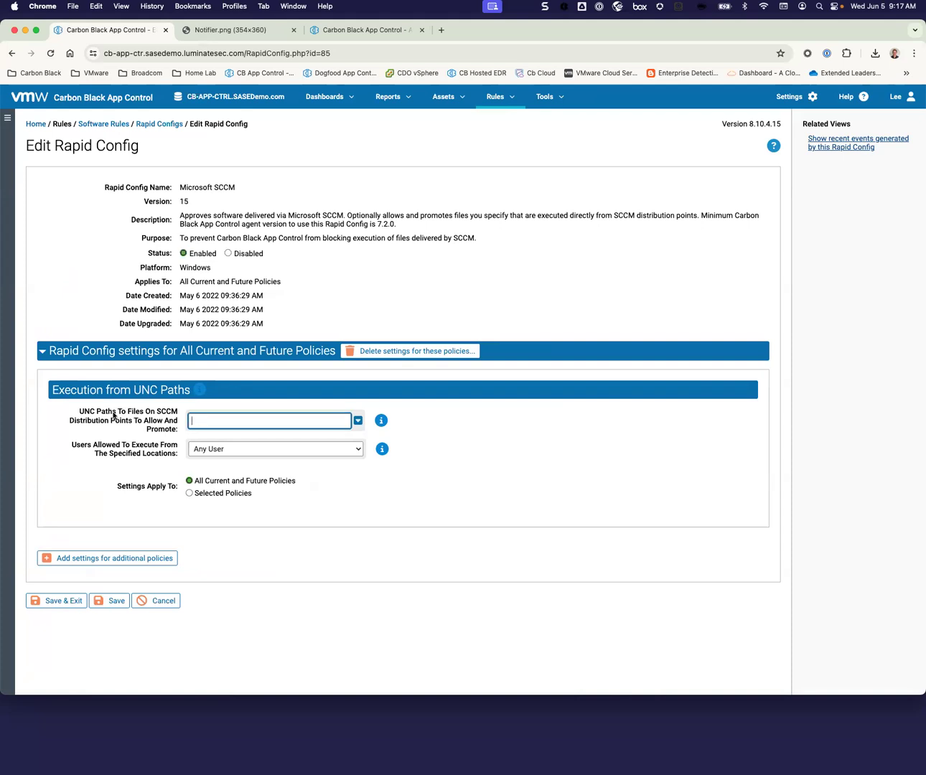
{"action": "left_click", "coordinate": [275, 449]}
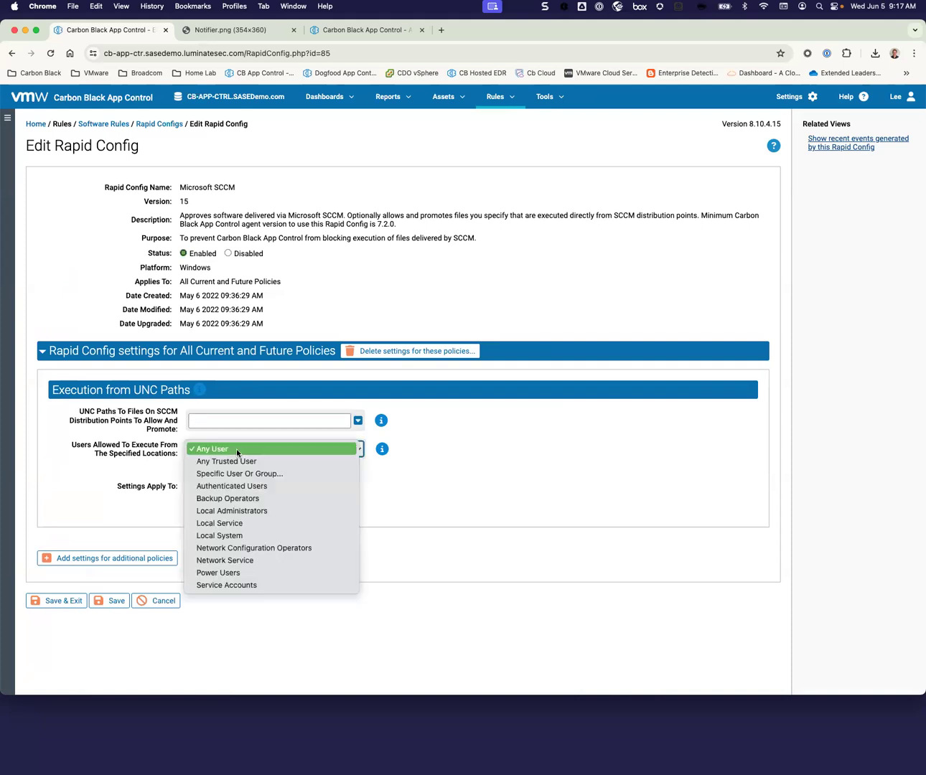
{"action": "mouse_move", "coordinate": [254, 514]}
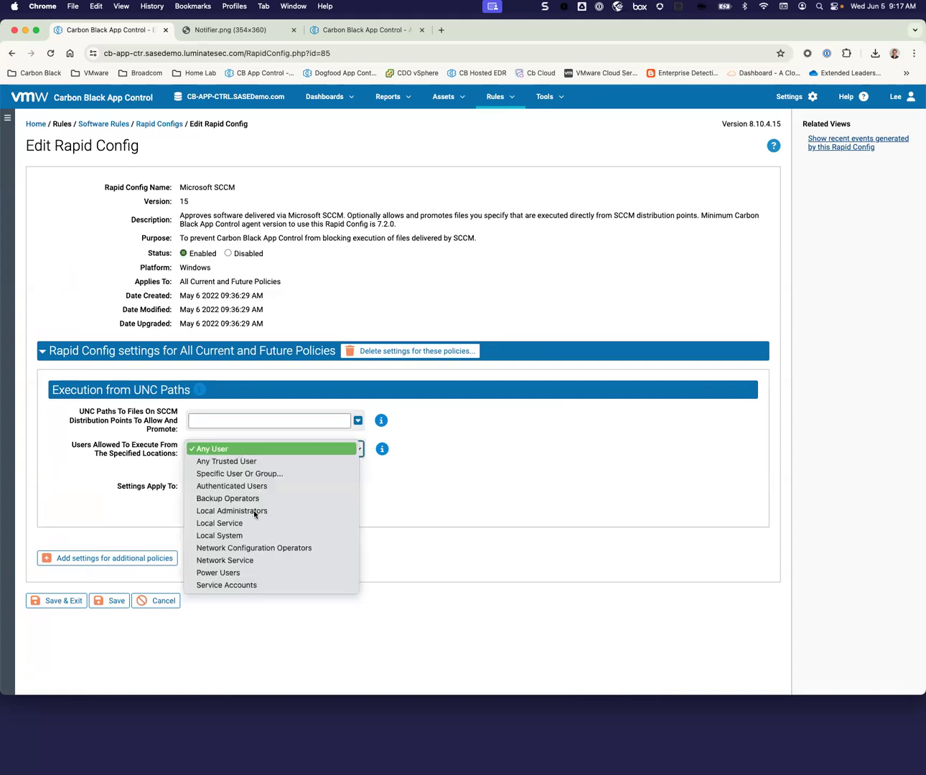
{"action": "mouse_move", "coordinate": [253, 510]}
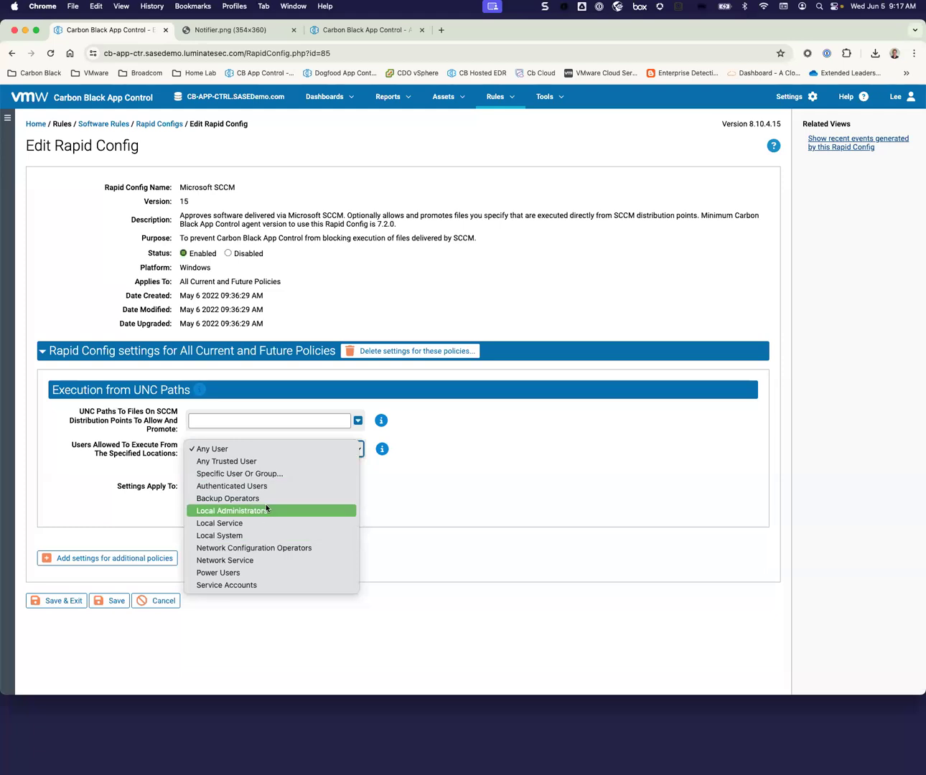
{"action": "mouse_move", "coordinate": [89, 471]}
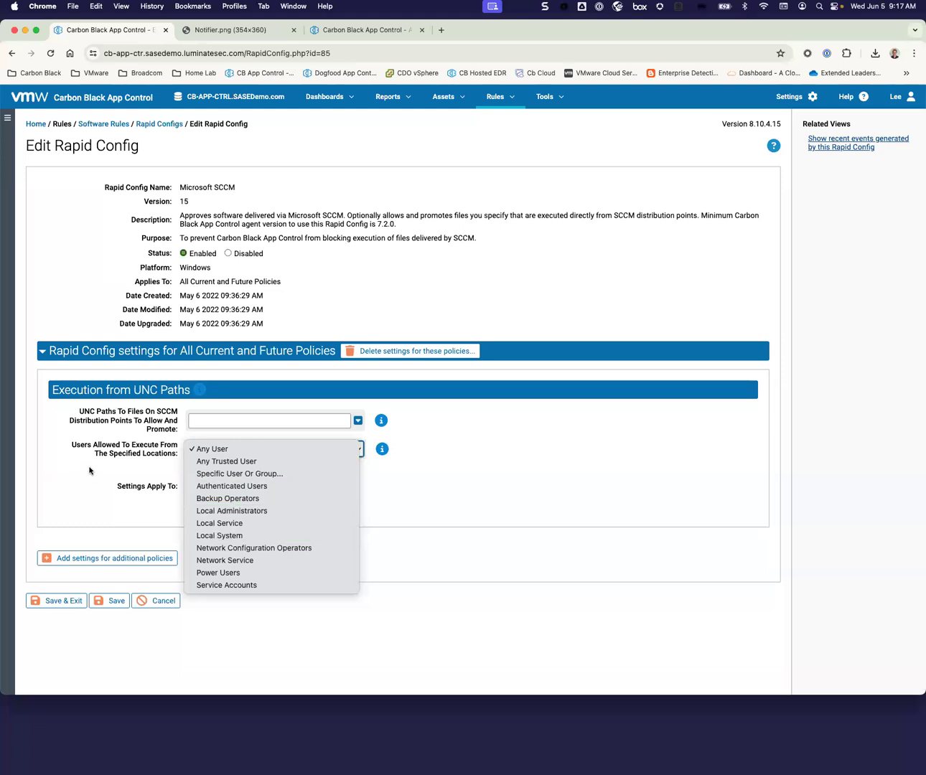
{"action": "left_click", "coordinate": [209, 448]}
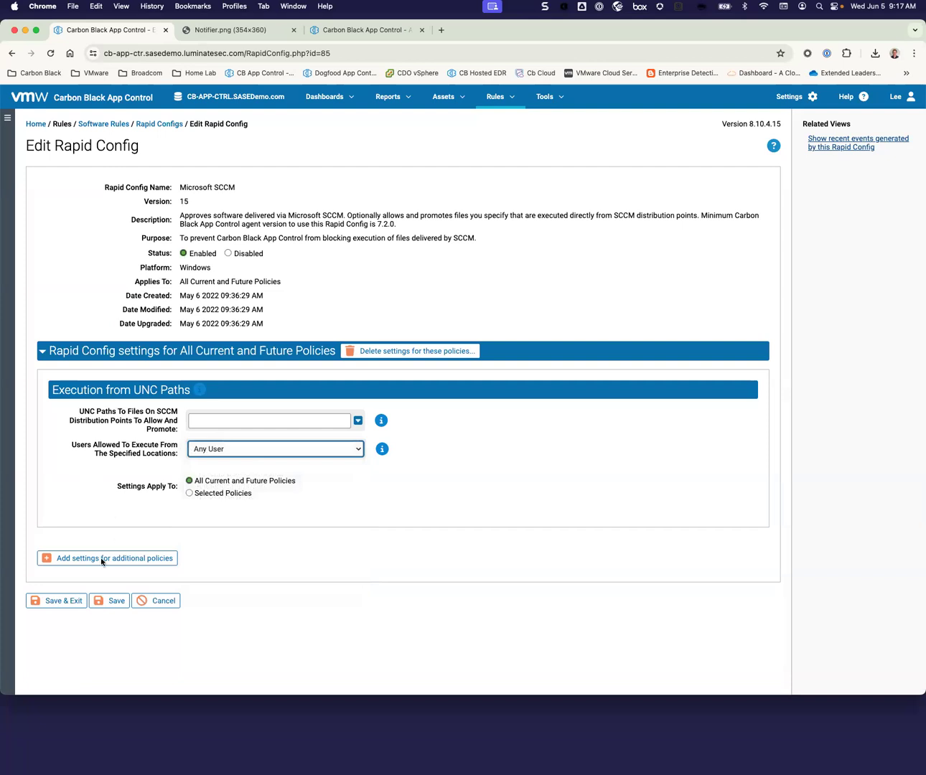
{"action": "left_click", "coordinate": [156, 601]}
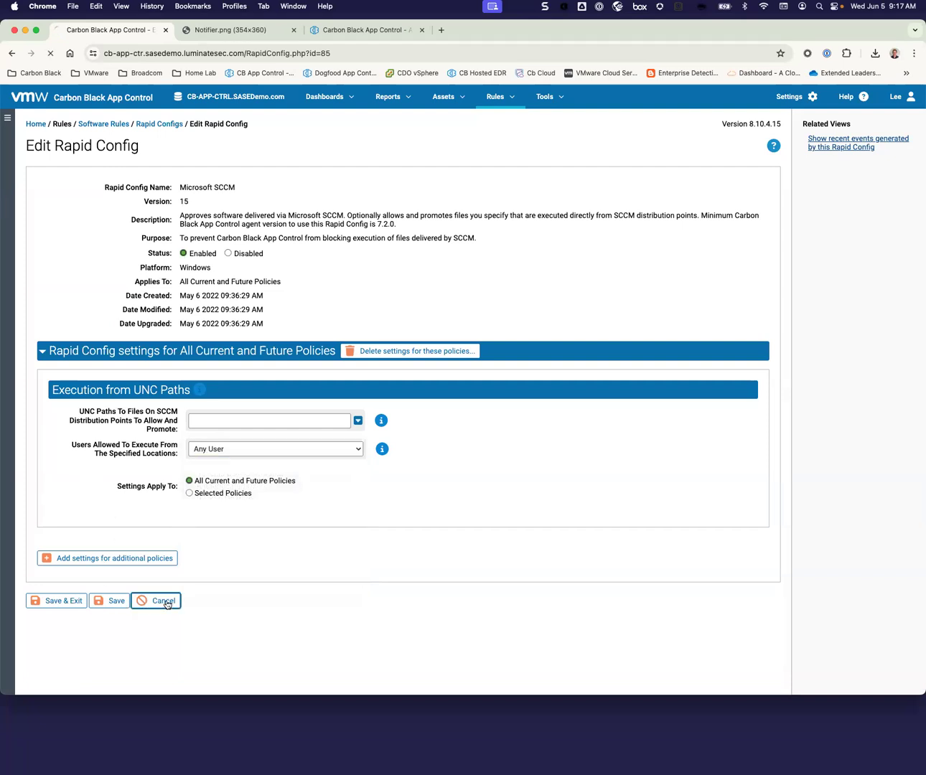
{"action": "left_click", "coordinate": [155, 601]}
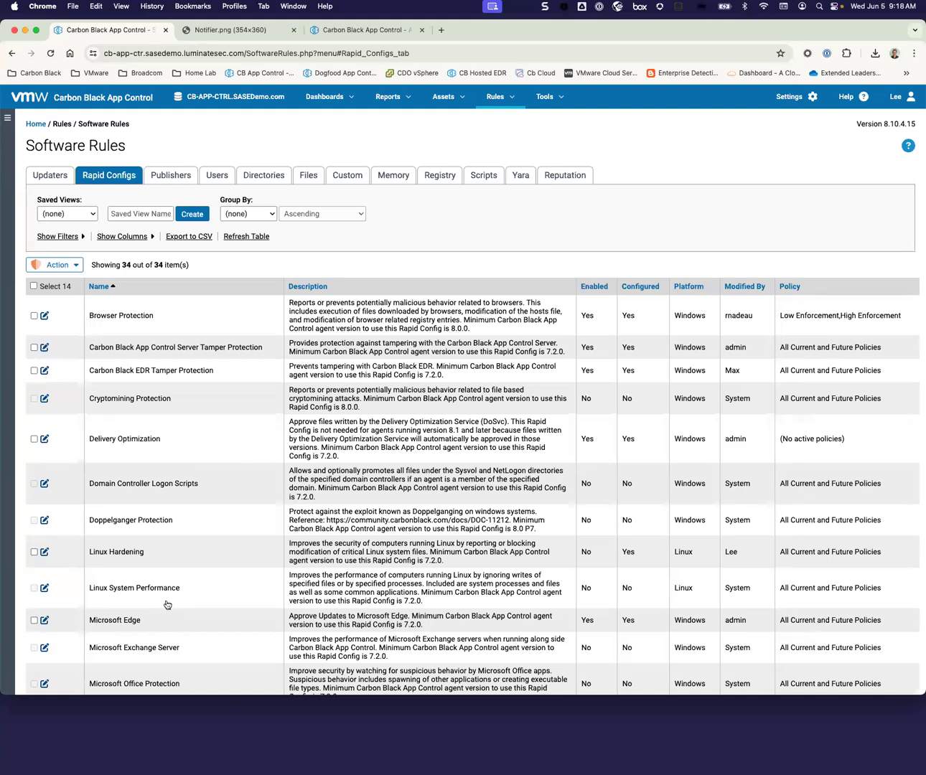
Scroll down the Rapid Configs list and open Mimikatz Protection for editing.
{"action": "scroll", "scroll_direction": "down", "scroll_amount": 3}
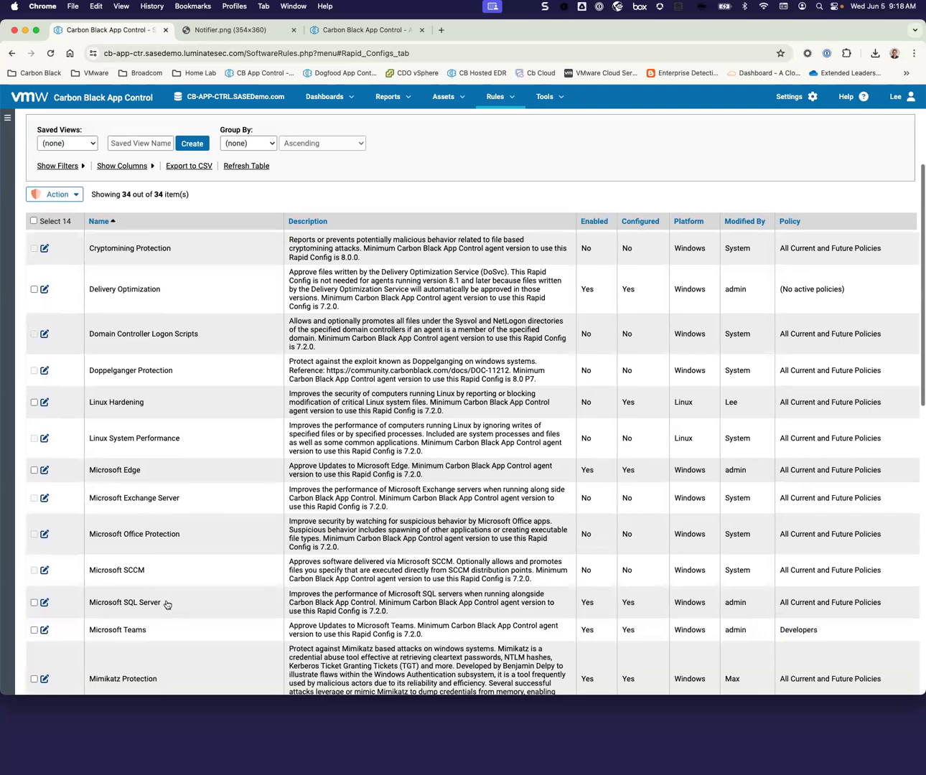
{"action": "scroll", "scroll_direction": "down", "scroll_amount": 3}
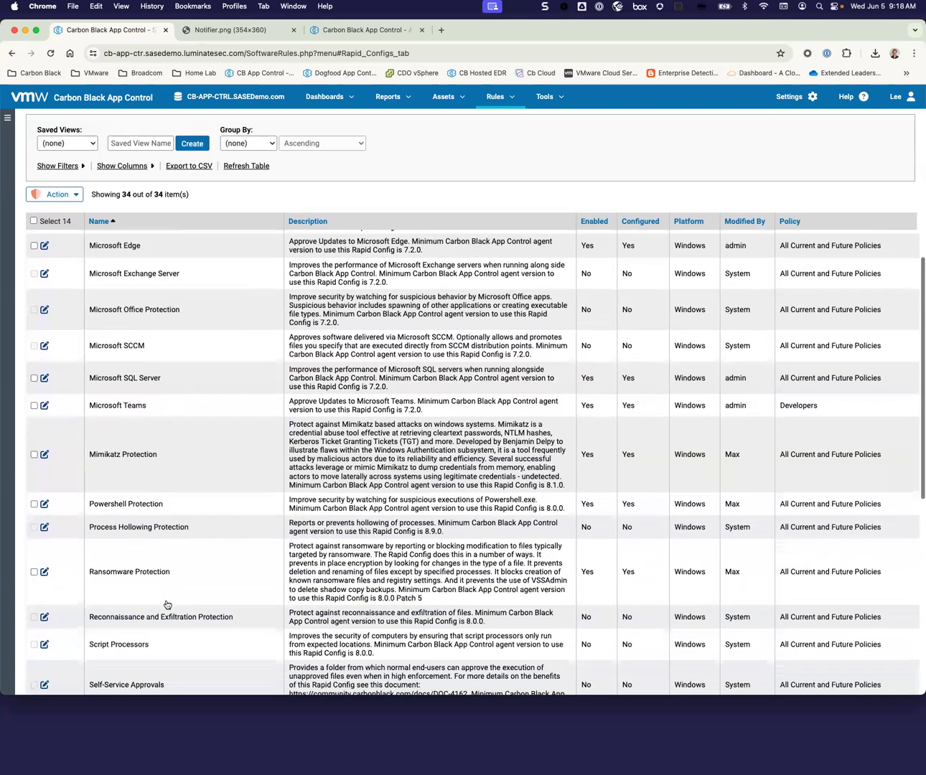
{"action": "scroll", "scroll_direction": "down", "scroll_amount": 3}
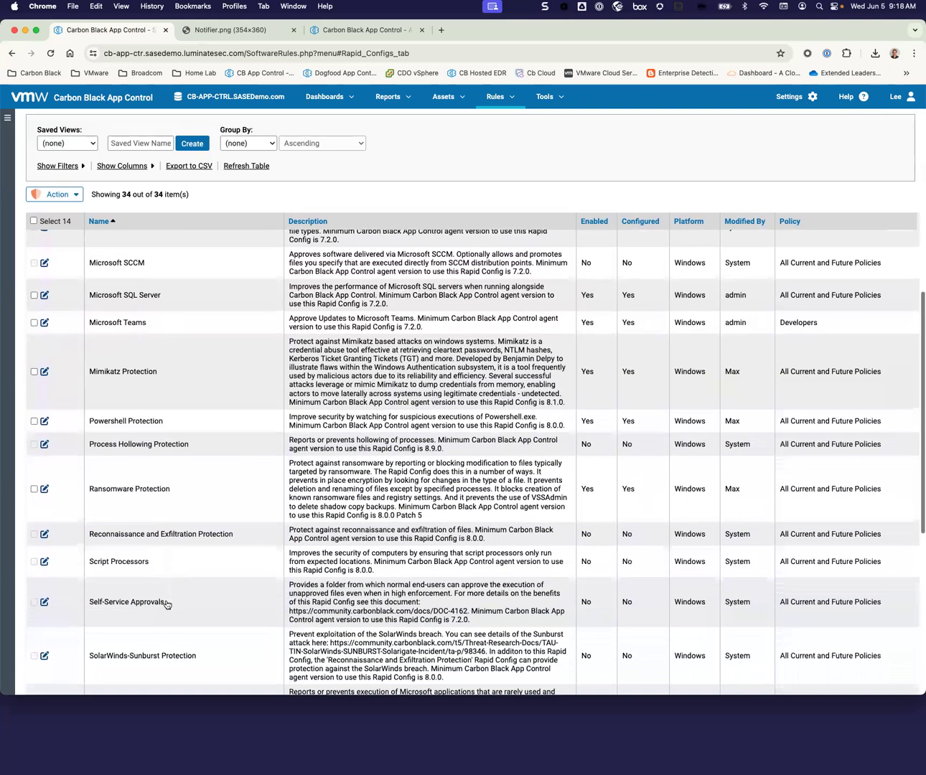
{"action": "left_click", "coordinate": [44, 371]}
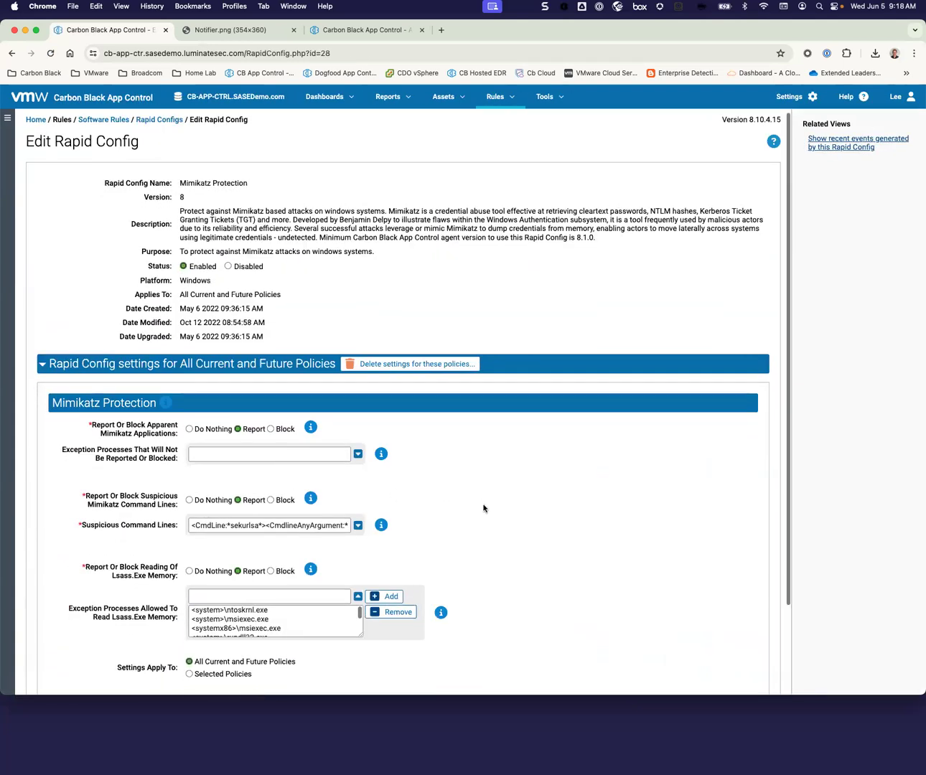
Scroll through Mimikatz Protection's three checks, all set to Report for all policies.
{"action": "scroll", "scroll_direction": "down", "scroll_amount": 3}
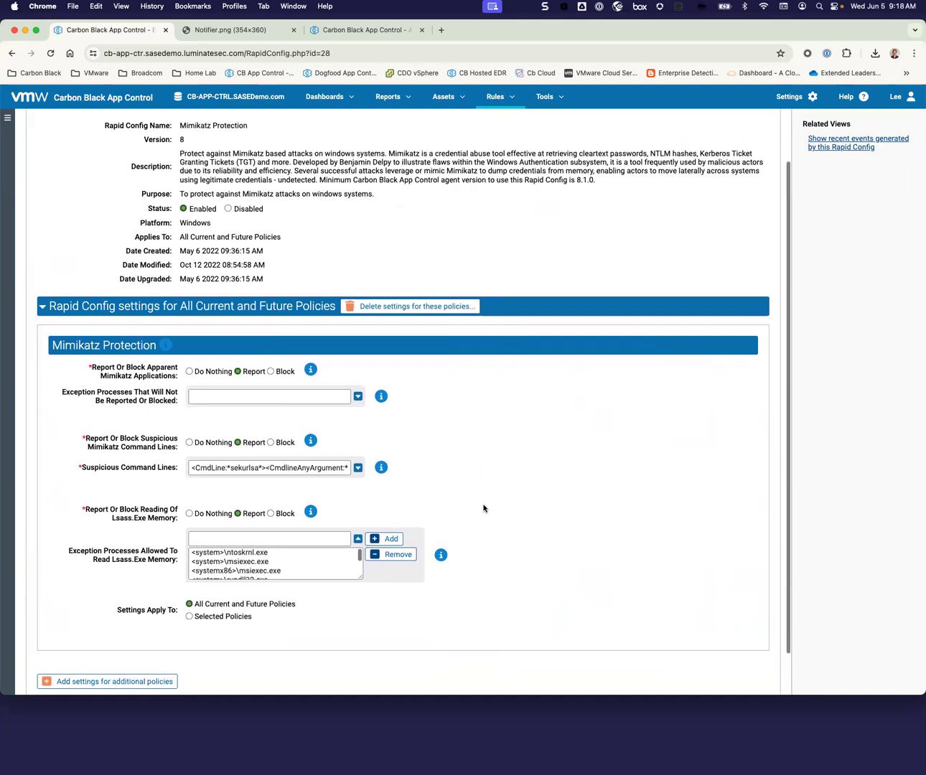
{"action": "scroll", "scroll_direction": "up", "scroll_amount": 3}
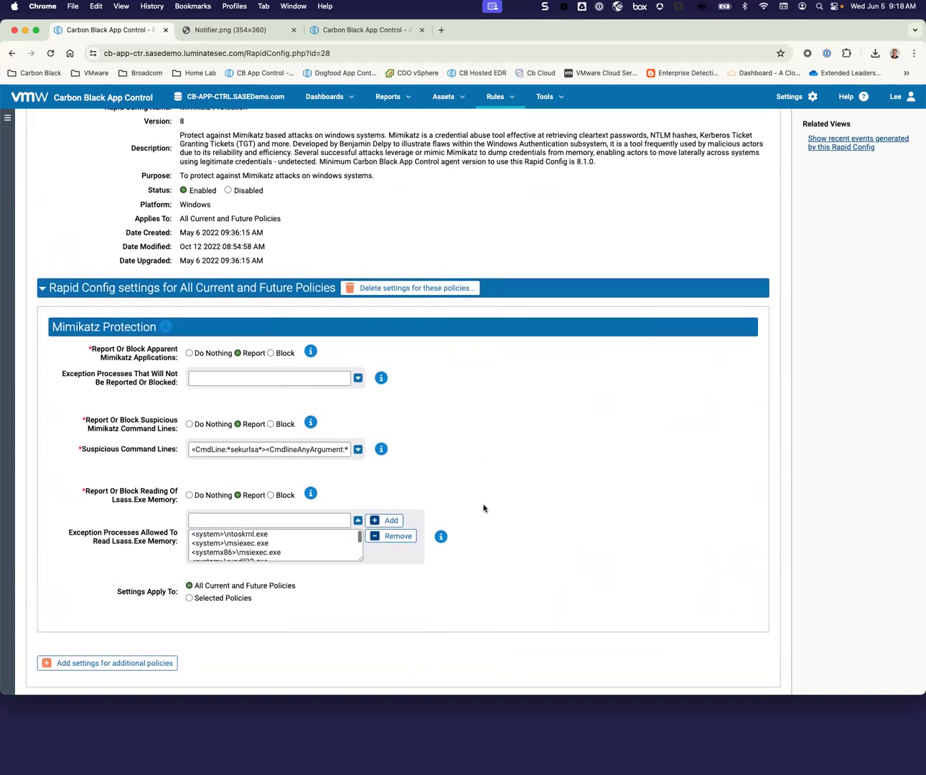
{"action": "mouse_move", "coordinate": [354, 489]}
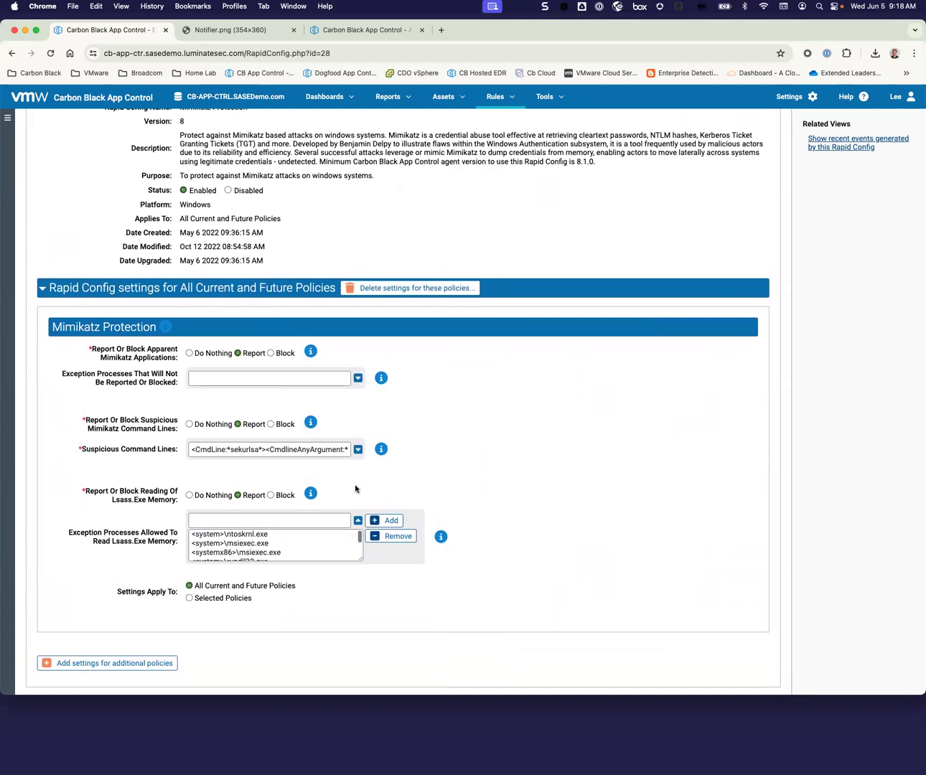
{"action": "mouse_move", "coordinate": [221, 366]}
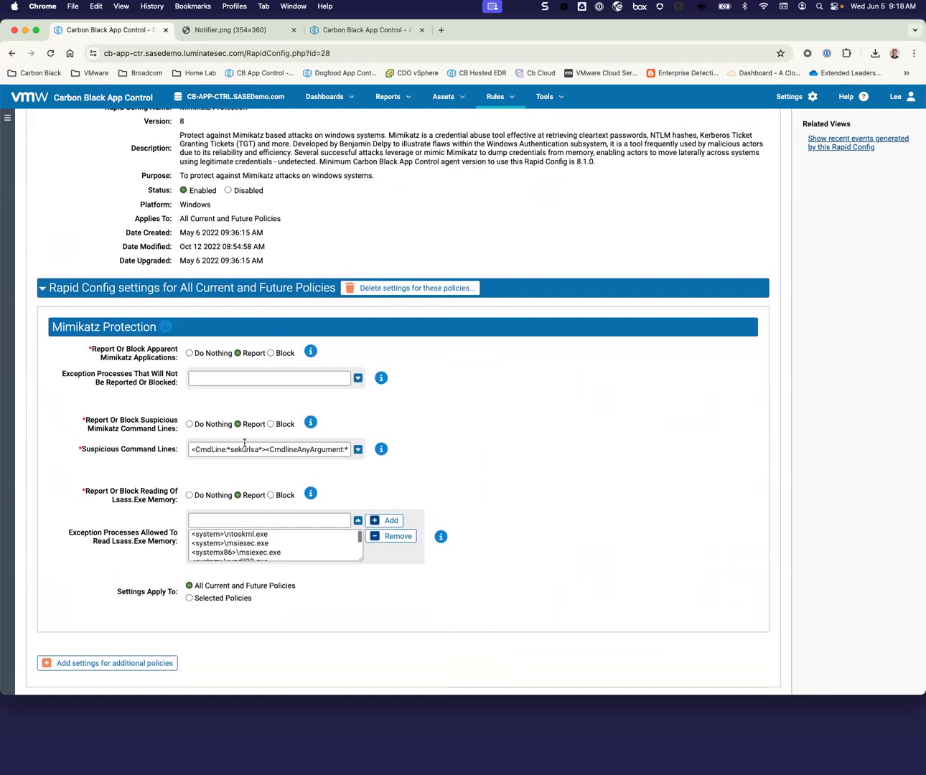
{"action": "mouse_move", "coordinate": [246, 488]}
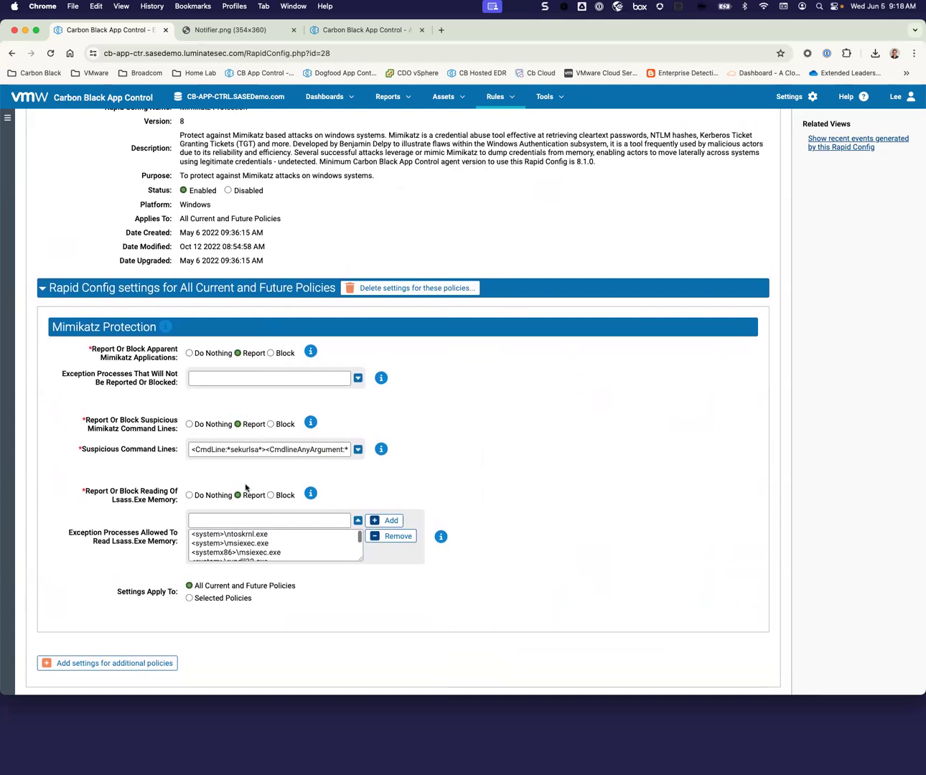
{"action": "mouse_move", "coordinate": [461, 478]}
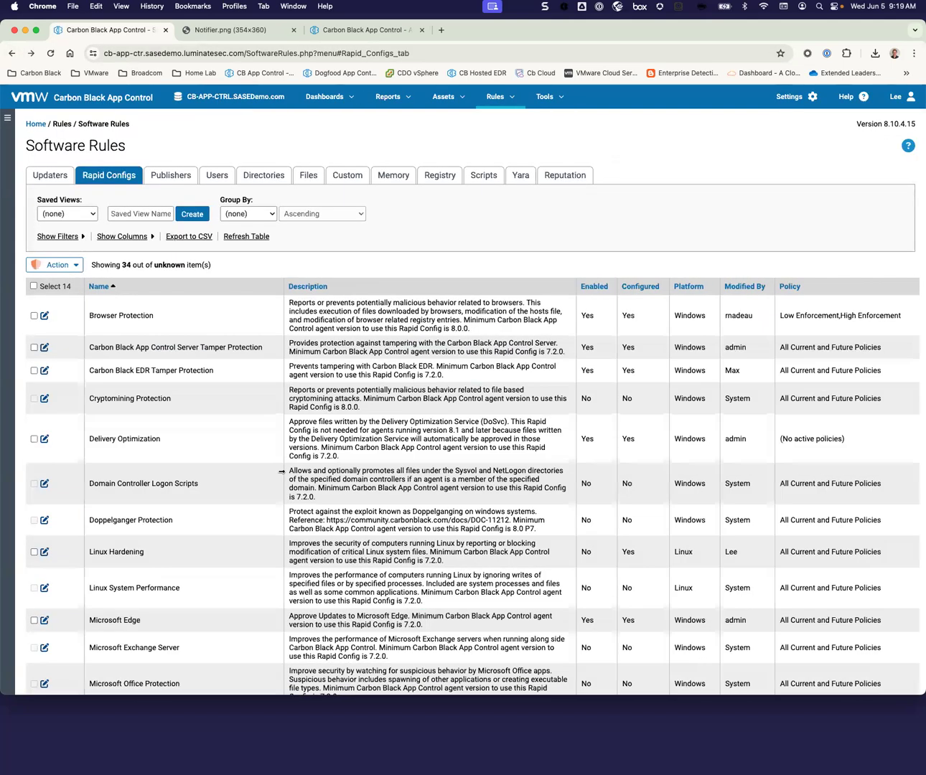
Scroll the Rapid Configs table, then view the 14 publishers: 13 approved, one banned.
{"action": "scroll", "scroll_direction": "down", "scroll_amount": 3}
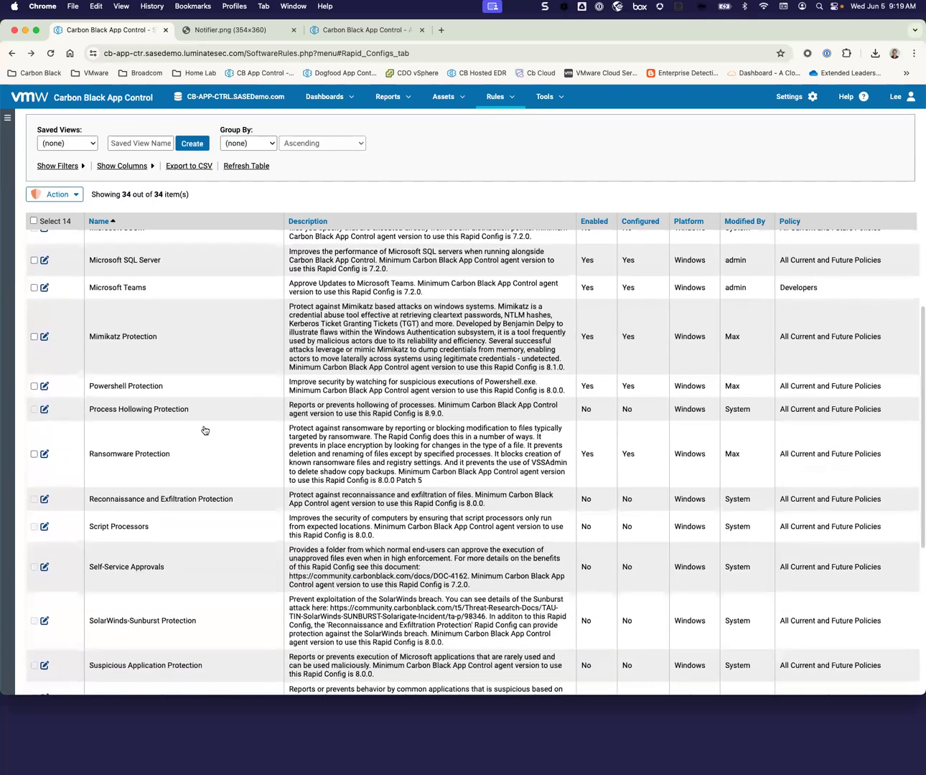
{"action": "mouse_move", "coordinate": [224, 455]}
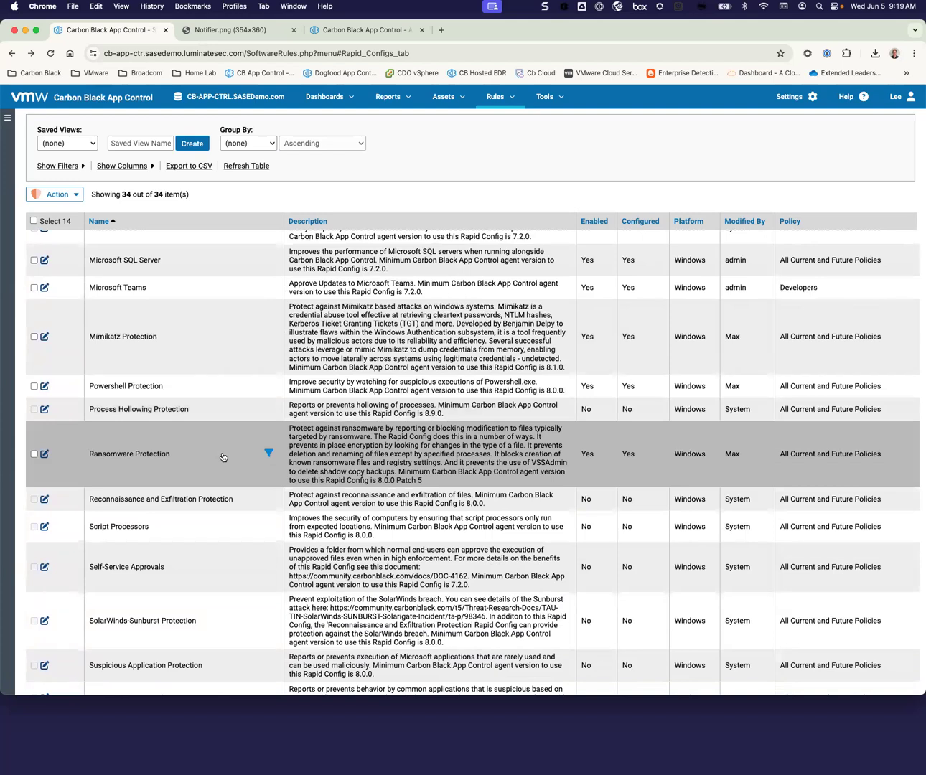
{"action": "scroll", "scroll_direction": "up", "scroll_amount": 3}
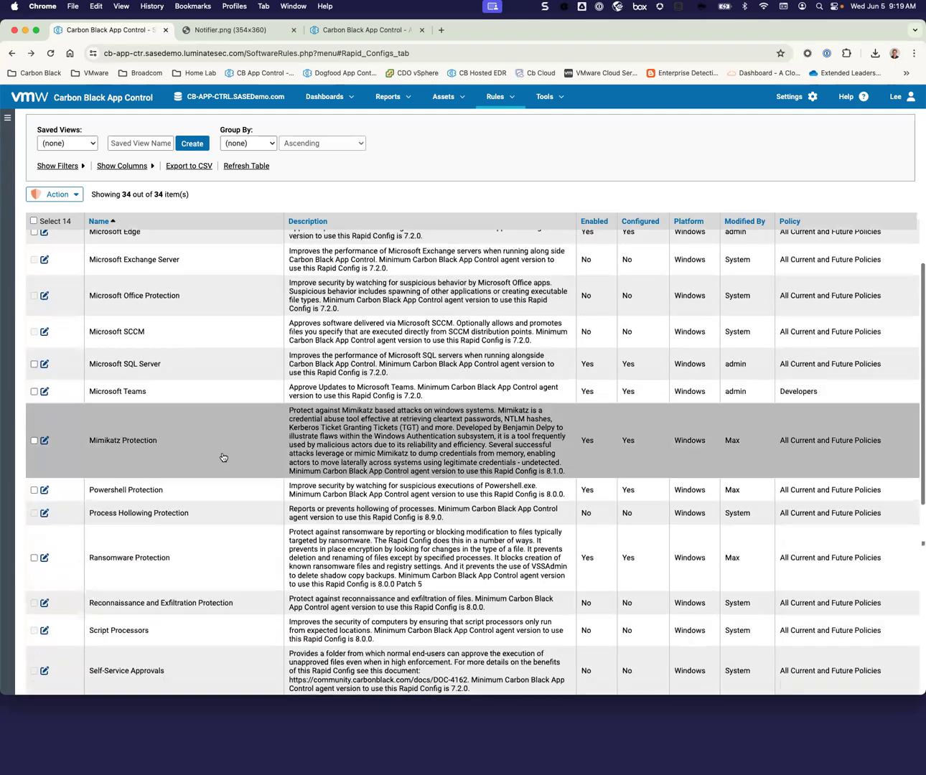
{"action": "scroll", "scroll_direction": "up", "scroll_amount": 3}
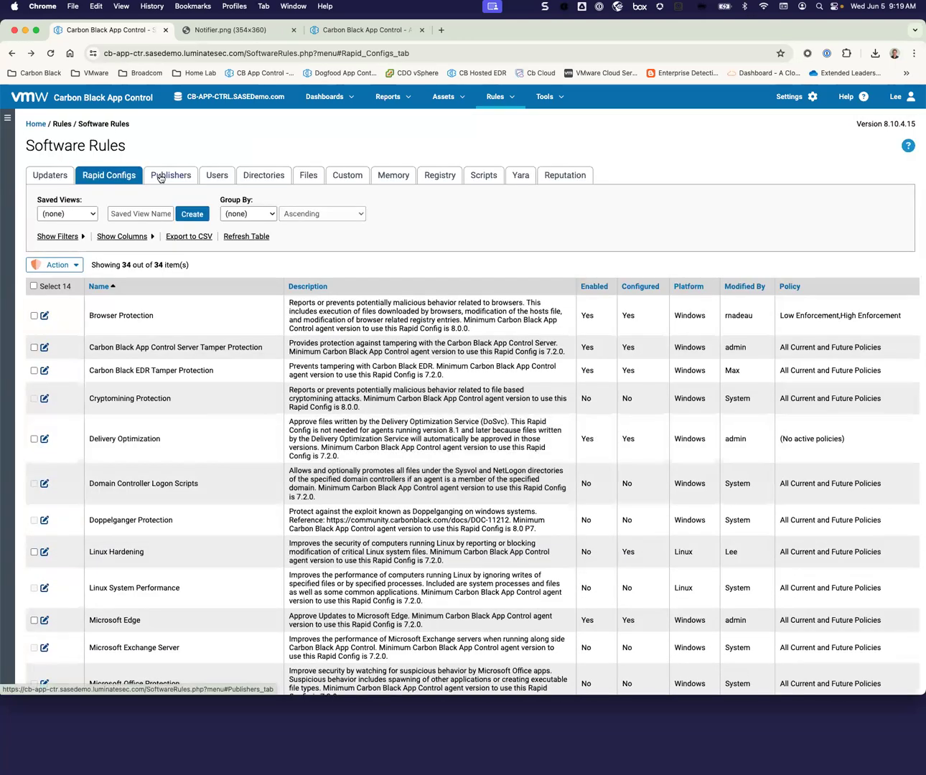
{"action": "left_click", "coordinate": [171, 175]}
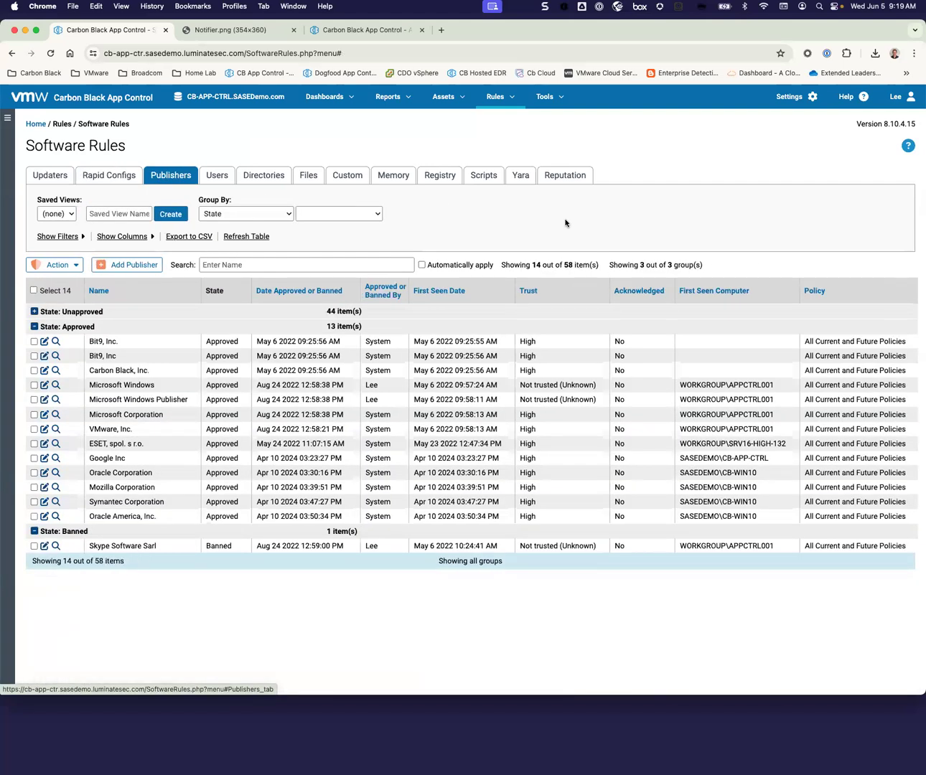
{"action": "mouse_move", "coordinate": [137, 323]}
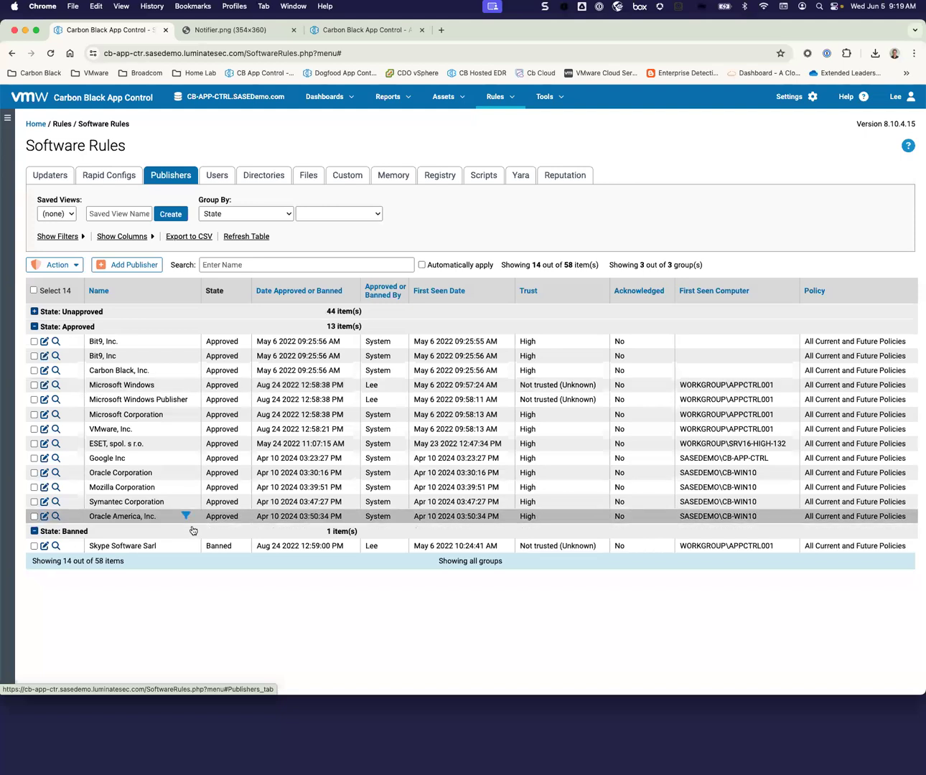
{"action": "mouse_move", "coordinate": [178, 551]}
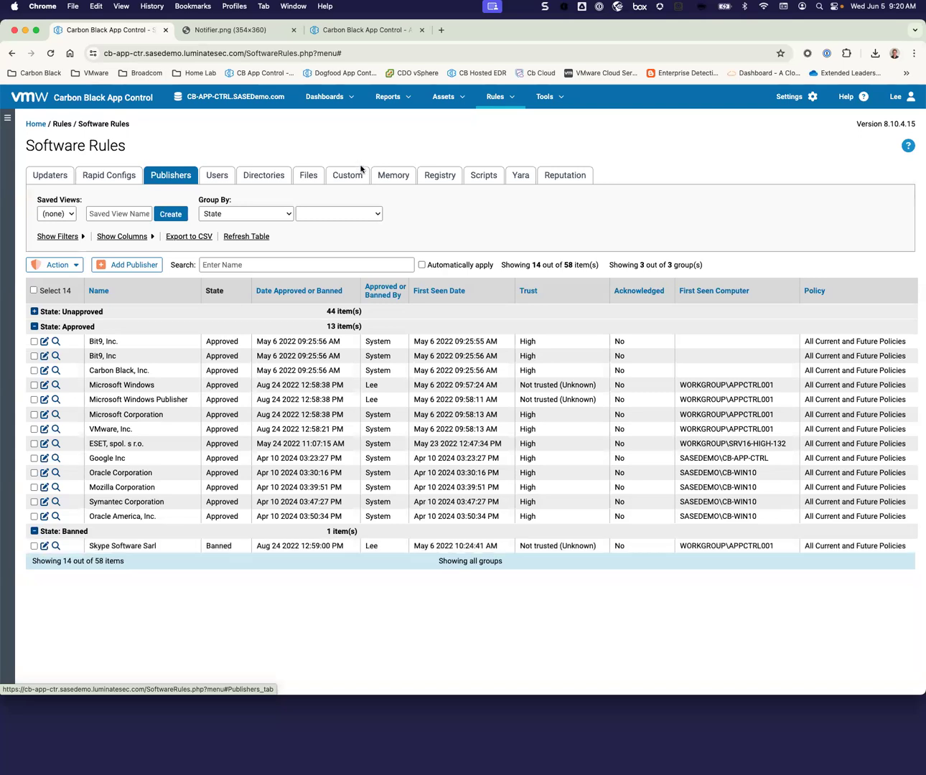
{"action": "mouse_move", "coordinate": [484, 175]}
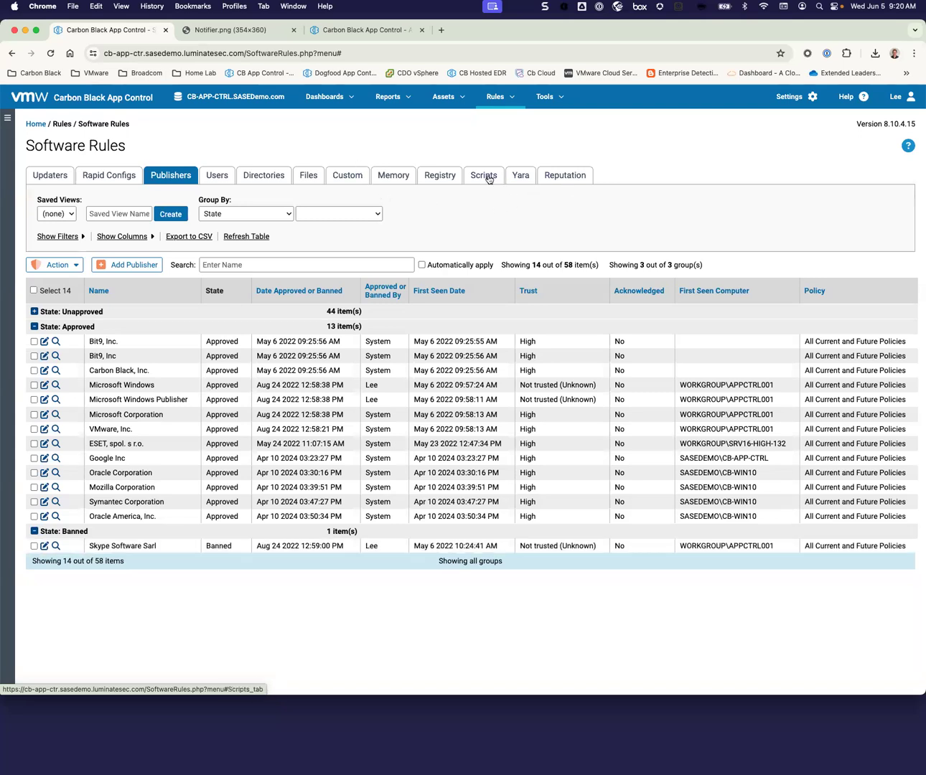
Show the Scripts tab listing 18 script rules like Batch, PowerShell and Python.
{"action": "left_click", "coordinate": [483, 175]}
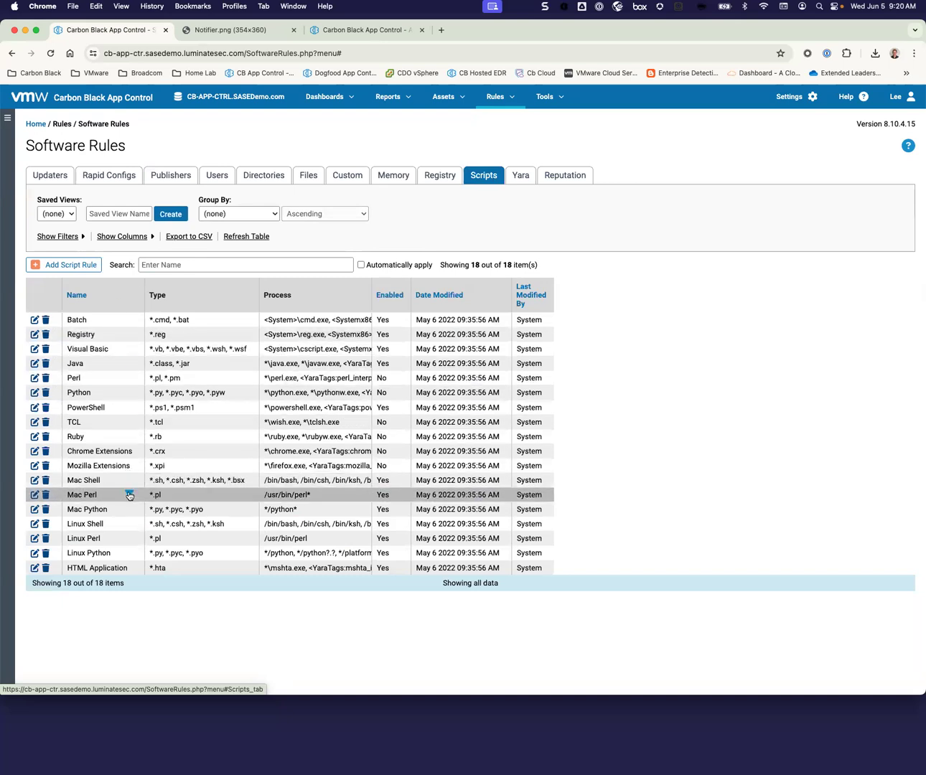
{"action": "mouse_move", "coordinate": [209, 378]}
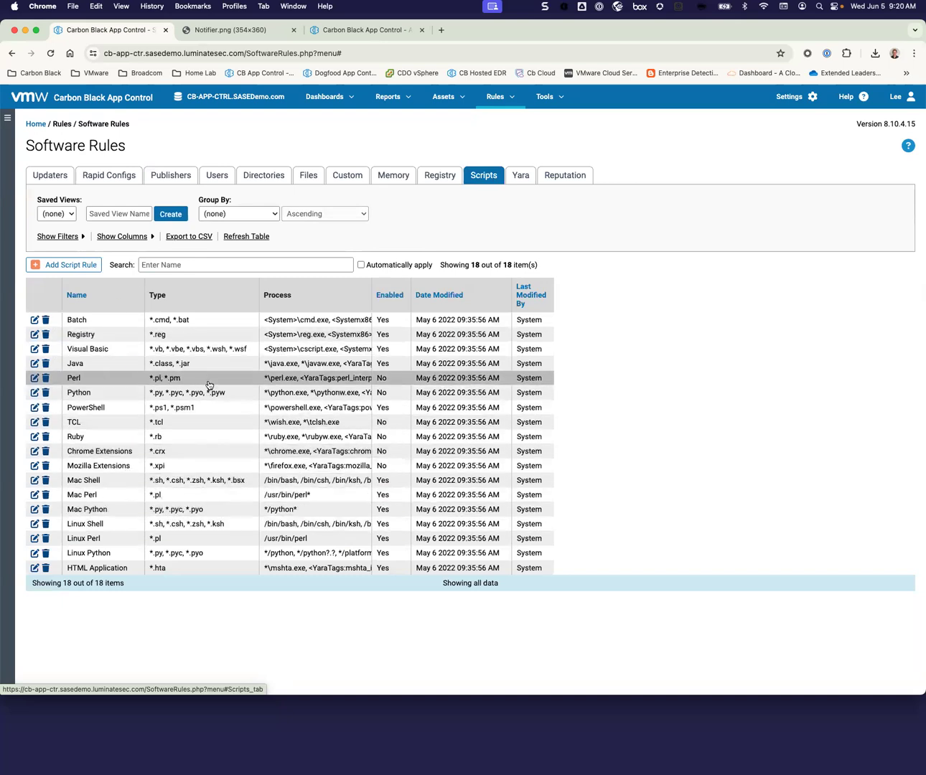
{"action": "mouse_move", "coordinate": [215, 363]}
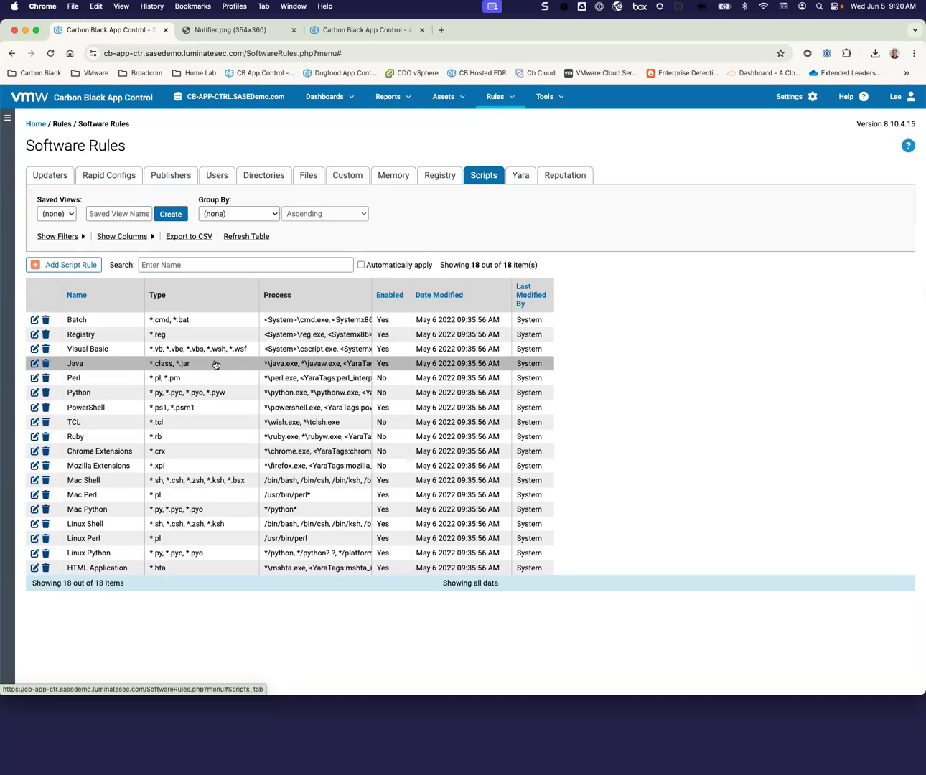
{"action": "mouse_move", "coordinate": [262, 319]}
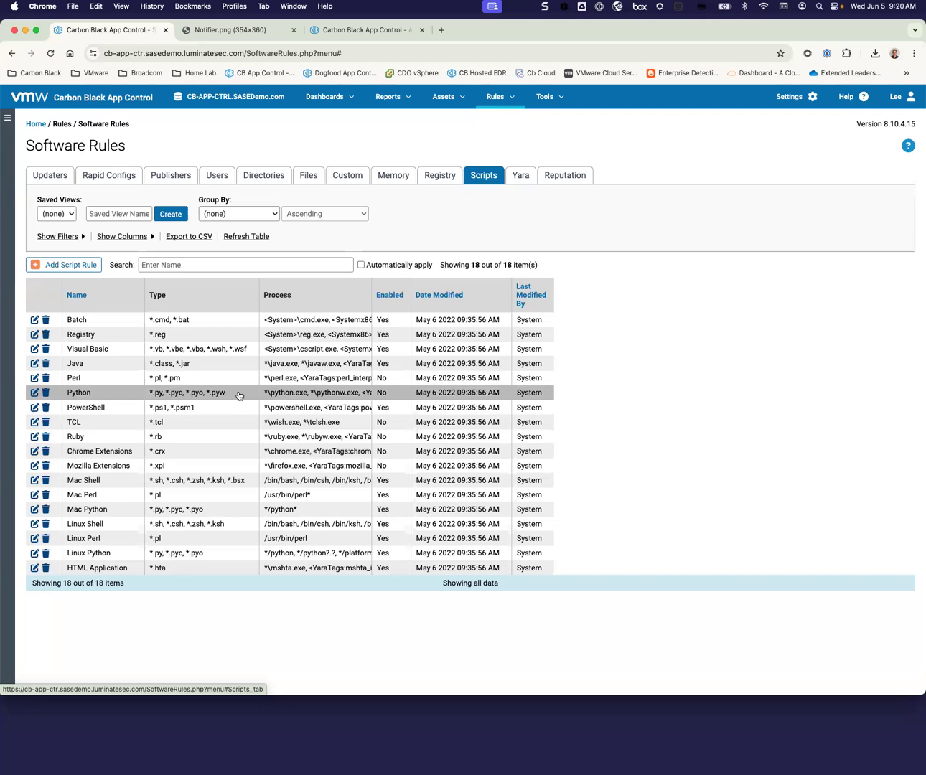
{"action": "mouse_move", "coordinate": [132, 490]}
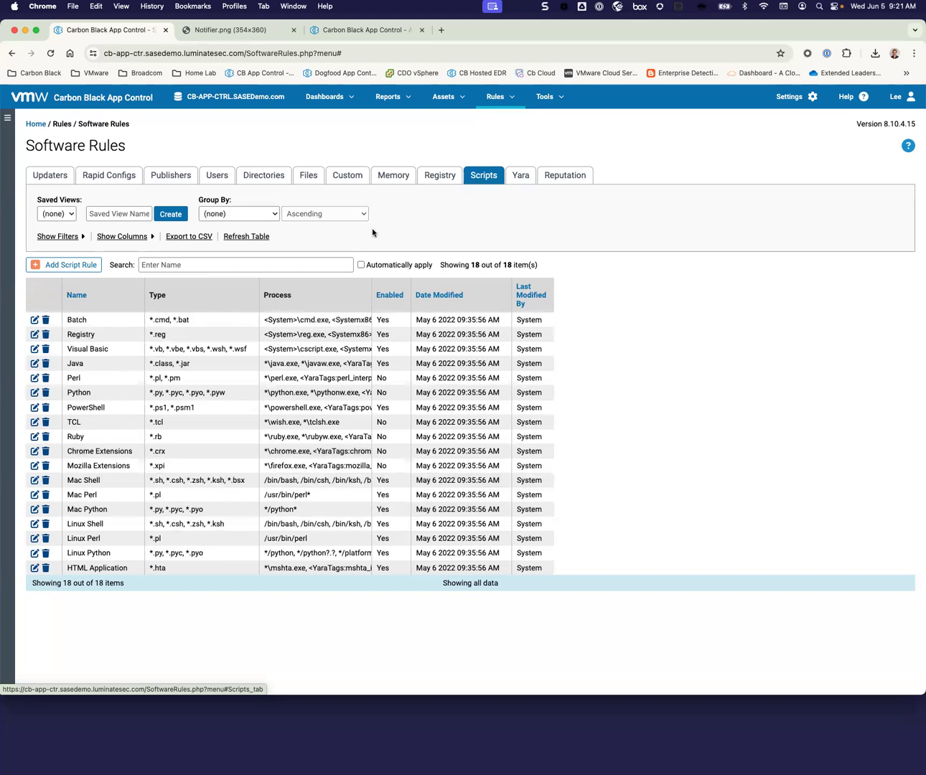
{"action": "mouse_move", "coordinate": [453, 214]}
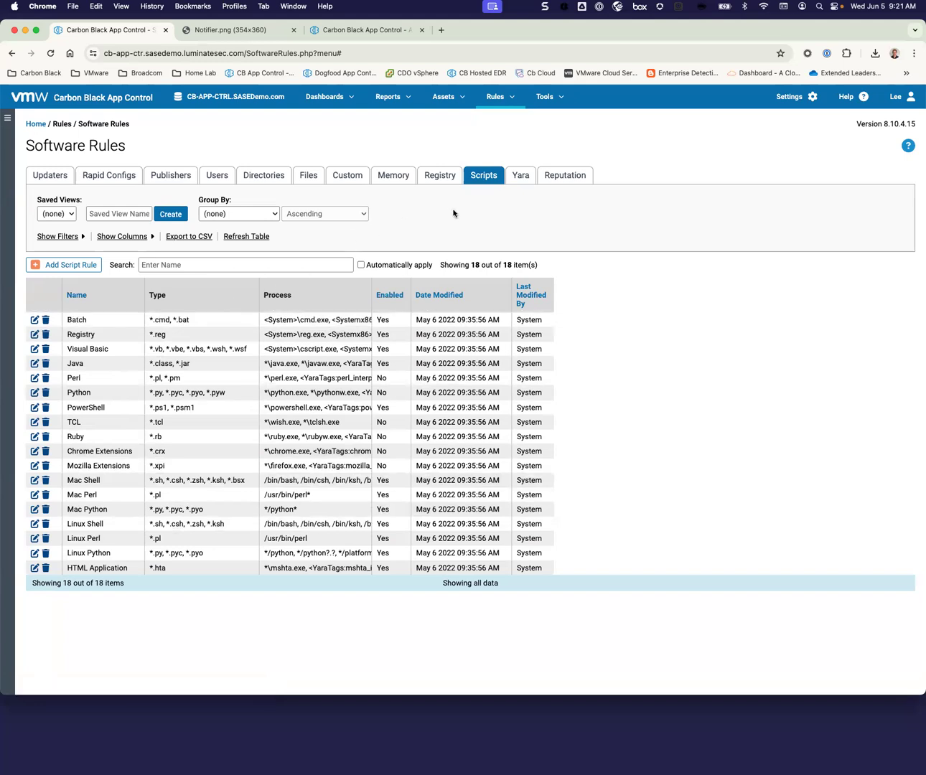
{"action": "mouse_move", "coordinate": [439, 175]}
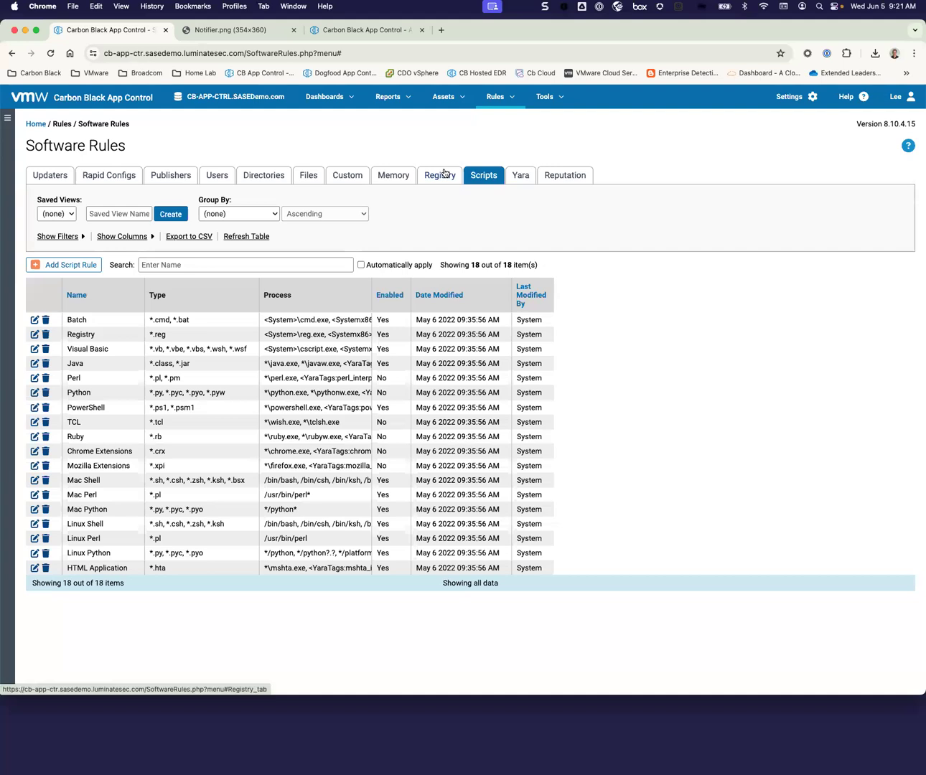
List the 13 registry rules and open the PCI WinXP/Server2003 32bit registry rule.
{"action": "left_click", "coordinate": [440, 175]}
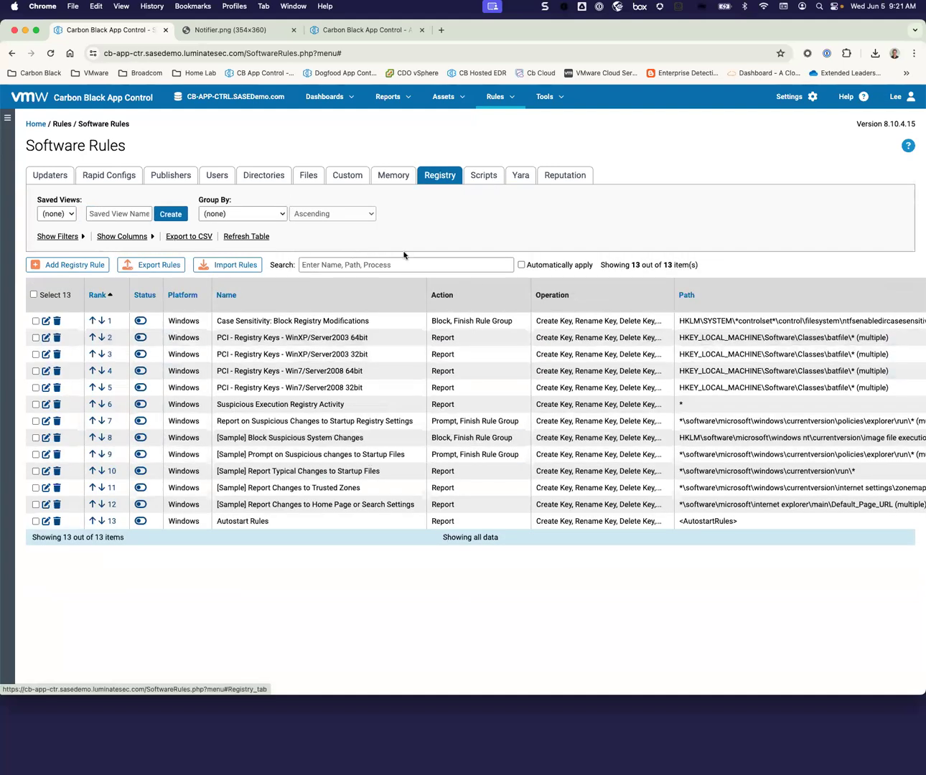
{"action": "left_click", "coordinate": [46, 354]}
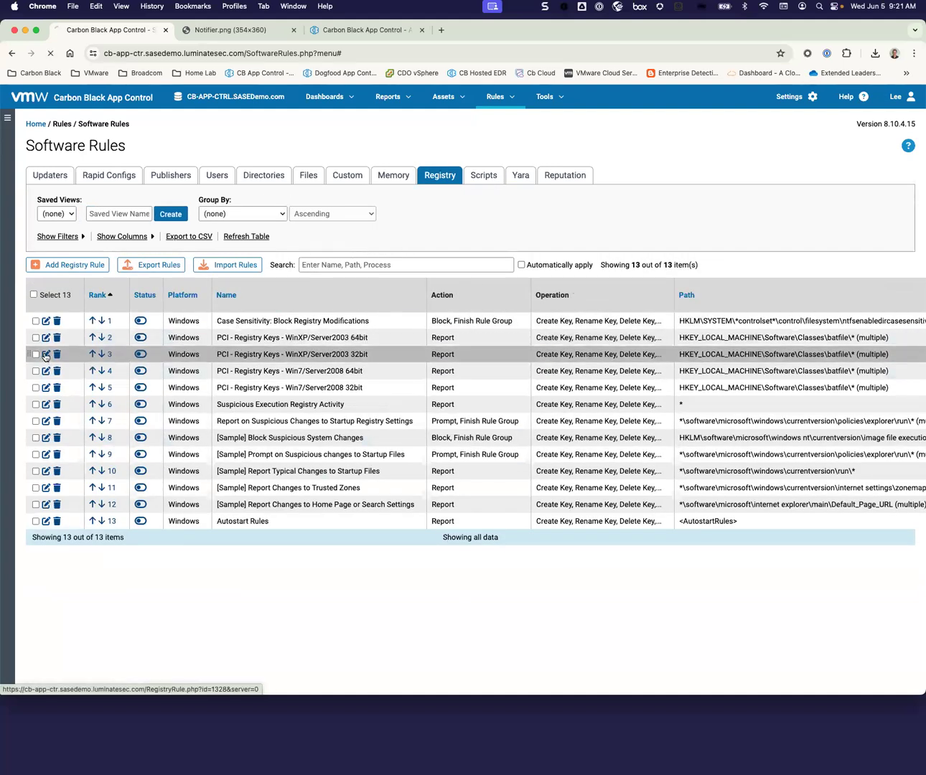
{"action": "left_click", "coordinate": [46, 354]}
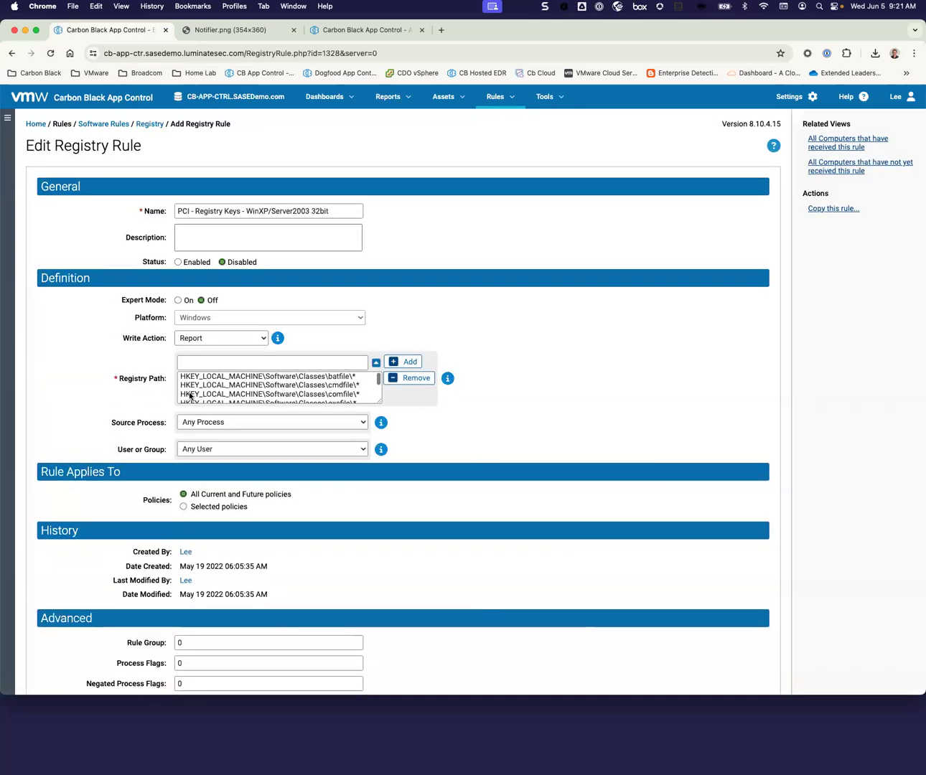
{"action": "mouse_move", "coordinate": [268, 394]}
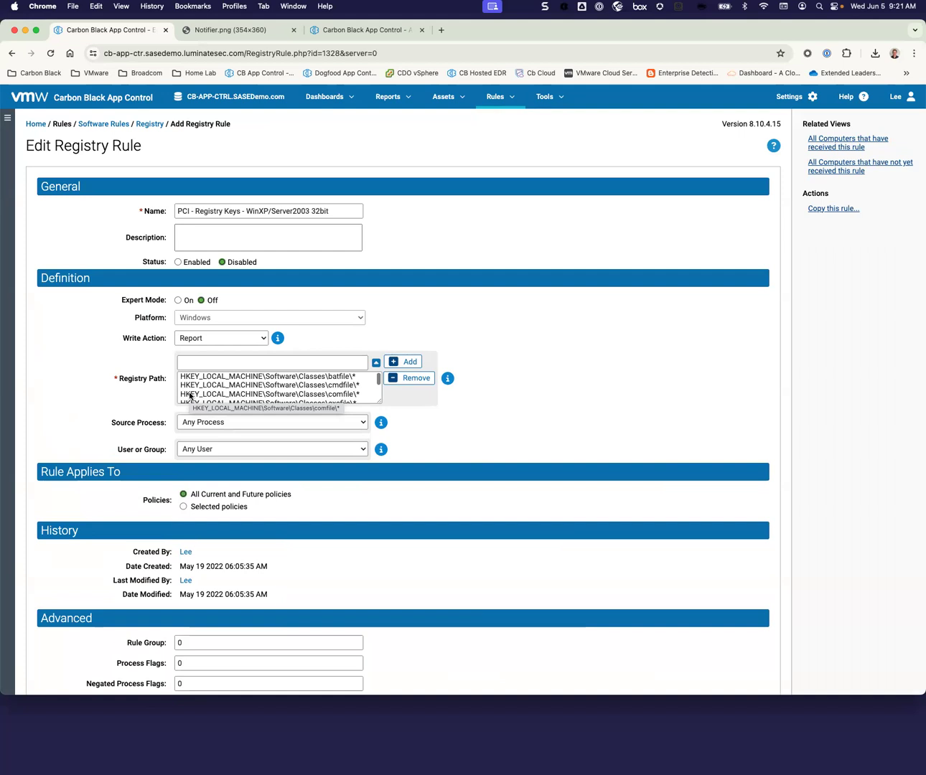
{"action": "mouse_move", "coordinate": [446, 412]}
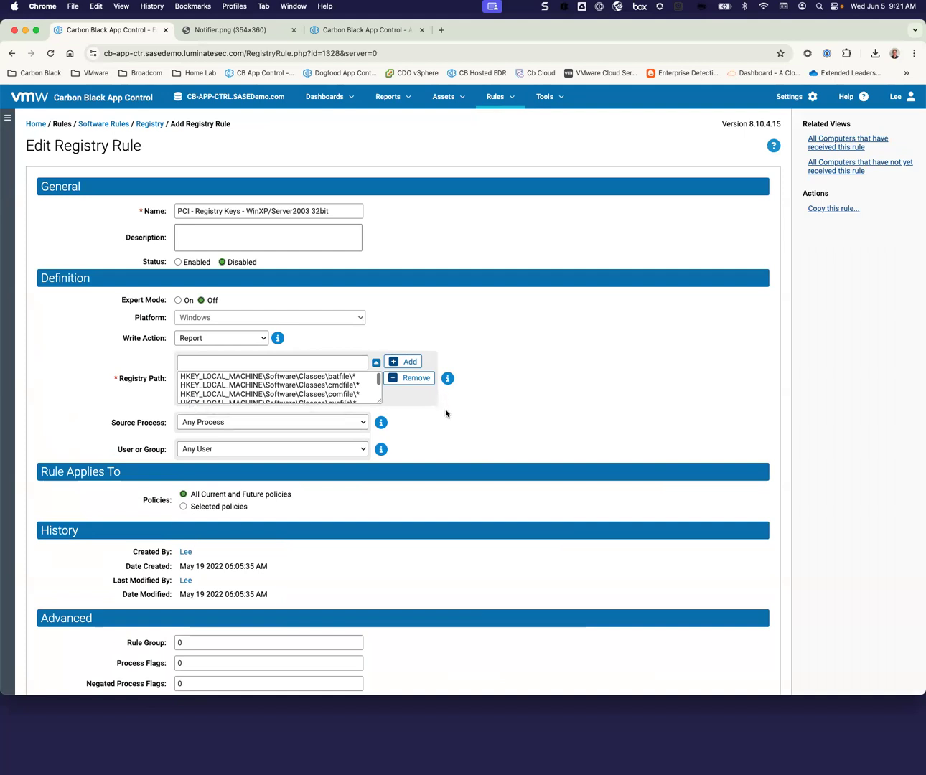
{"action": "mouse_move", "coordinate": [454, 431]}
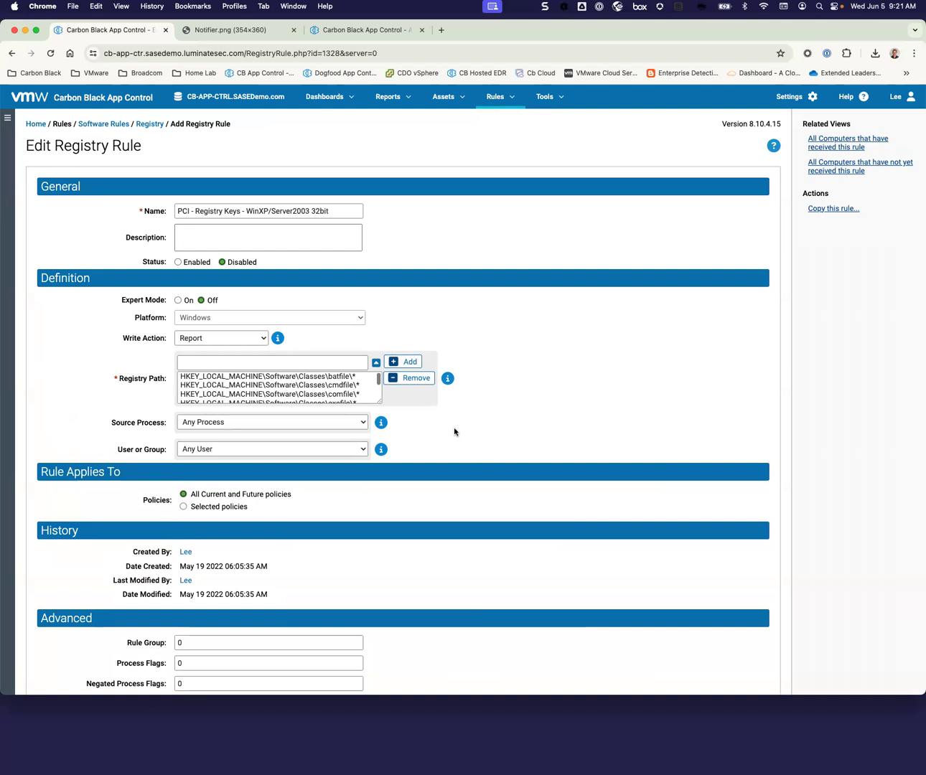
{"action": "mouse_move", "coordinate": [185, 330]}
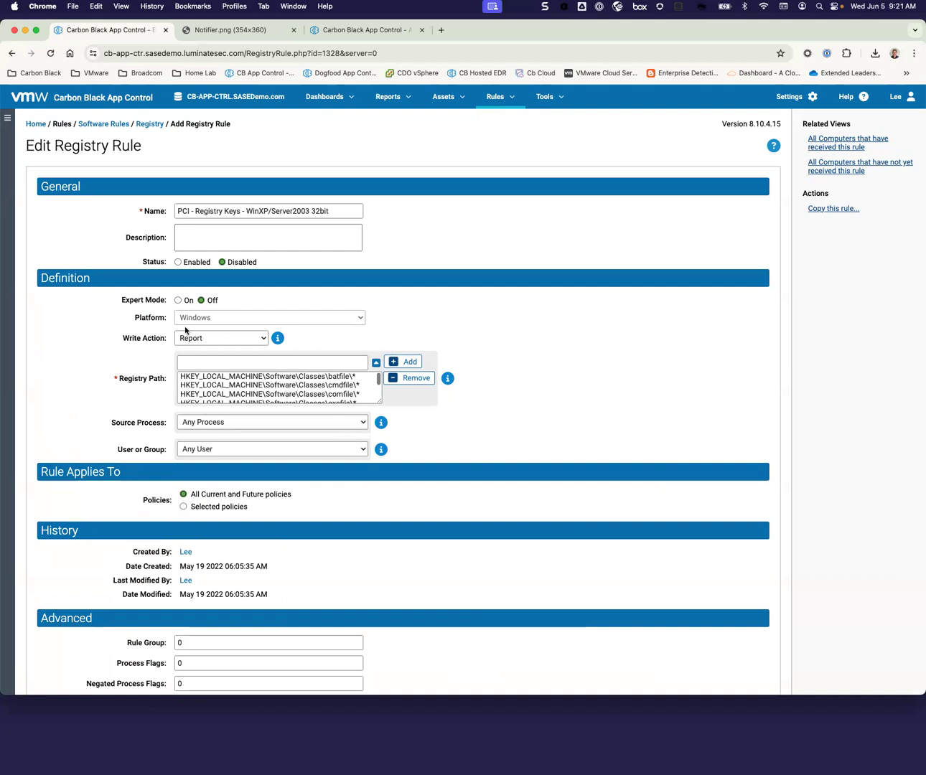
{"action": "left_click", "coordinate": [221, 338]}
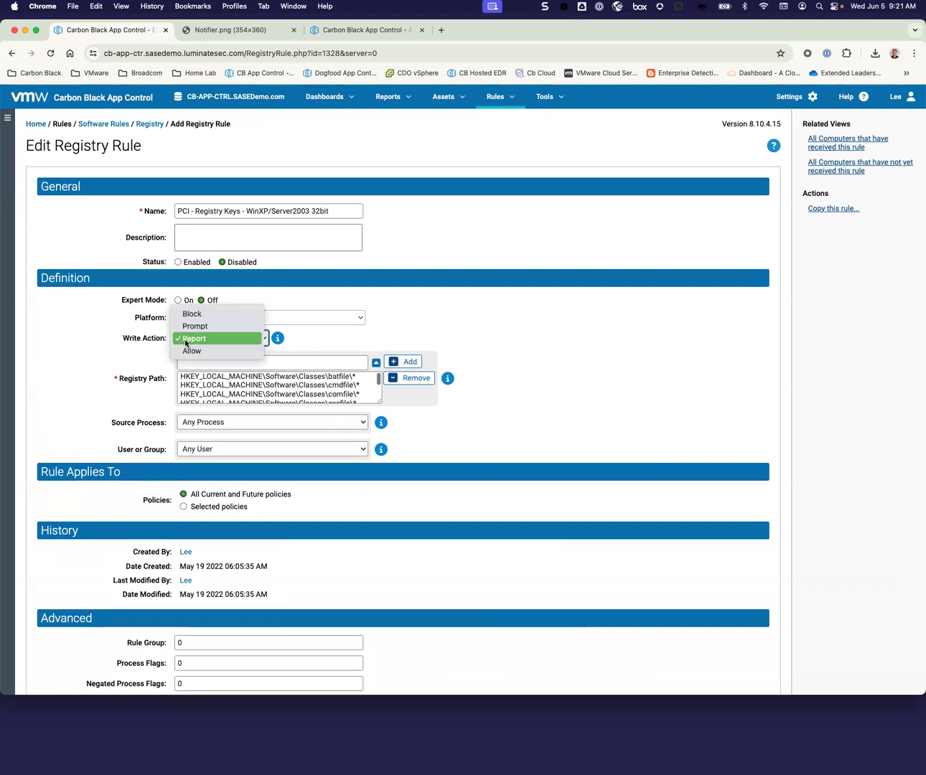
{"action": "mouse_move", "coordinate": [195, 326]}
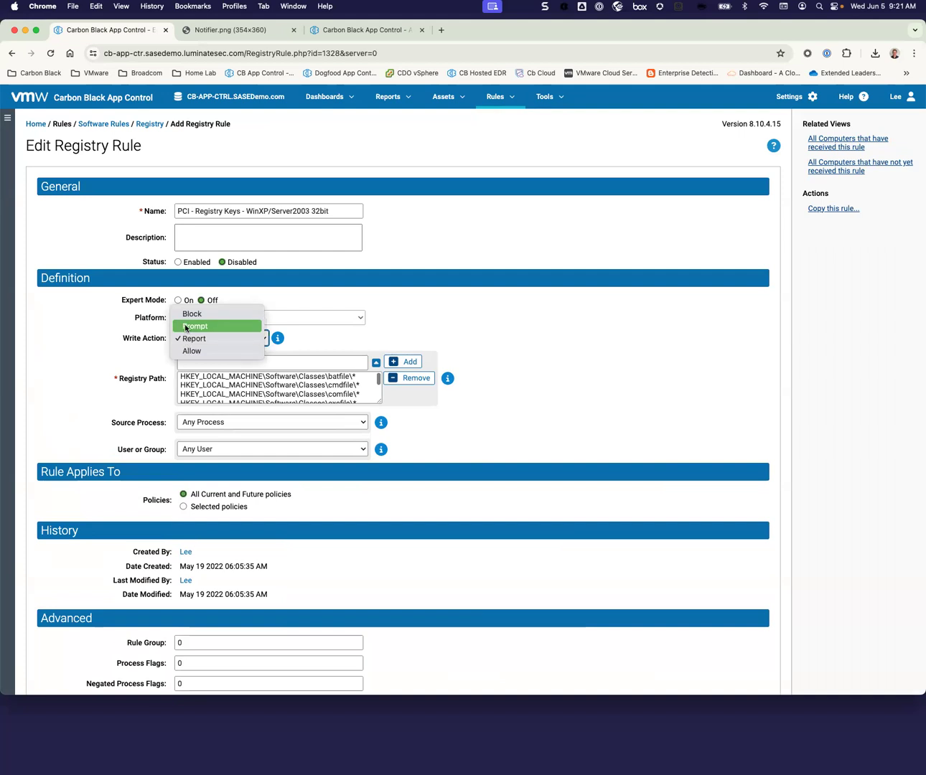
{"action": "mouse_move", "coordinate": [192, 314]}
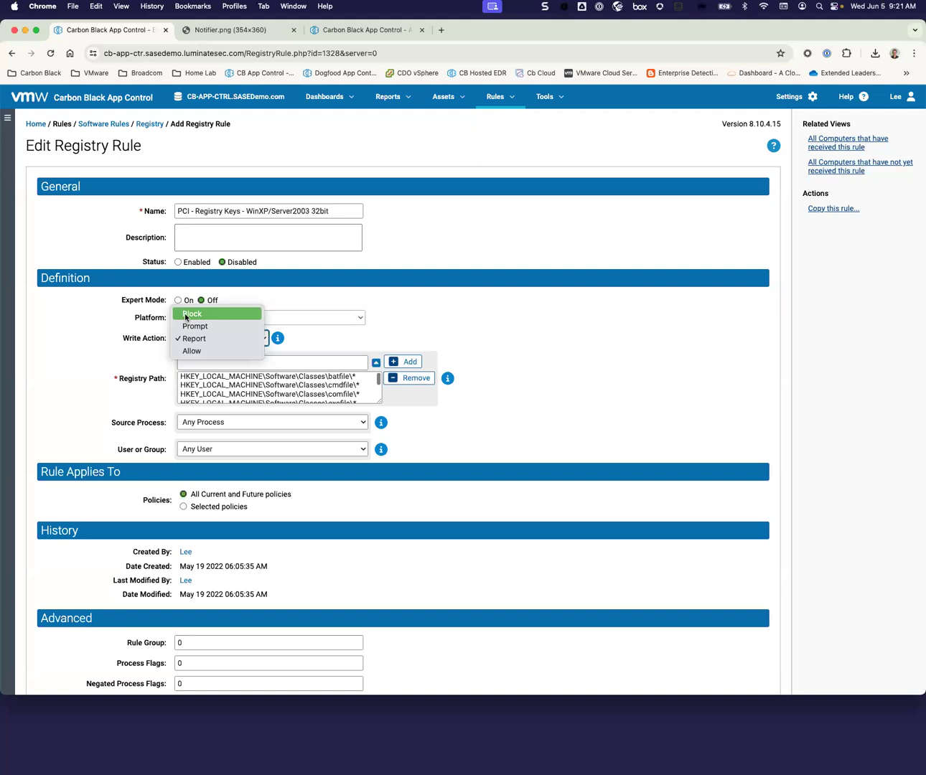
{"action": "mouse_move", "coordinate": [204, 351]}
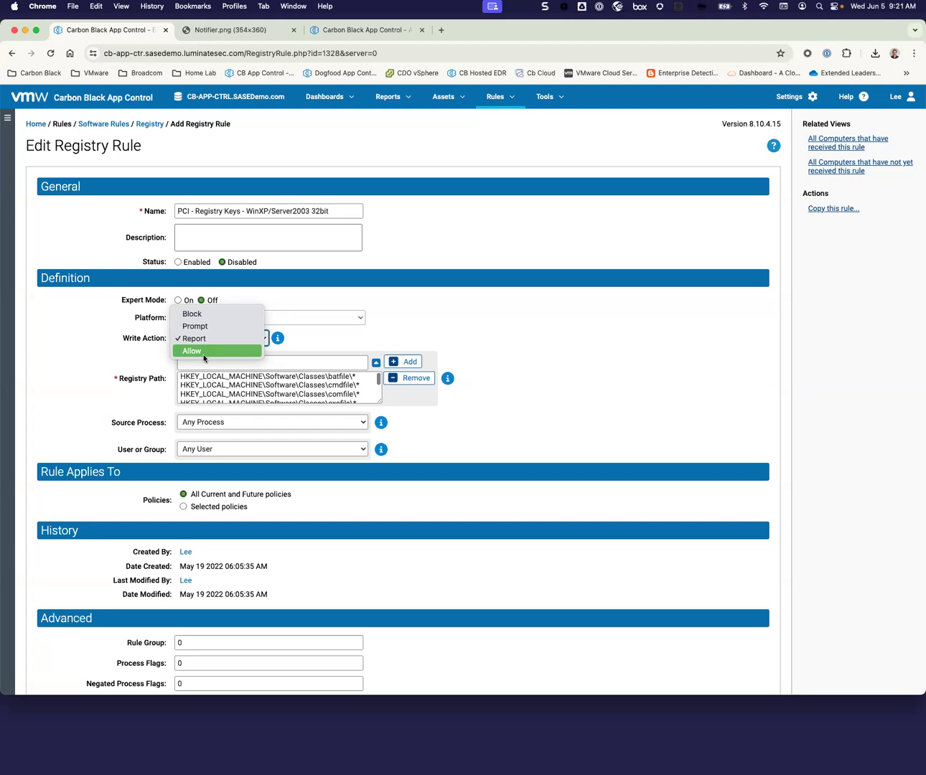
{"action": "left_click", "coordinate": [194, 338]}
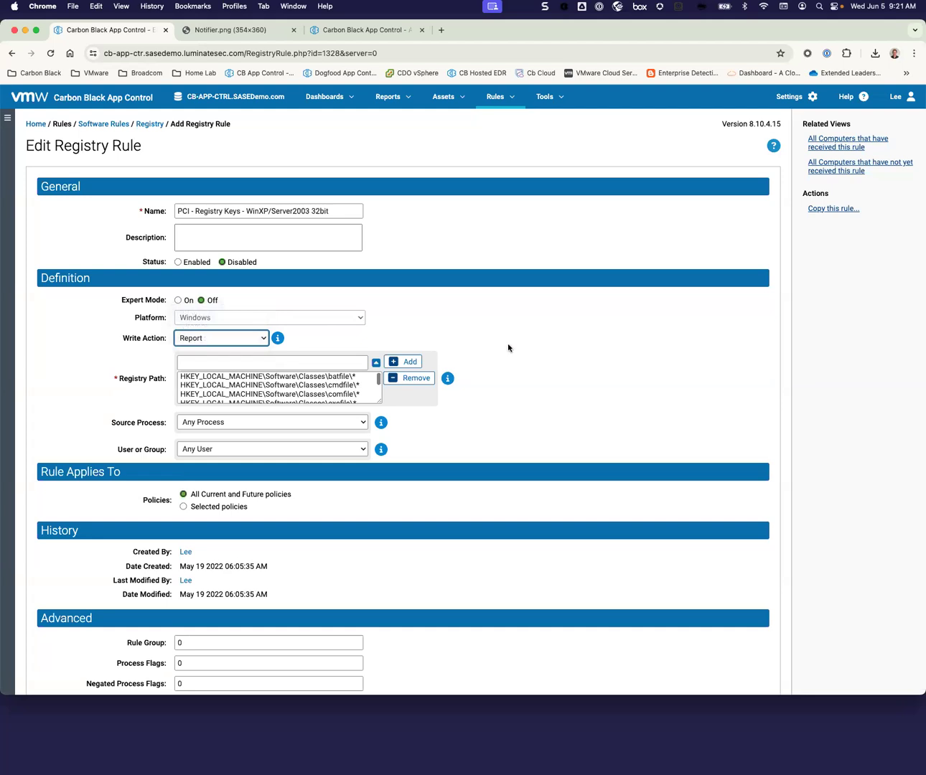
{"action": "mouse_move", "coordinate": [451, 145]}
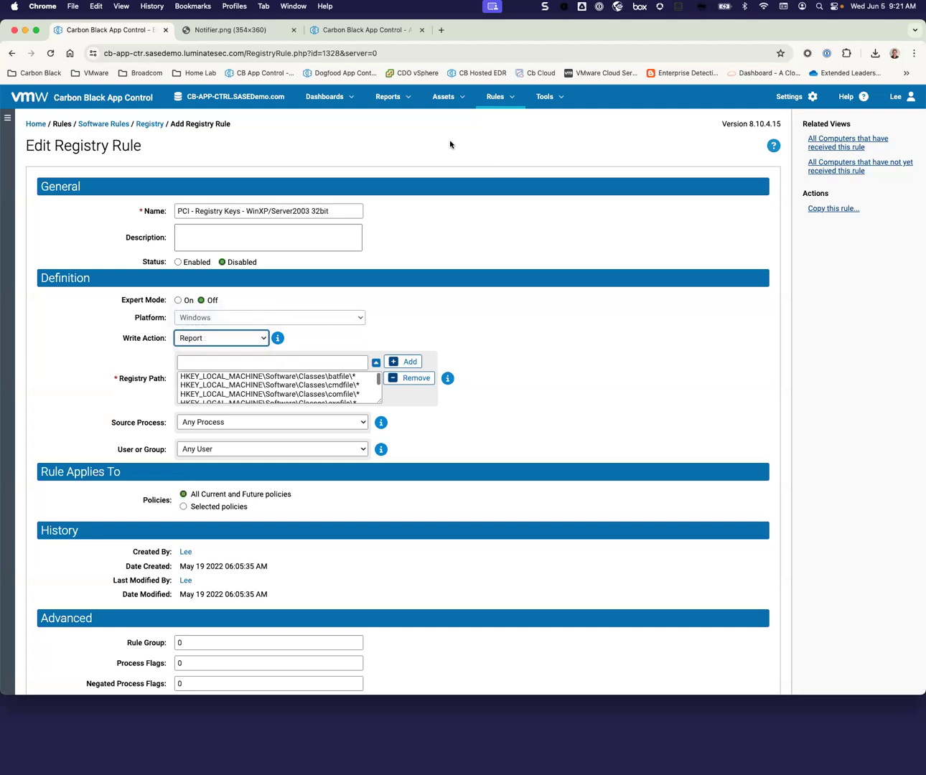
{"action": "left_click", "coordinate": [495, 96]}
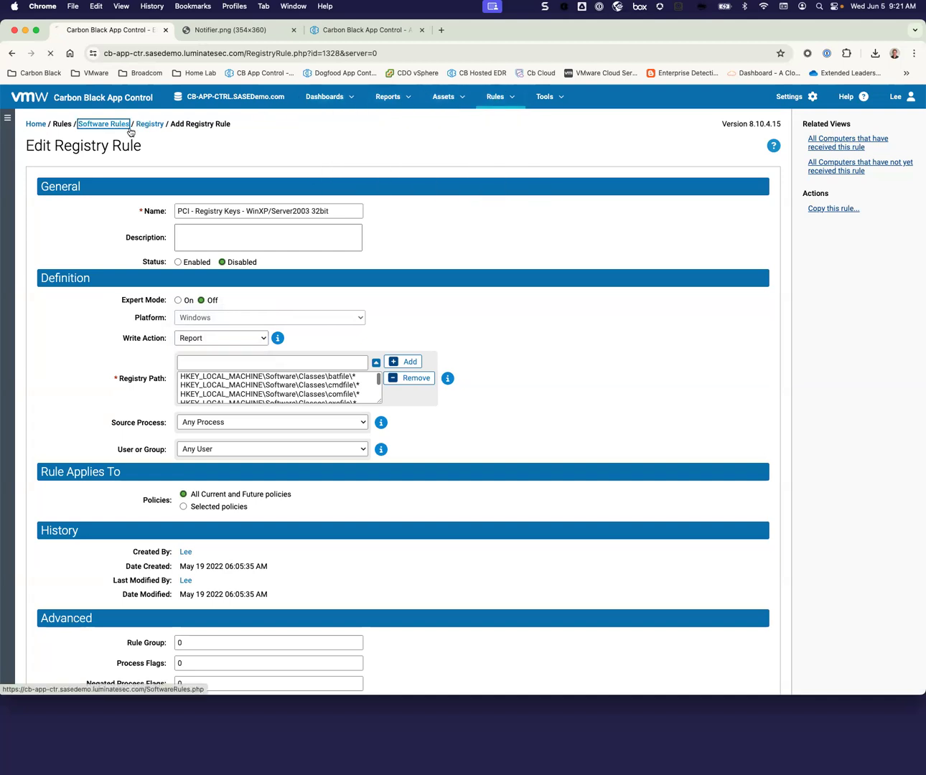
Show the 105 custom rules, expand the 20 File Integrity Control rules, and open the WinXP/Server2003 directories rule.
{"action": "left_click", "coordinate": [103, 123]}
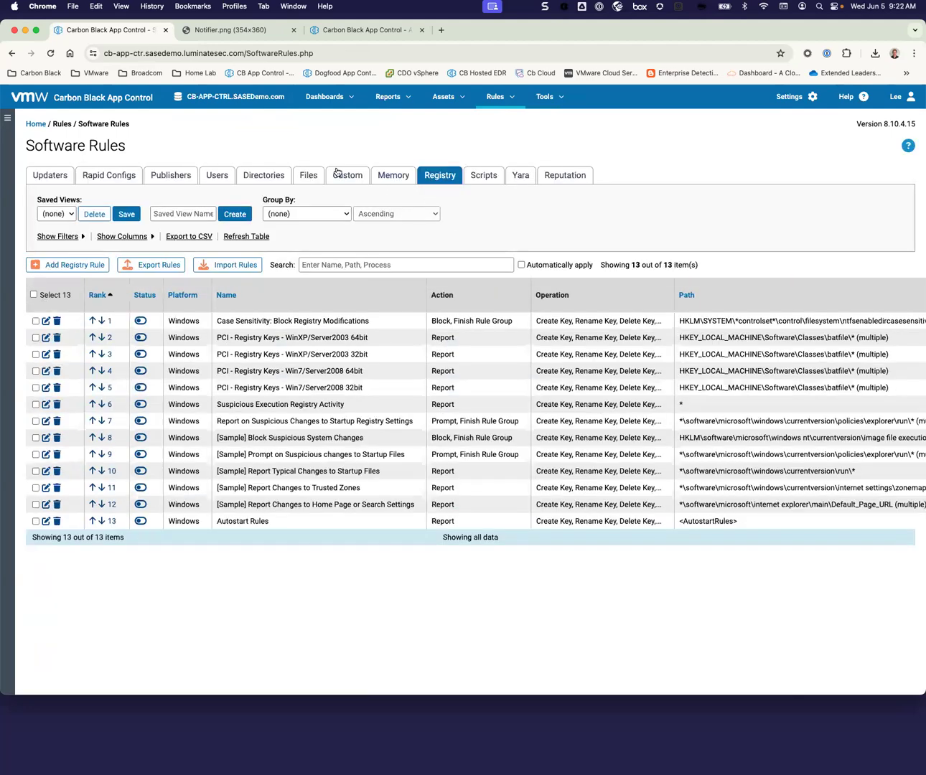
{"action": "left_click", "coordinate": [347, 175]}
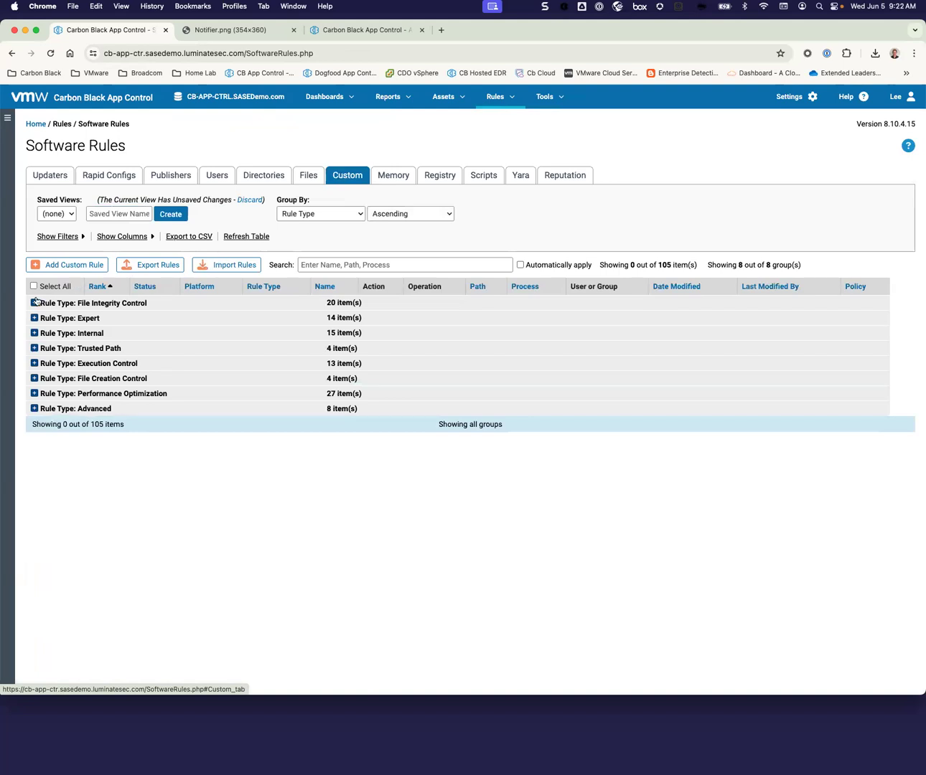
{"action": "left_click", "coordinate": [34, 303]}
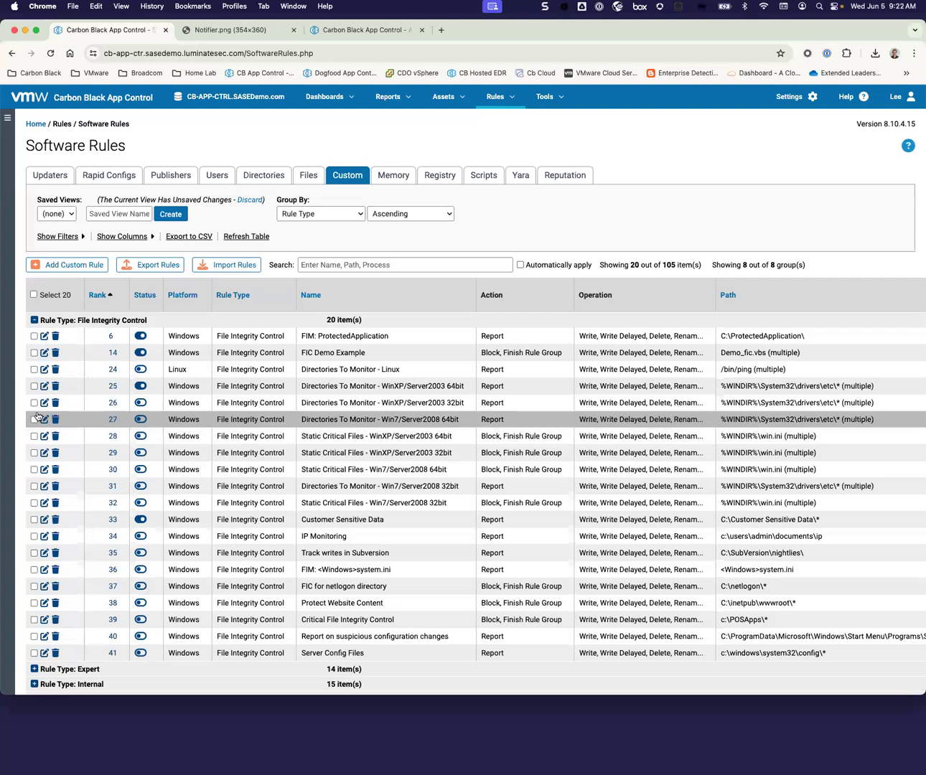
{"action": "left_click", "coordinate": [44, 419]}
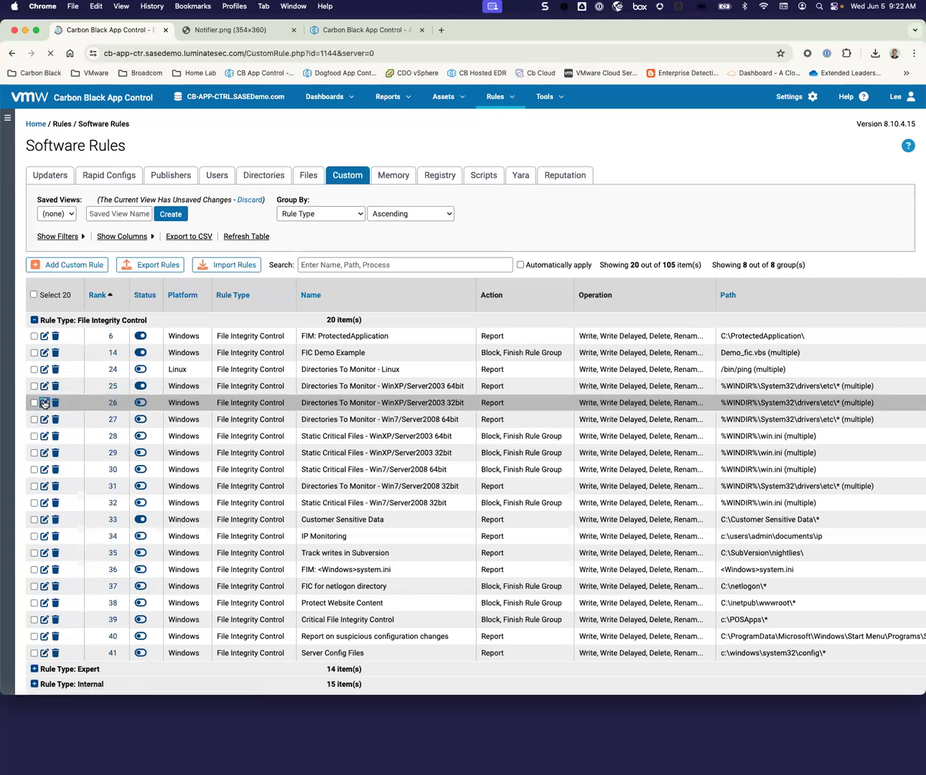
{"action": "left_click", "coordinate": [44, 403]}
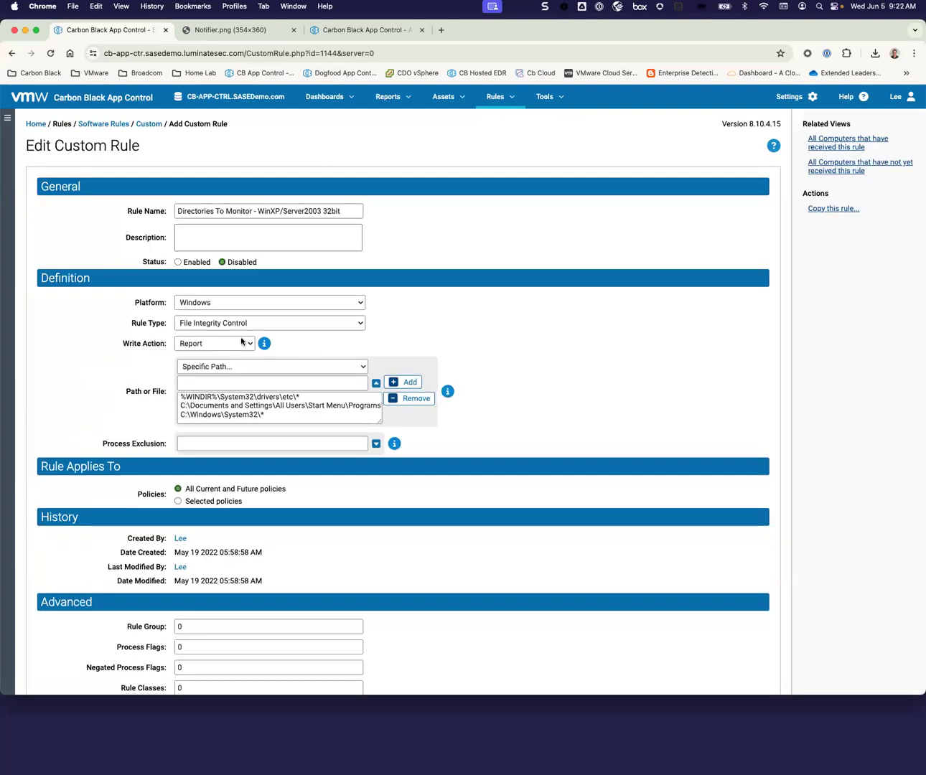
{"action": "left_click", "coordinate": [270, 322]}
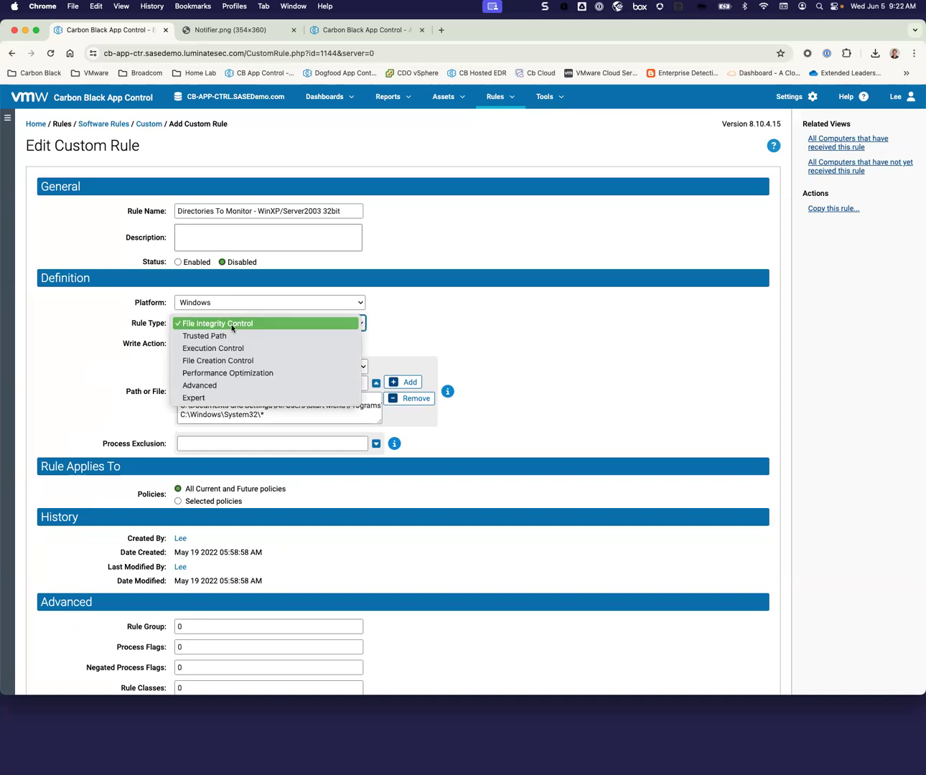
{"action": "left_click", "coordinate": [213, 323]}
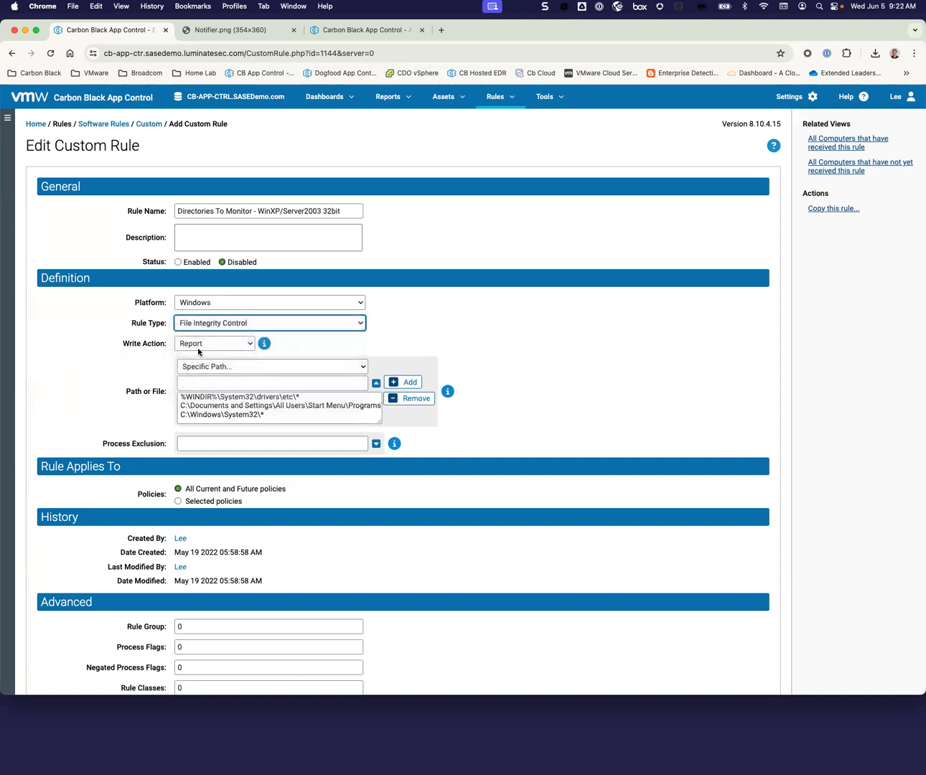
{"action": "left_click", "coordinate": [214, 343]}
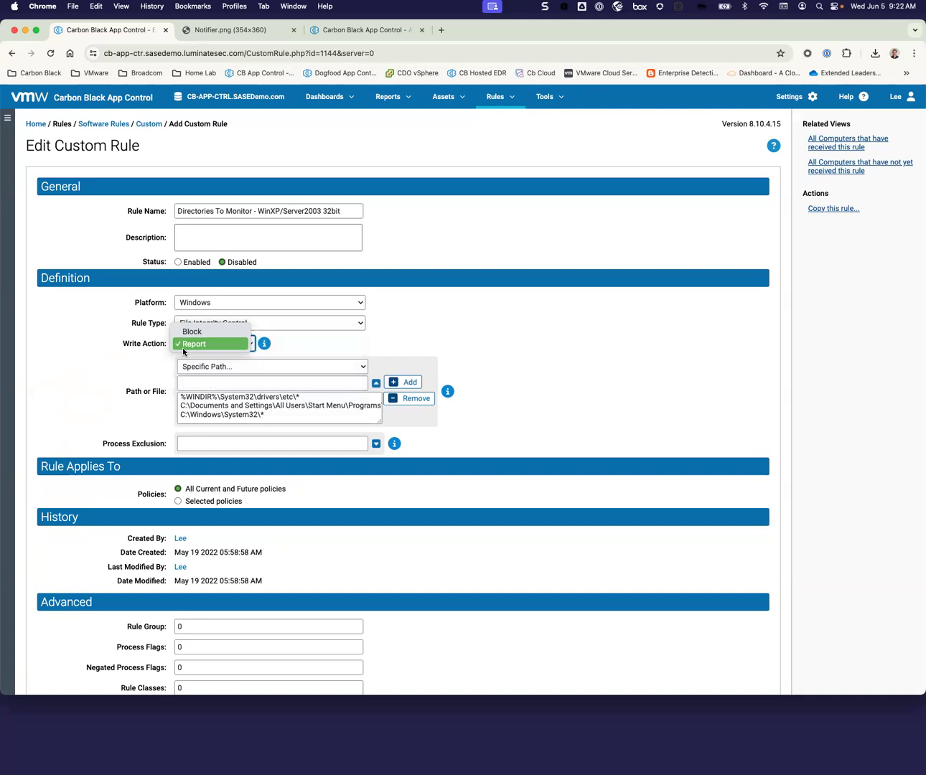
{"action": "mouse_move", "coordinate": [192, 331]}
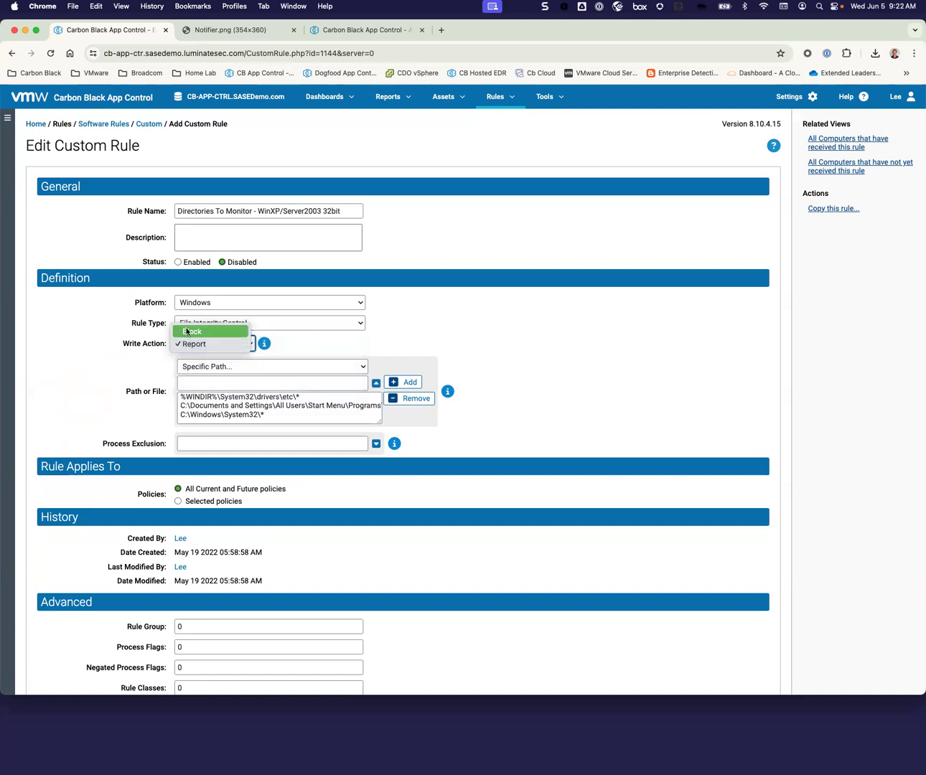
{"action": "left_click", "coordinate": [203, 344]}
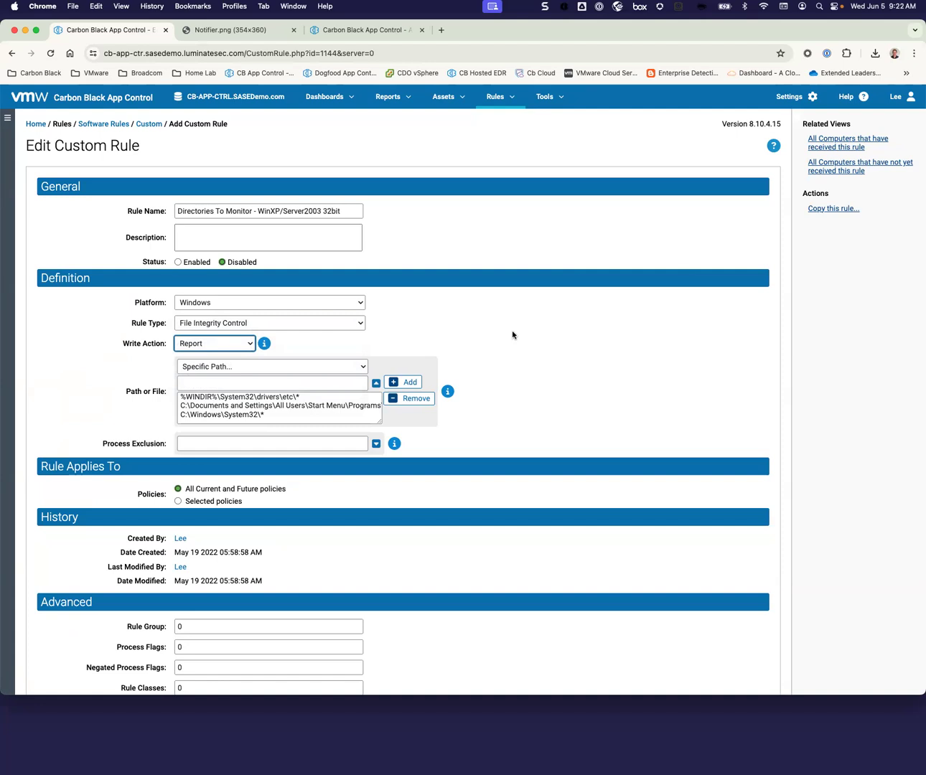
{"action": "mouse_move", "coordinate": [193, 206]}
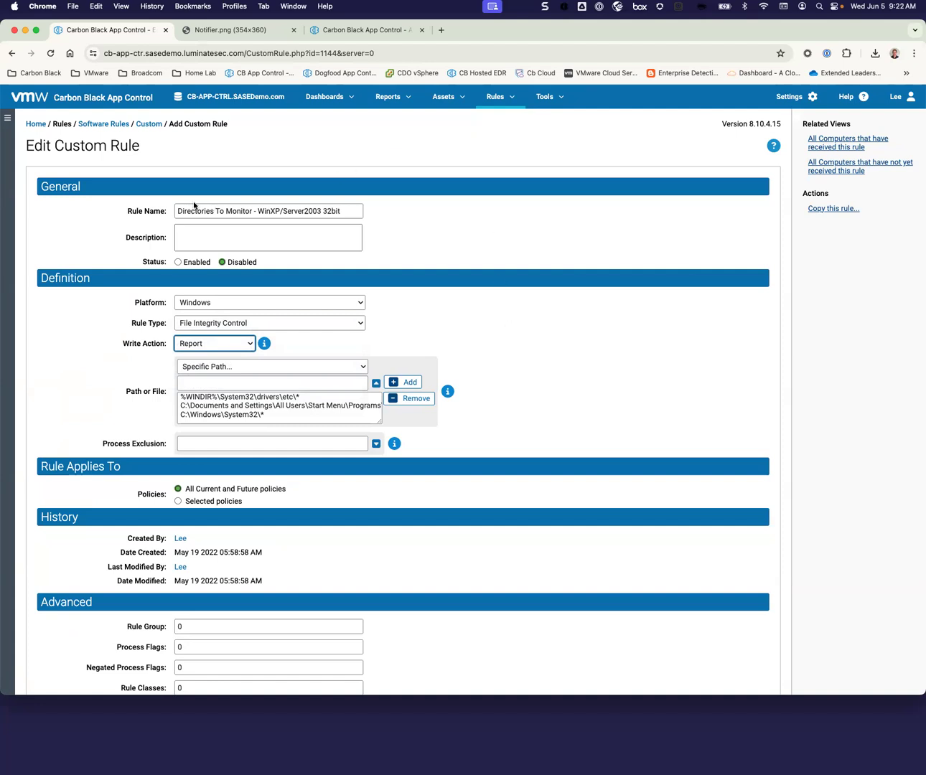
{"action": "left_click", "coordinate": [149, 124]}
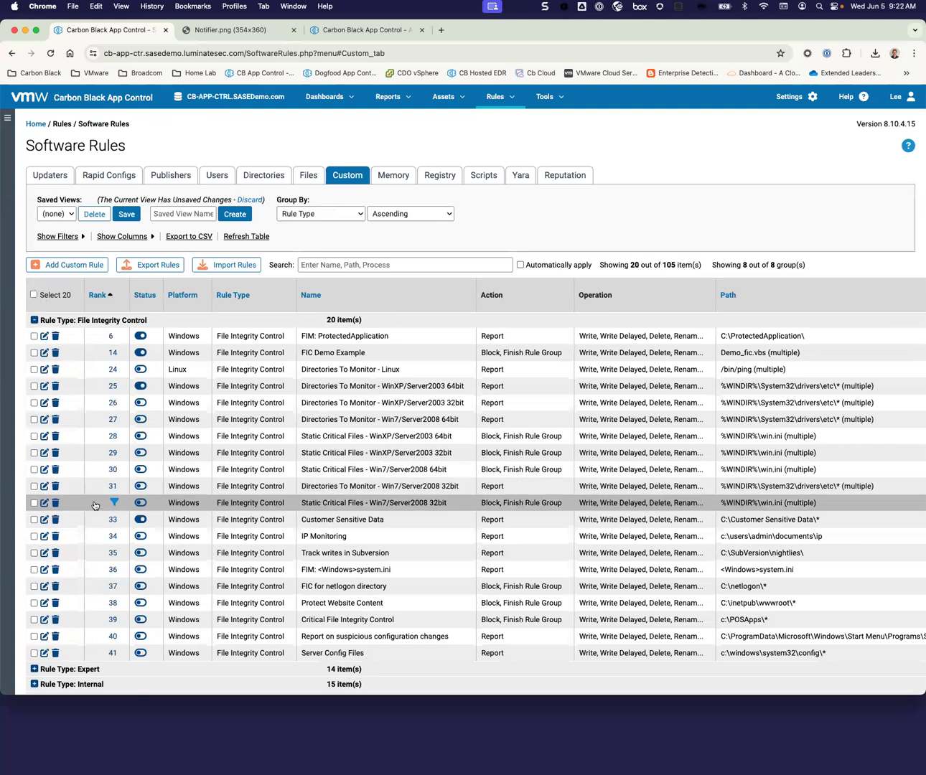
Expand the four Trusted Path rules and open NetBeans Projects, allowed for Developers.
{"action": "scroll", "scroll_direction": "down", "scroll_amount": 3}
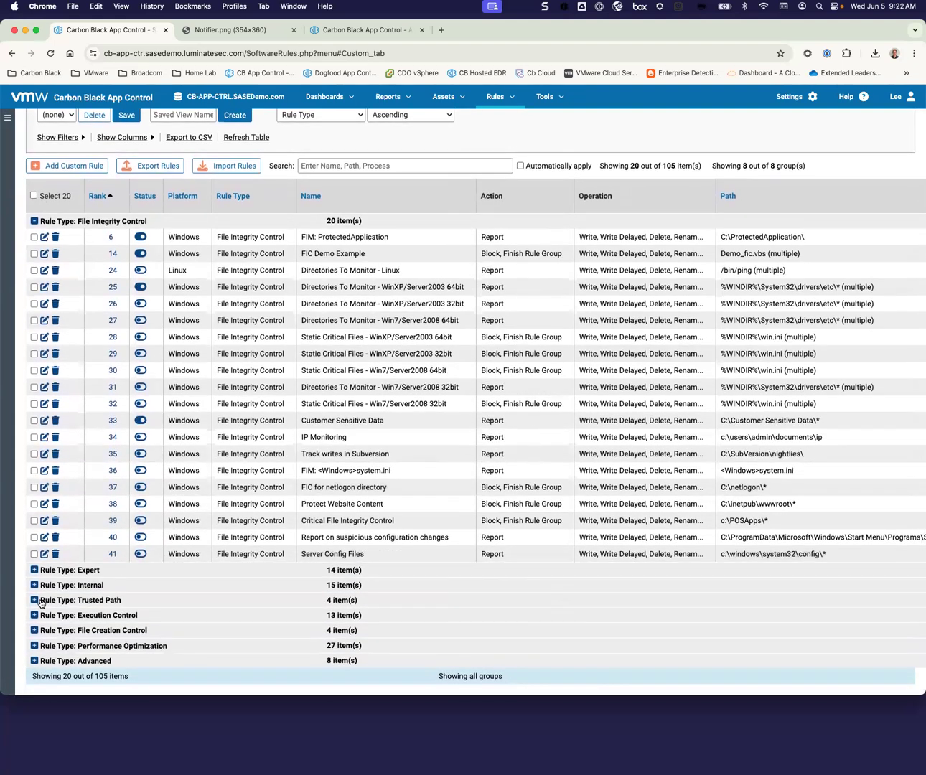
{"action": "left_click", "coordinate": [33, 600]}
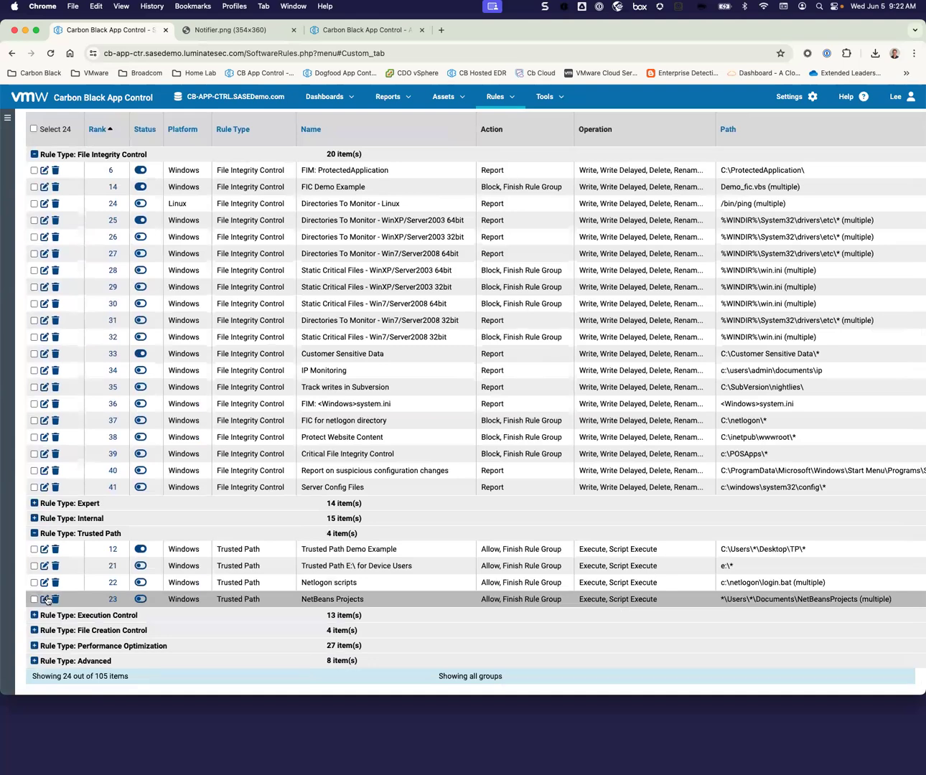
{"action": "left_click", "coordinate": [44, 599]}
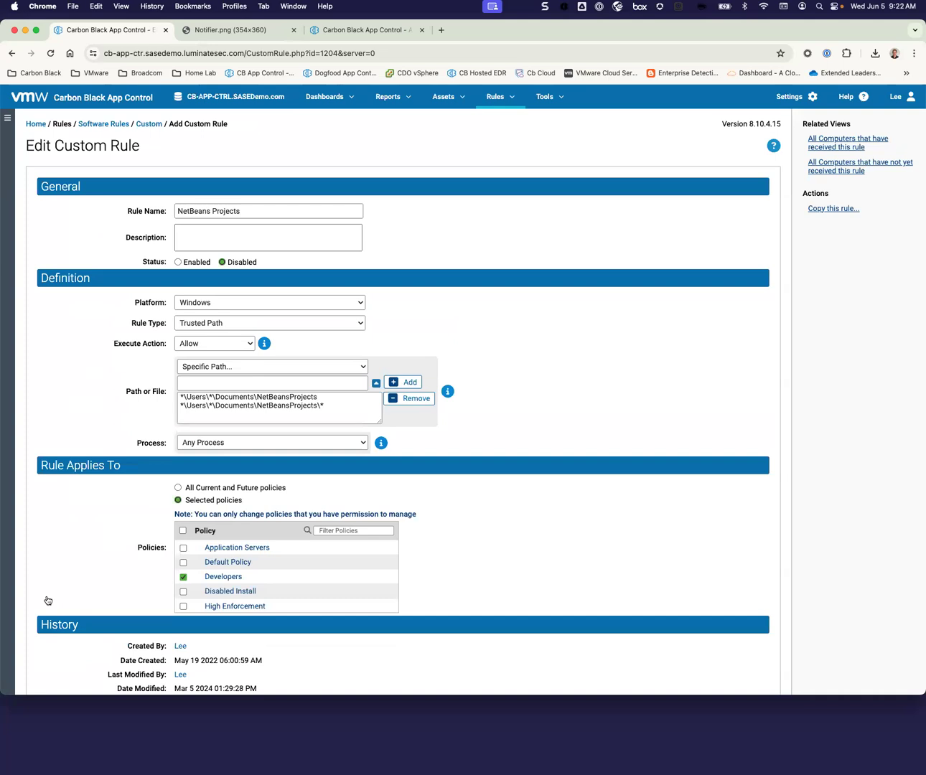
Review the NetBeans Projects paths and Developers policy, then return to Custom rules.
{"action": "scroll", "scroll_direction": "down", "scroll_amount": 3}
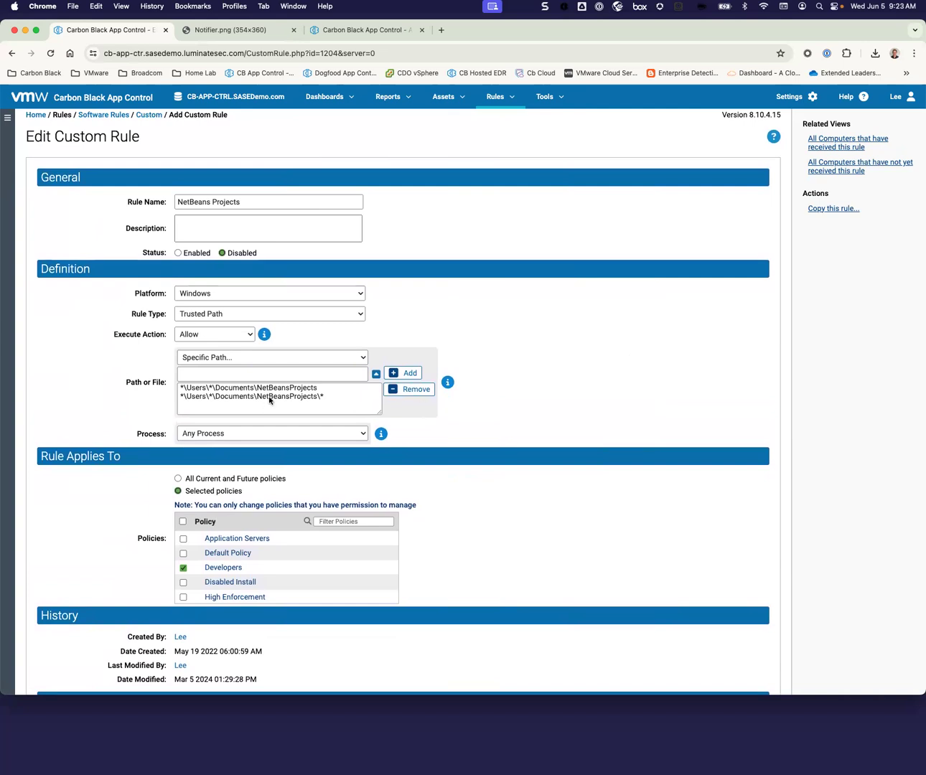
{"action": "mouse_move", "coordinate": [269, 400]}
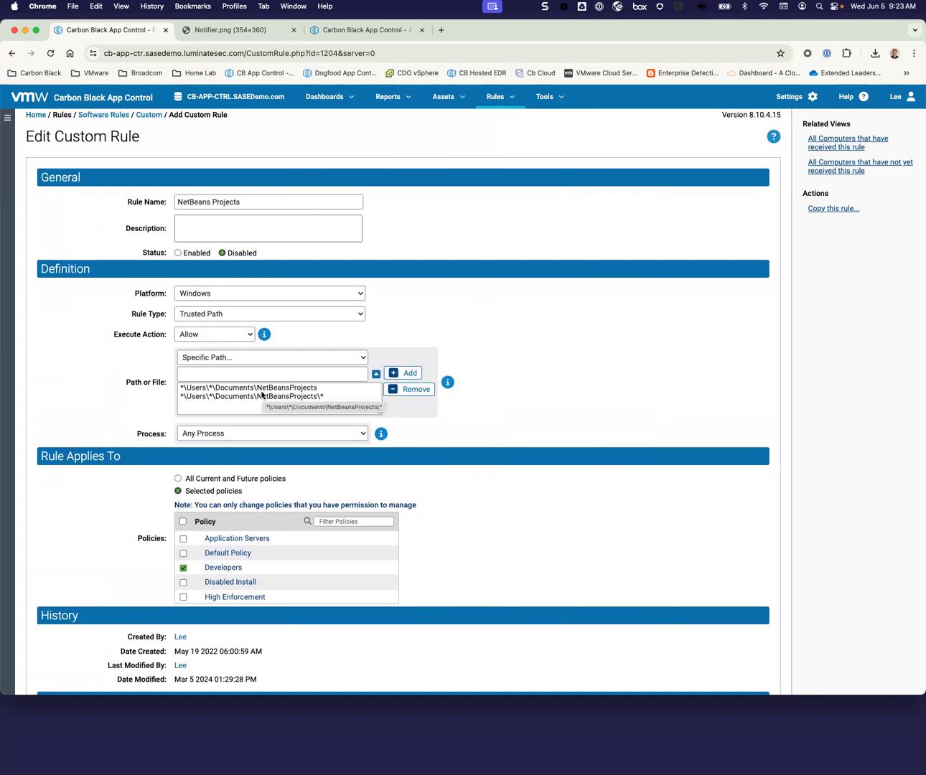
{"action": "mouse_move", "coordinate": [253, 399]}
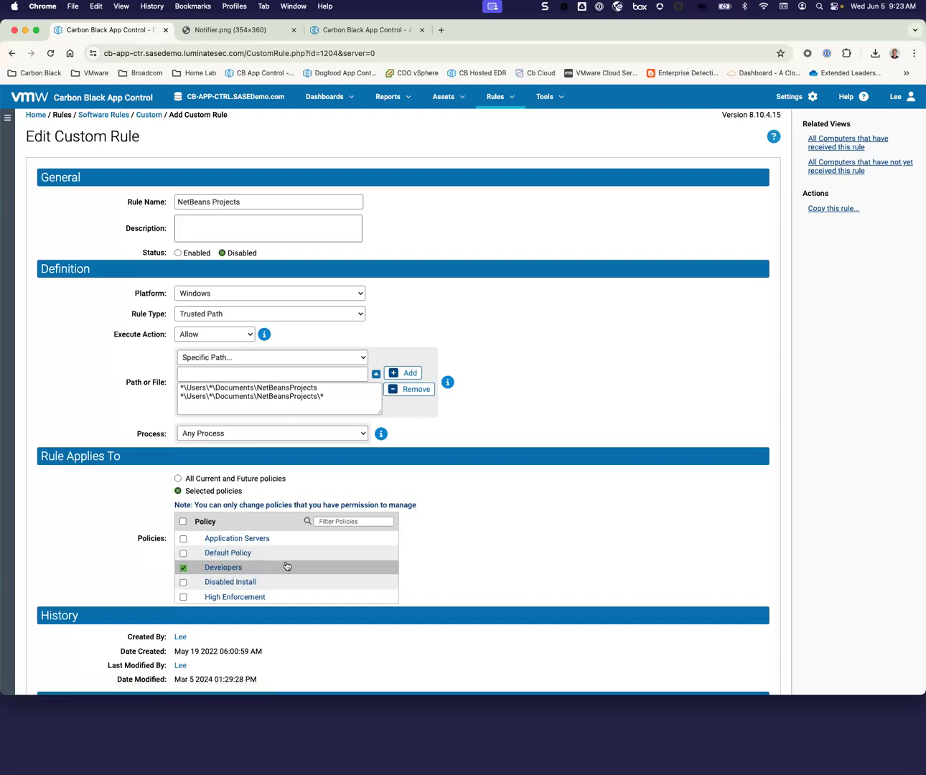
{"action": "mouse_move", "coordinate": [289, 538]}
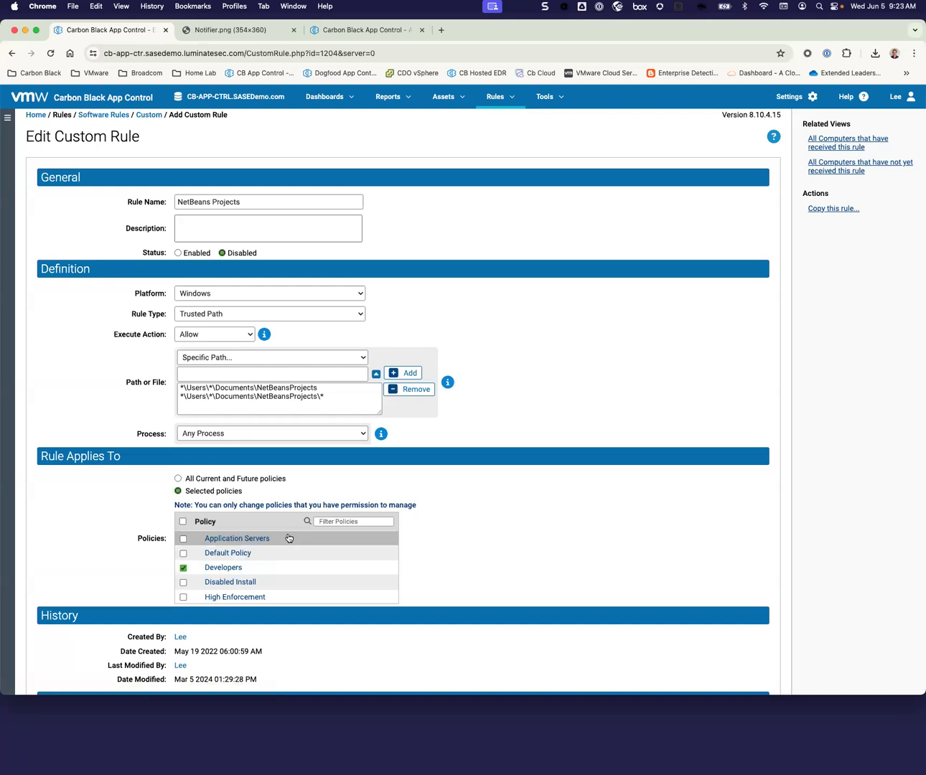
{"action": "mouse_move", "coordinate": [289, 544]}
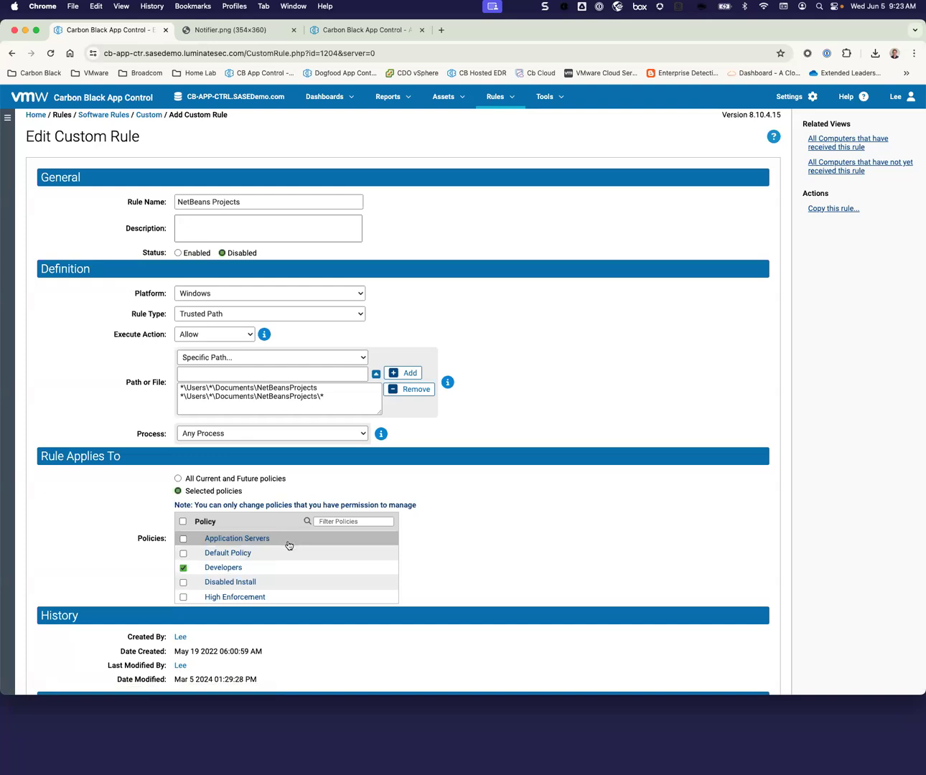
{"action": "mouse_move", "coordinate": [289, 568]}
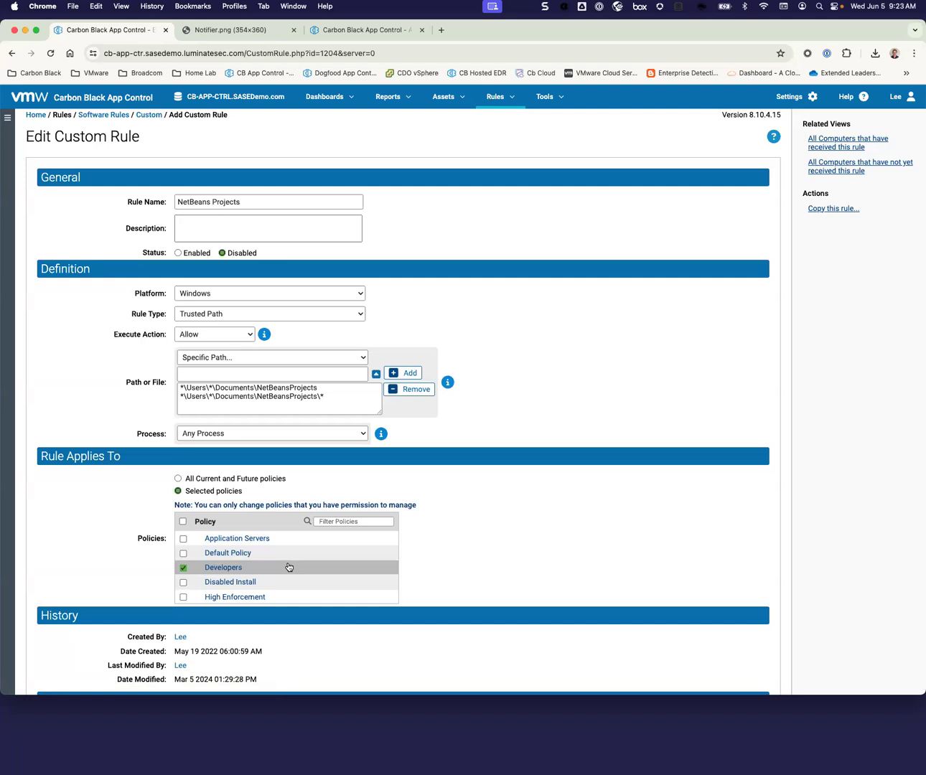
{"action": "mouse_move", "coordinate": [150, 140]}
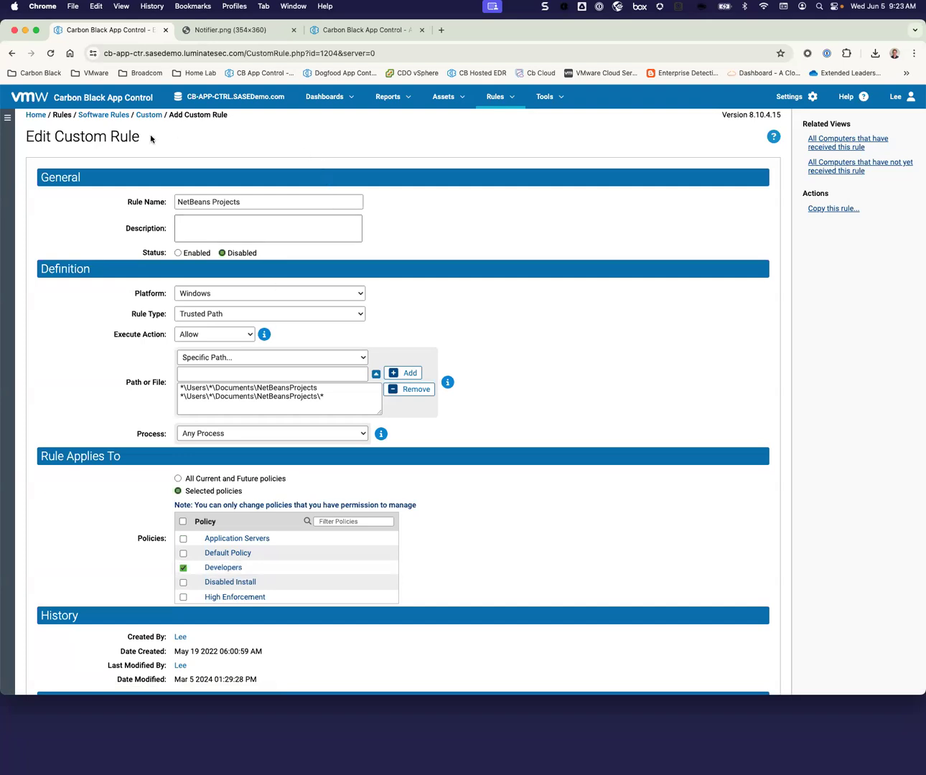
{"action": "left_click", "coordinate": [149, 115]}
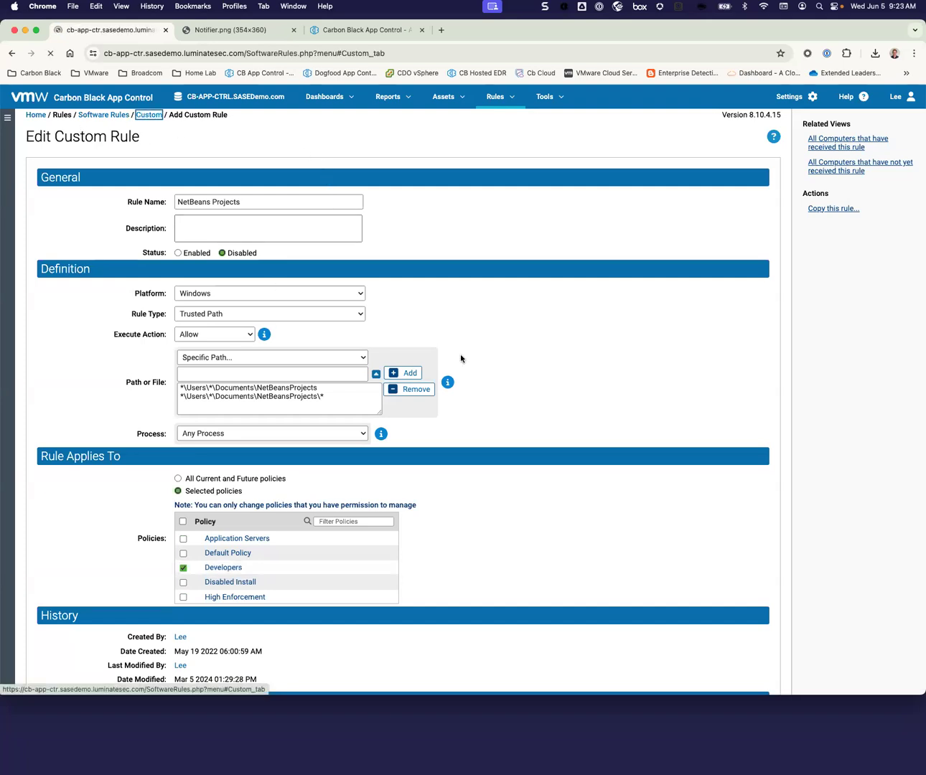
From the 105 custom rules, expand Advanced and open the [Sample] encoded PowerShell rule.
{"action": "left_click", "coordinate": [103, 115]}
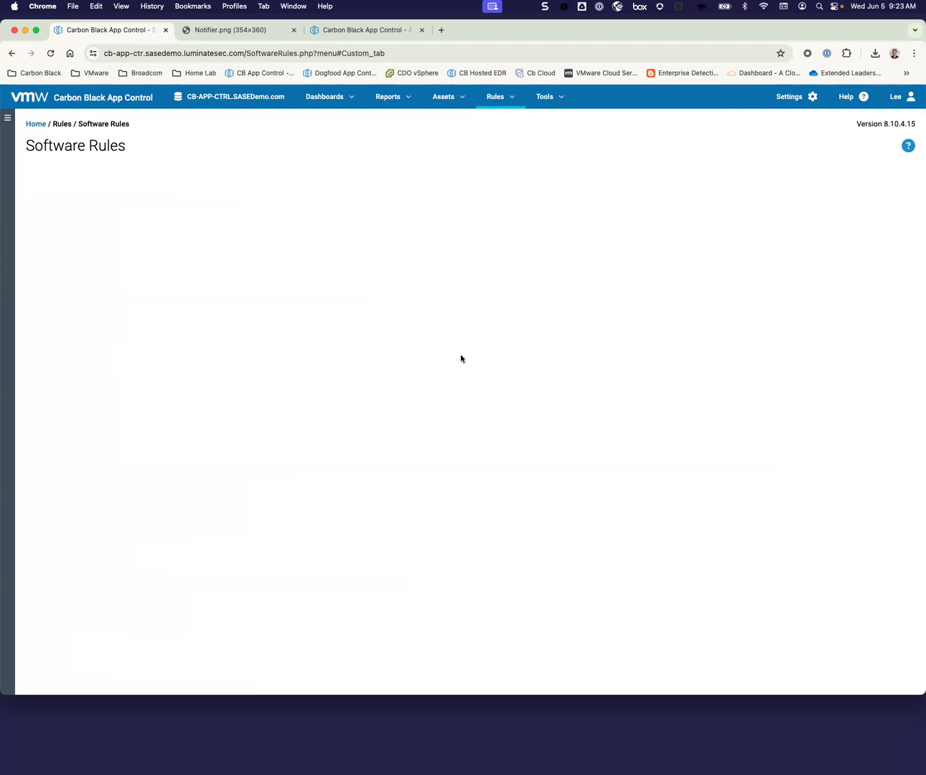
{"action": "left_click", "coordinate": [347, 175]}
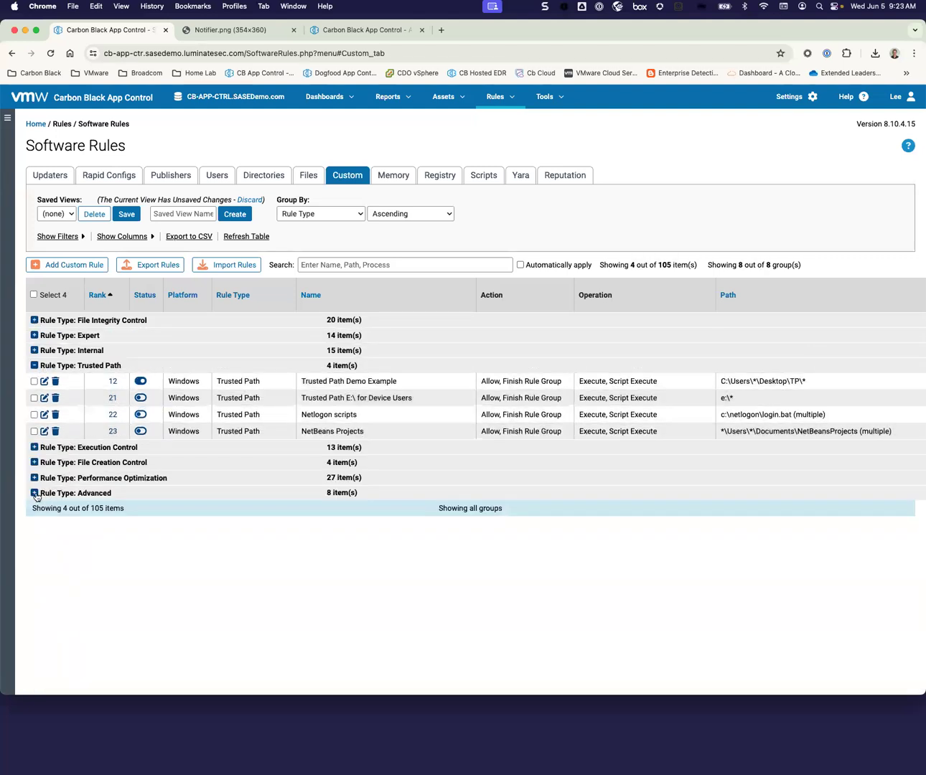
{"action": "left_click", "coordinate": [33, 493]}
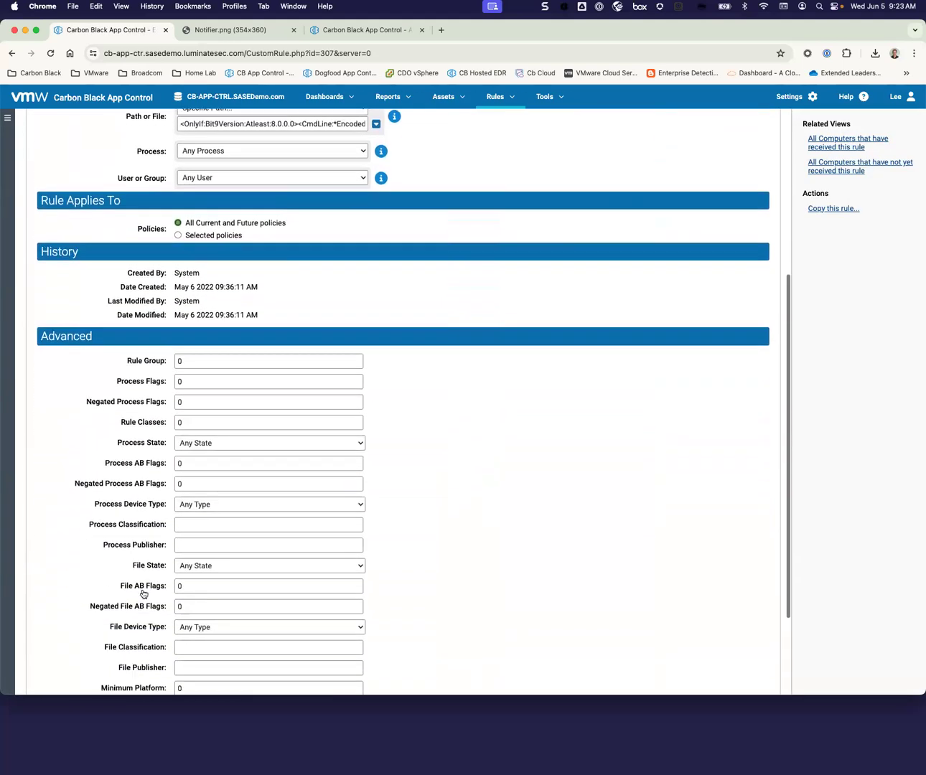
{"action": "scroll", "scroll_direction": "up", "scroll_amount": 3}
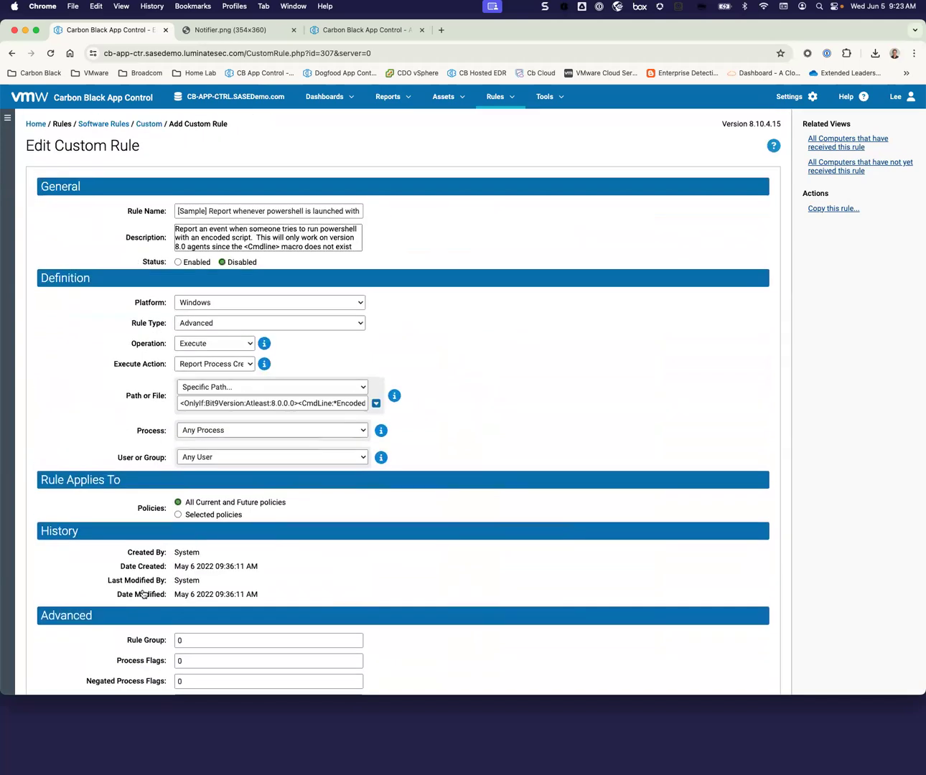
{"action": "left_click", "coordinate": [388, 96]}
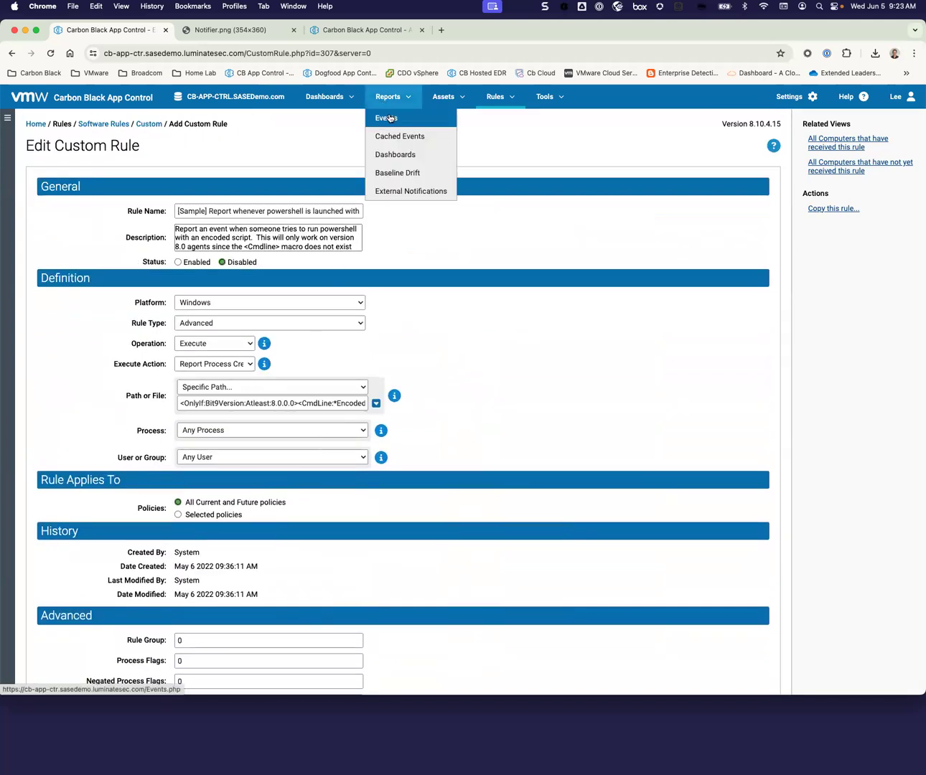
Open the Events report and scroll through its 55 events from the last hour.
{"action": "left_click", "coordinate": [385, 118]}
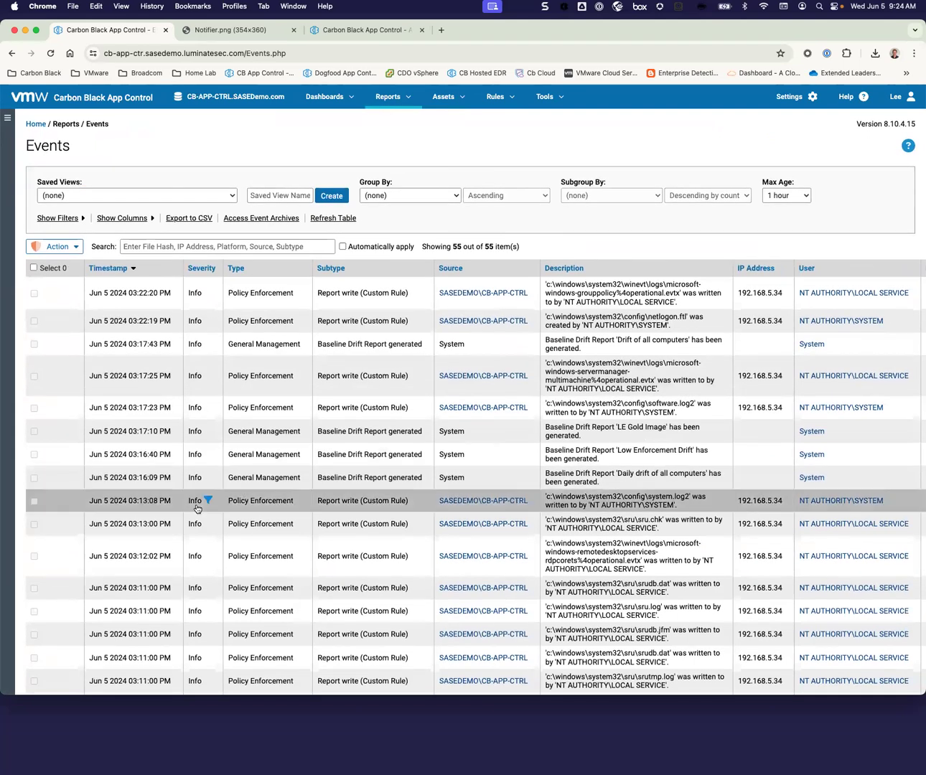
{"action": "scroll", "scroll_direction": "down", "scroll_amount": 3}
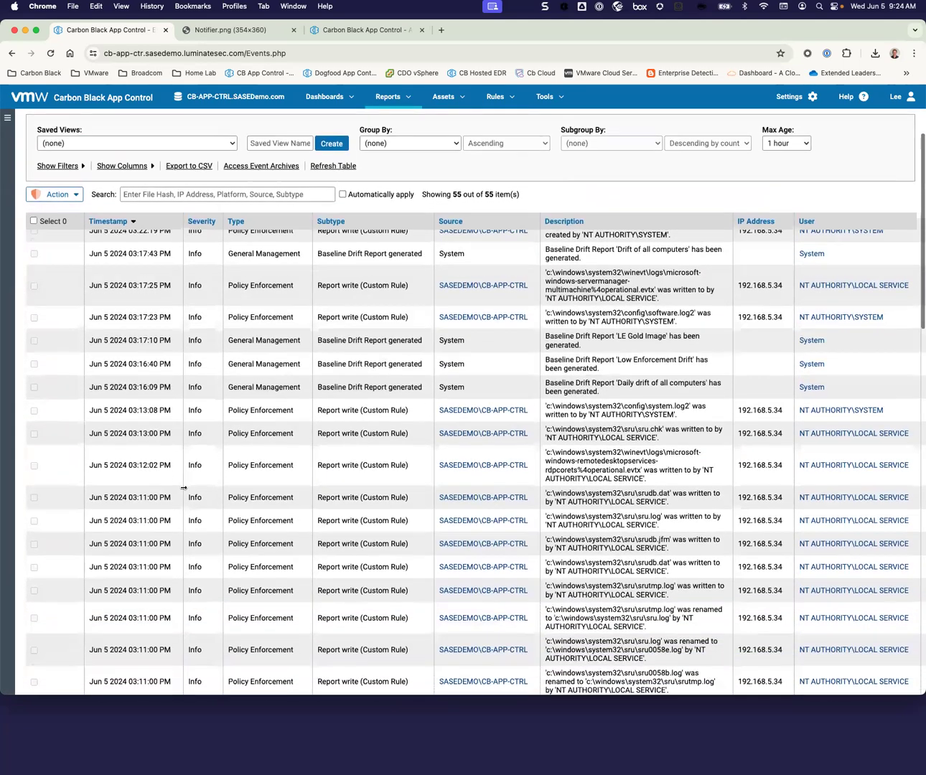
{"action": "scroll", "scroll_direction": "up", "scroll_amount": 3}
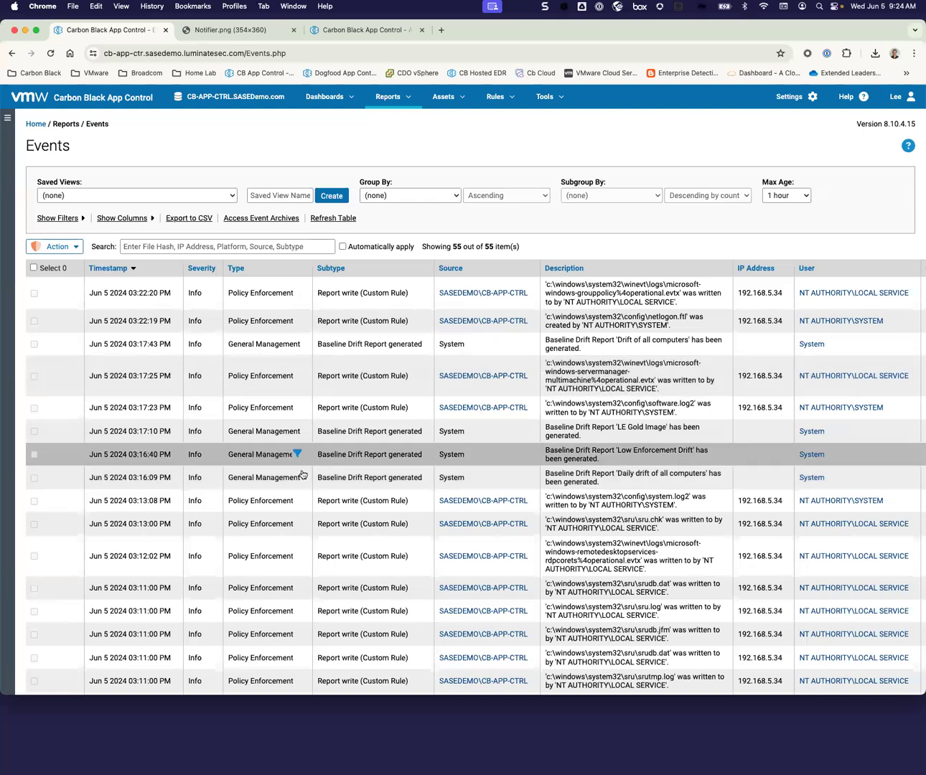
{"action": "scroll", "scroll_direction": "down", "scroll_amount": 3}
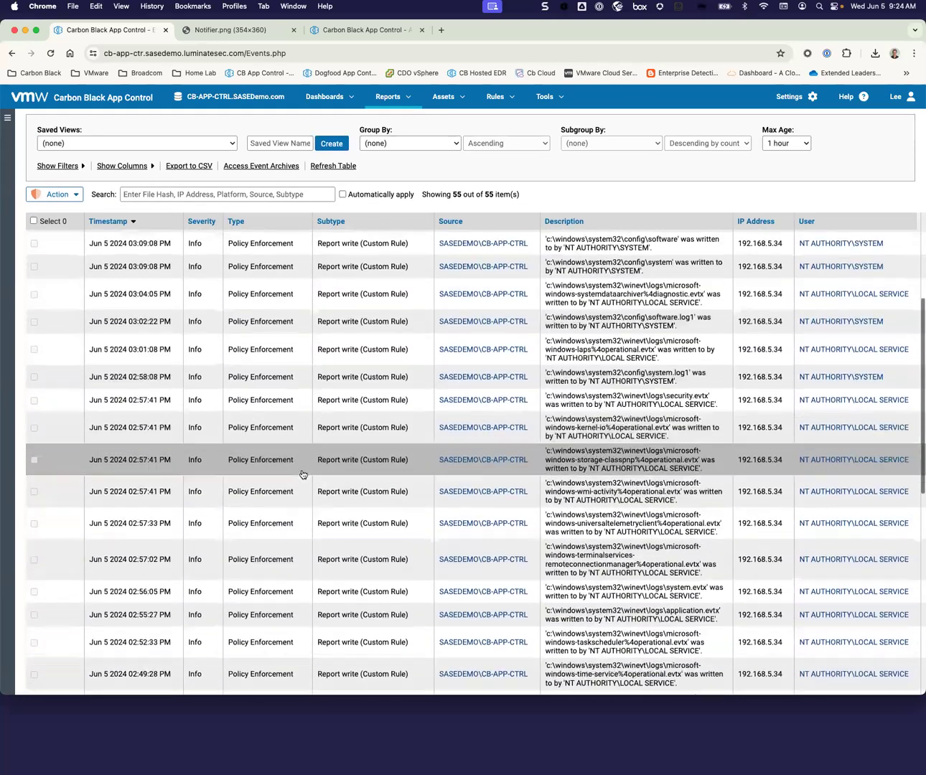
{"action": "scroll", "scroll_direction": "down", "scroll_amount": 3}
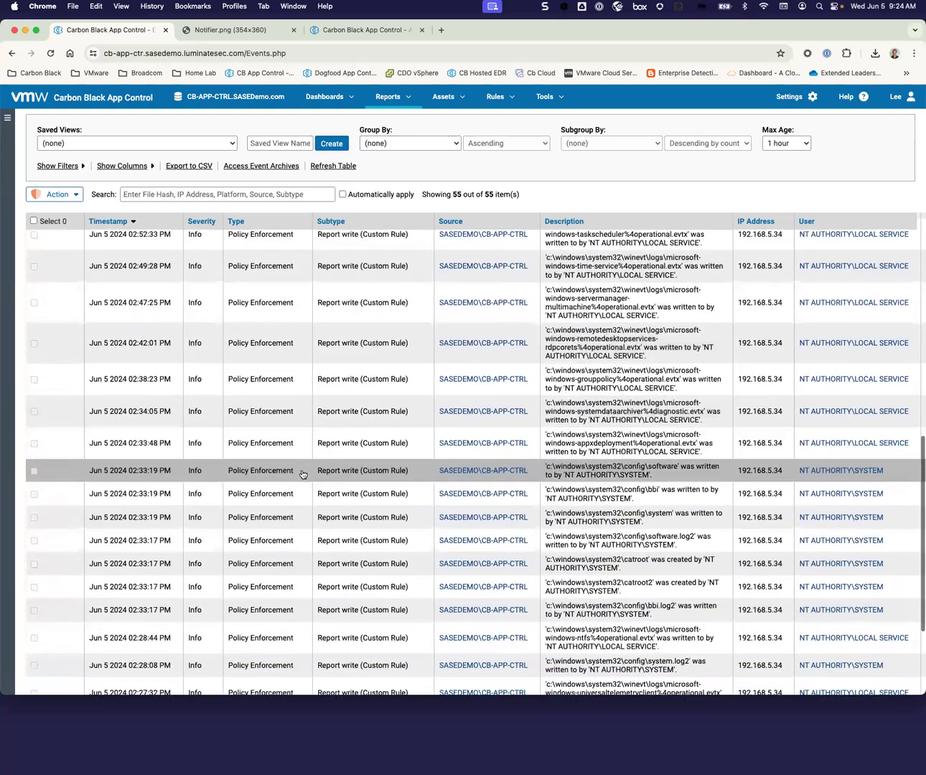
{"action": "scroll", "scroll_direction": "down", "scroll_amount": 3}
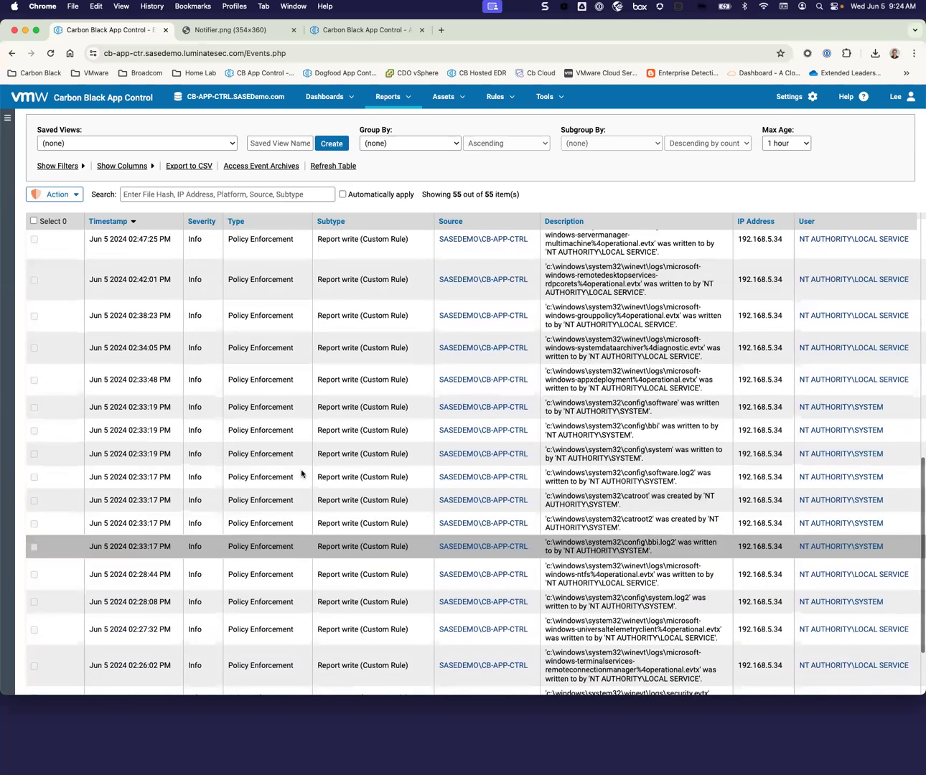
{"action": "left_click", "coordinate": [333, 166]}
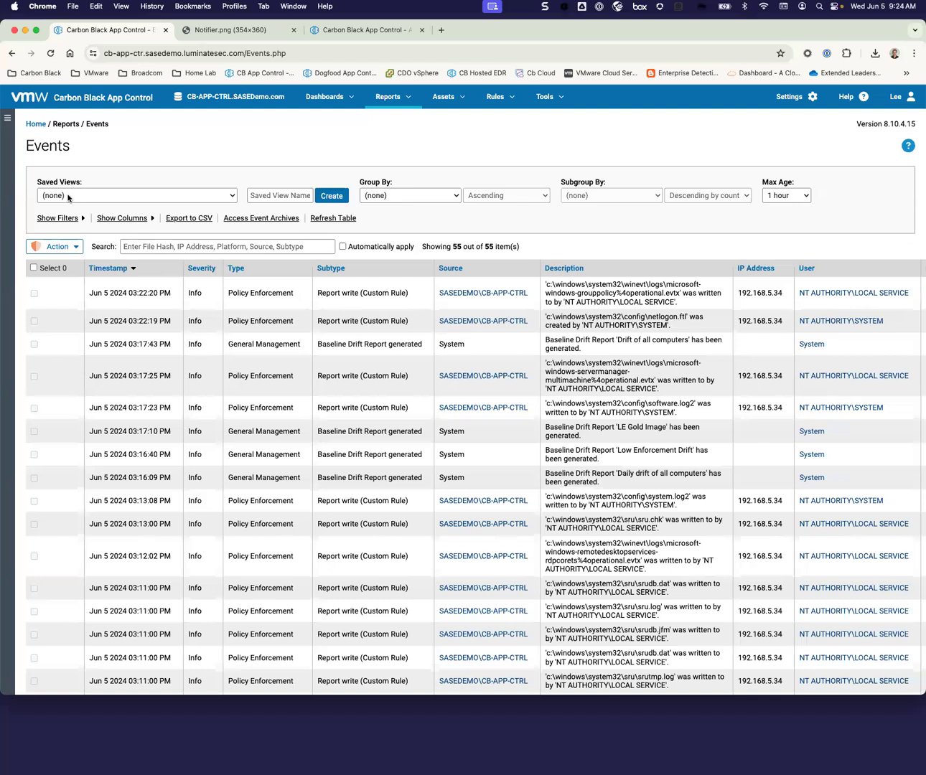
Show New Files (Unapproved) events over 3 months and check the newest enforcement.msi event.
{"action": "left_click", "coordinate": [137, 195]}
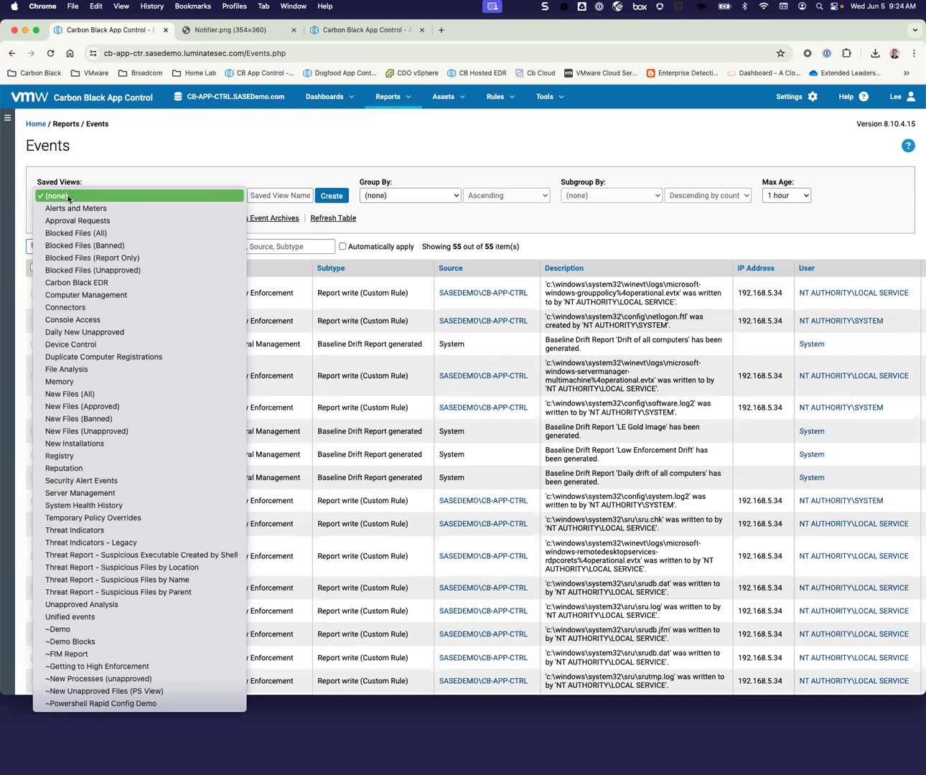
{"action": "mouse_move", "coordinate": [140, 431]}
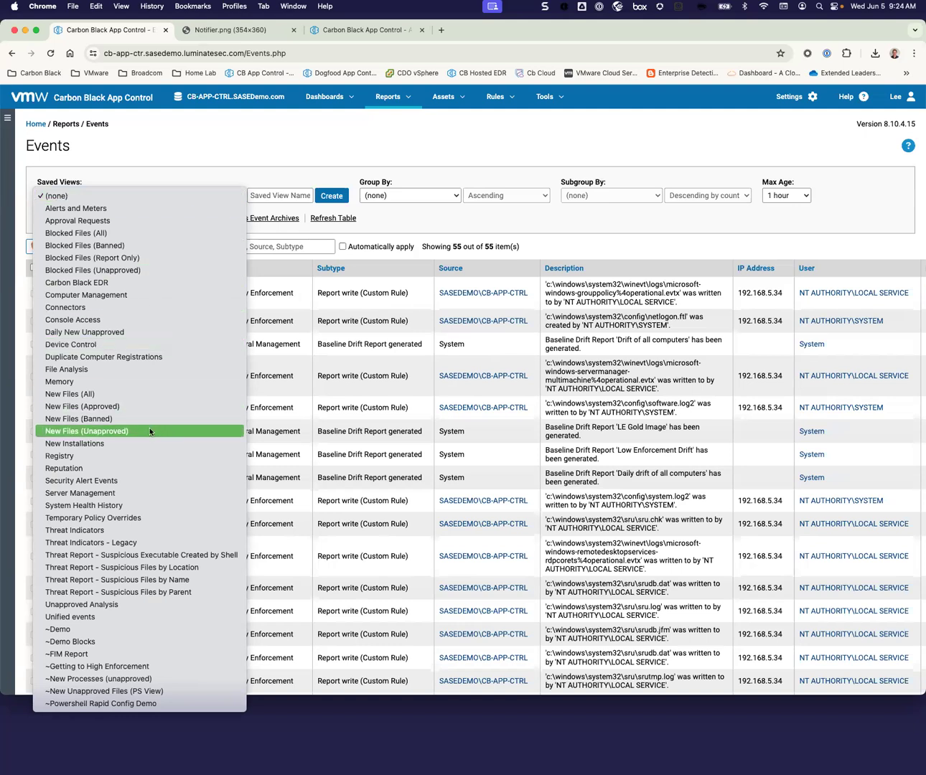
{"action": "left_click", "coordinate": [85, 431]}
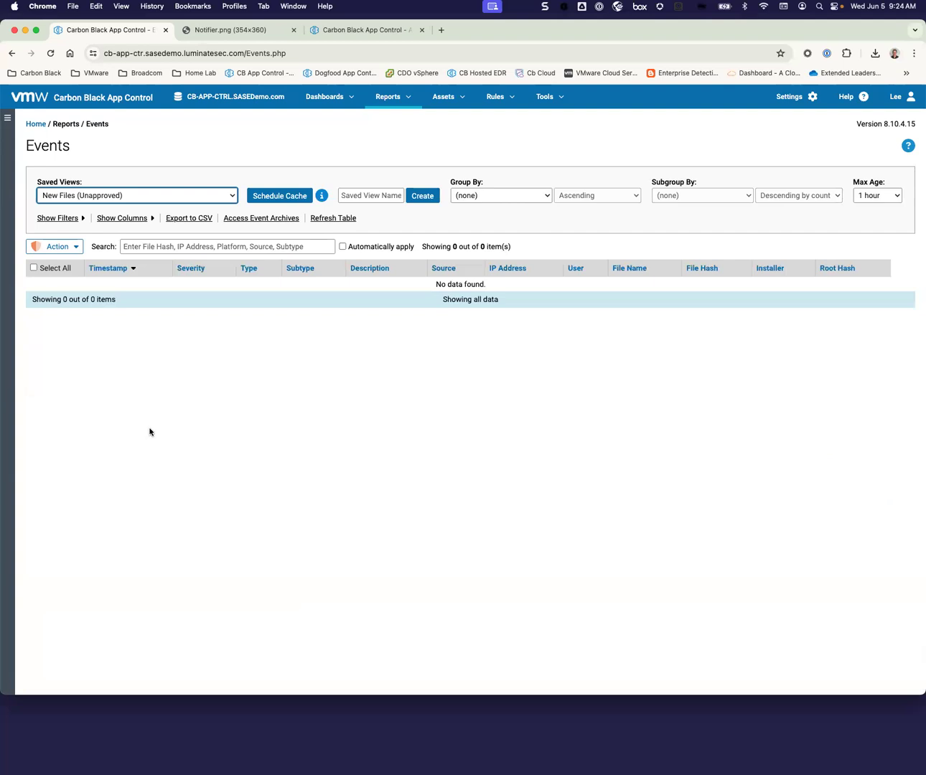
{"action": "mouse_move", "coordinate": [465, 244]}
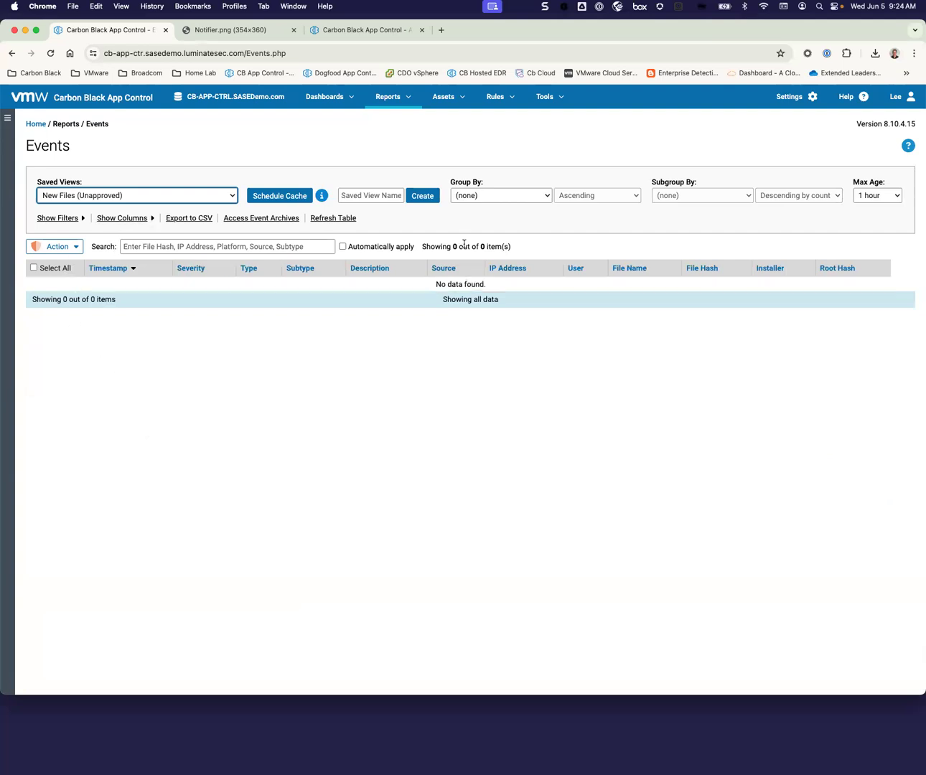
{"action": "left_click", "coordinate": [876, 195]}
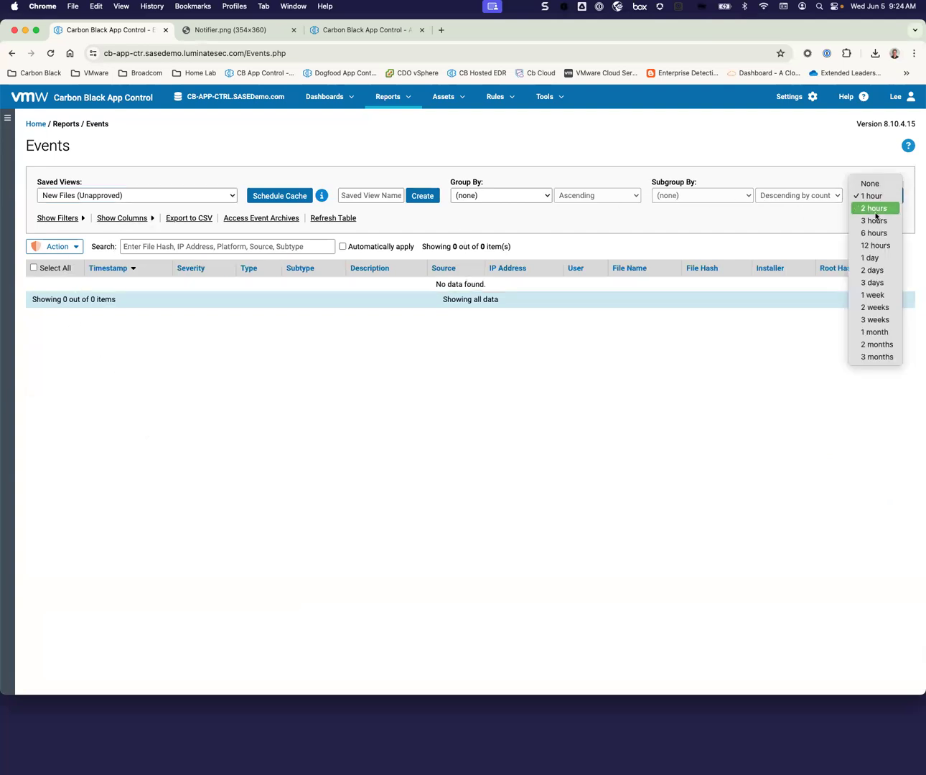
{"action": "left_click", "coordinate": [877, 357]}
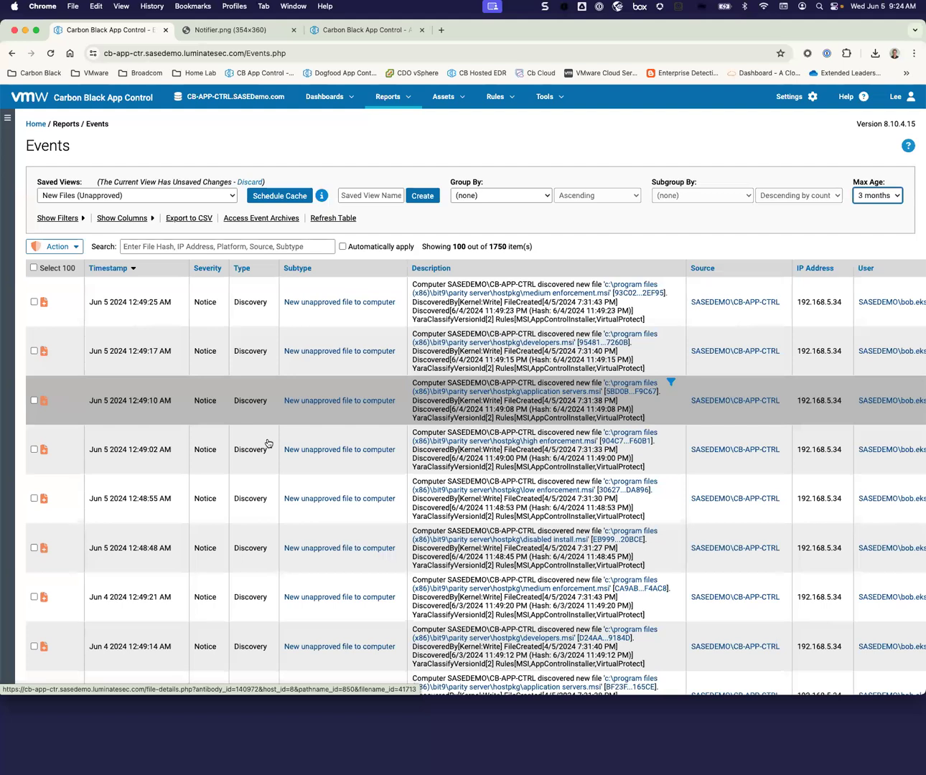
{"action": "scroll", "scroll_direction": "right", "scroll_amount": 3}
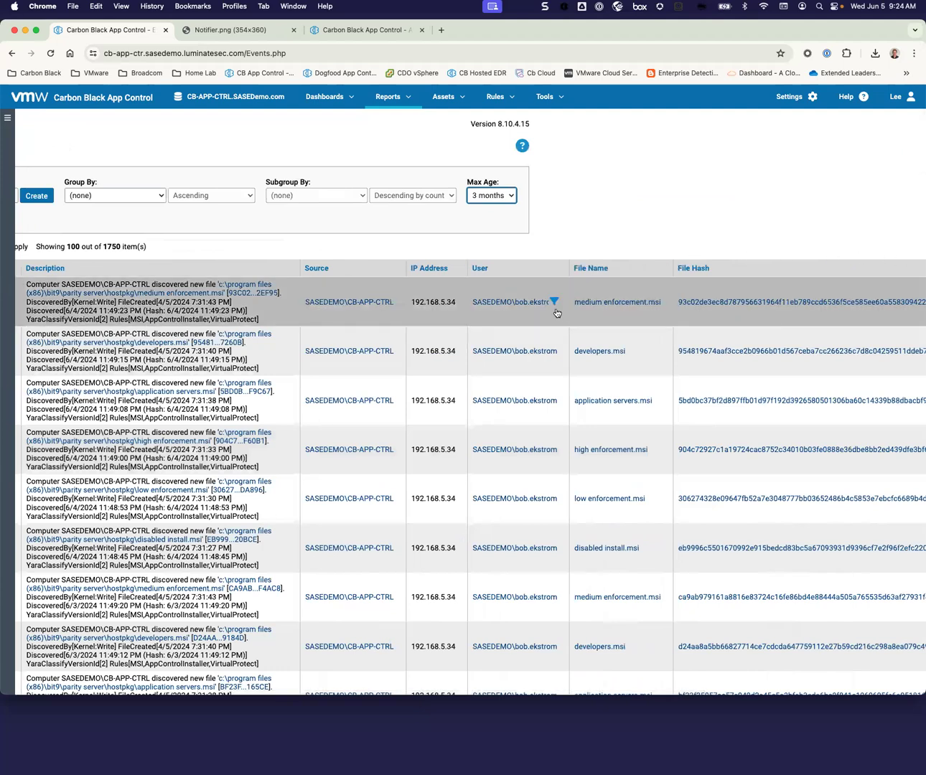
{"action": "scroll", "scroll_direction": "right", "scroll_amount": 3}
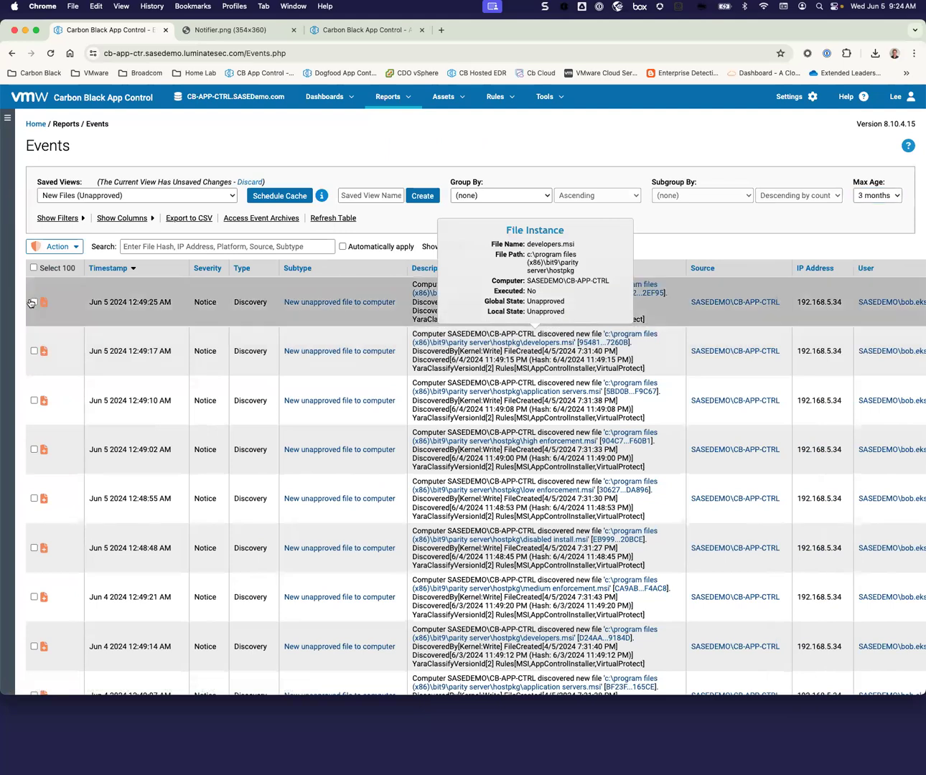
{"action": "left_click", "coordinate": [54, 246]}
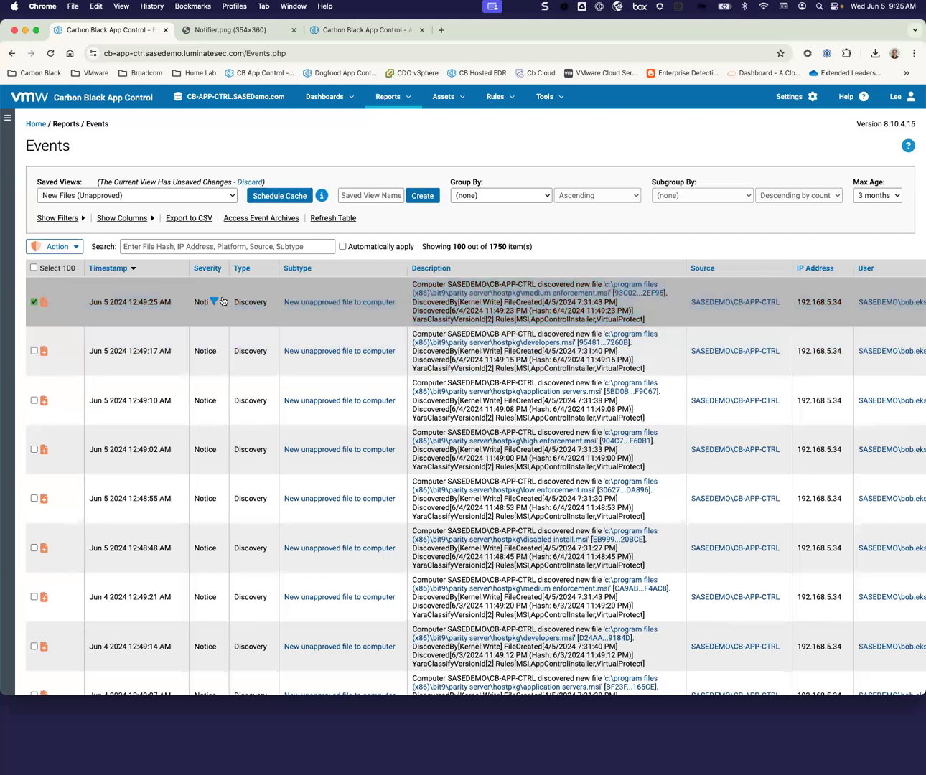
{"action": "mouse_move", "coordinate": [100, 304]}
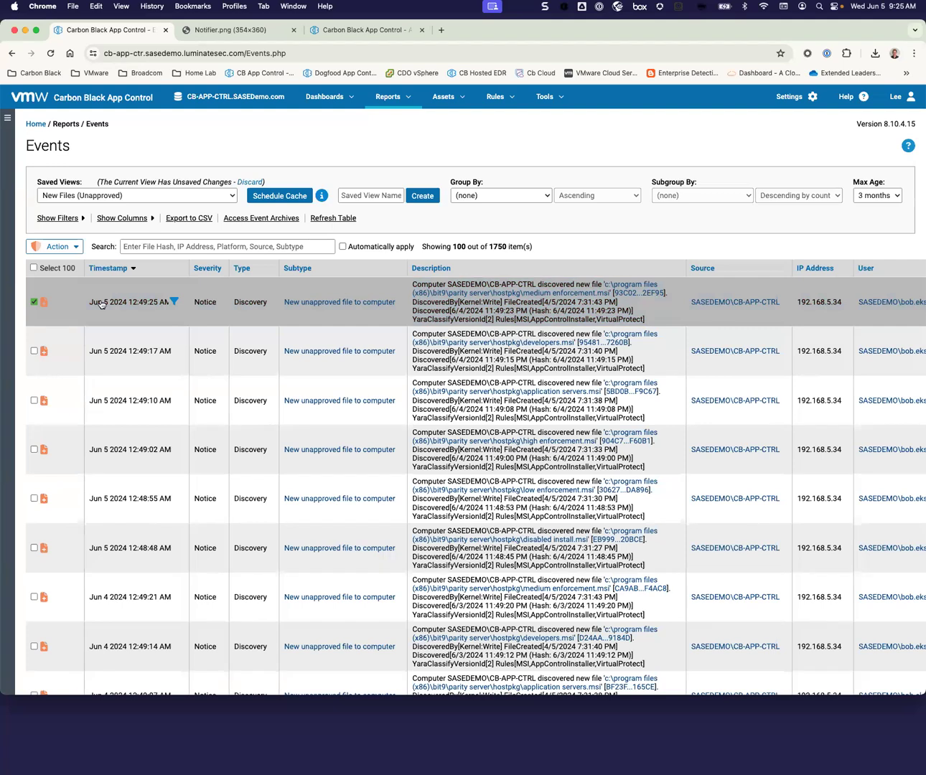
Switch to the ~FIM Report saved view with a 3-month maximum age.
{"action": "left_click", "coordinate": [136, 195]}
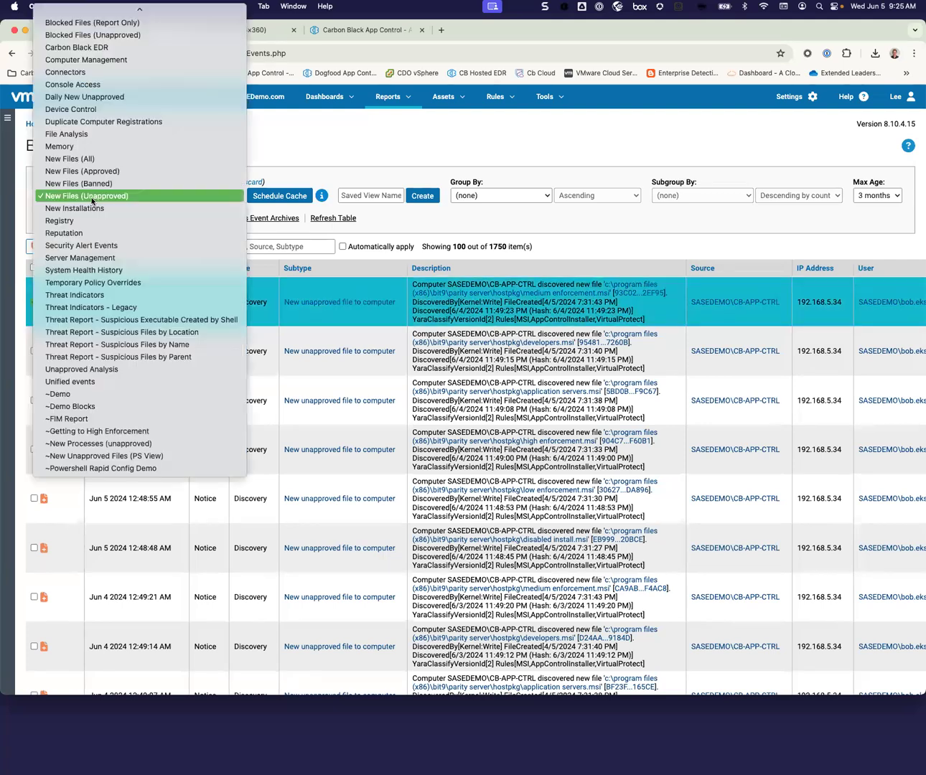
{"action": "mouse_move", "coordinate": [91, 419]}
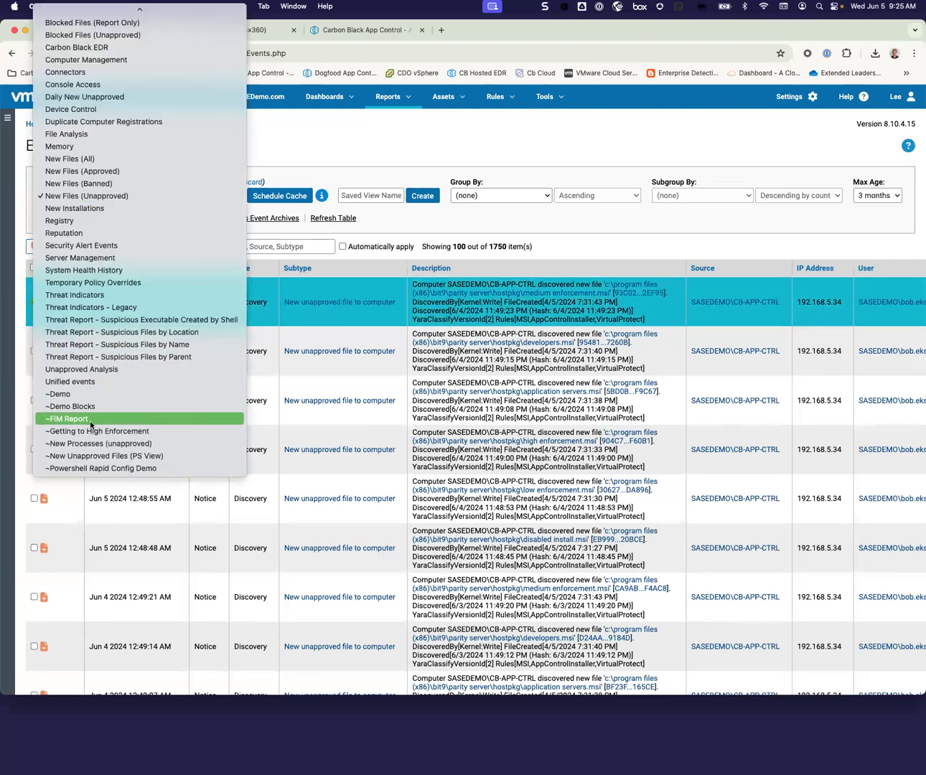
{"action": "left_click", "coordinate": [67, 418]}
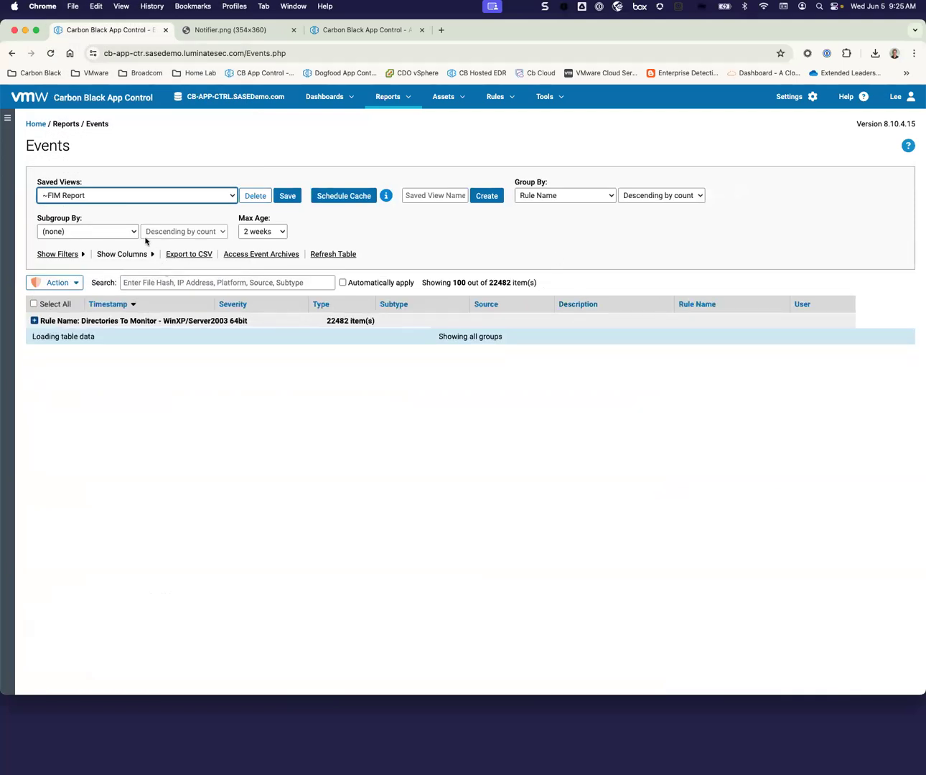
{"action": "left_click", "coordinate": [262, 231]}
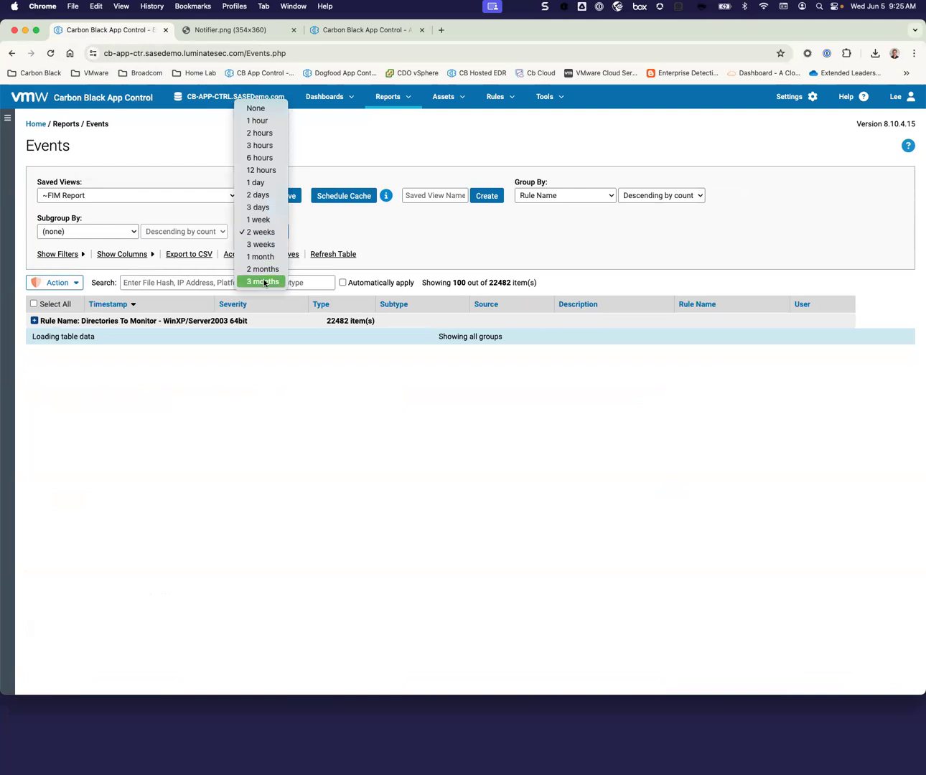
{"action": "left_click", "coordinate": [262, 281]}
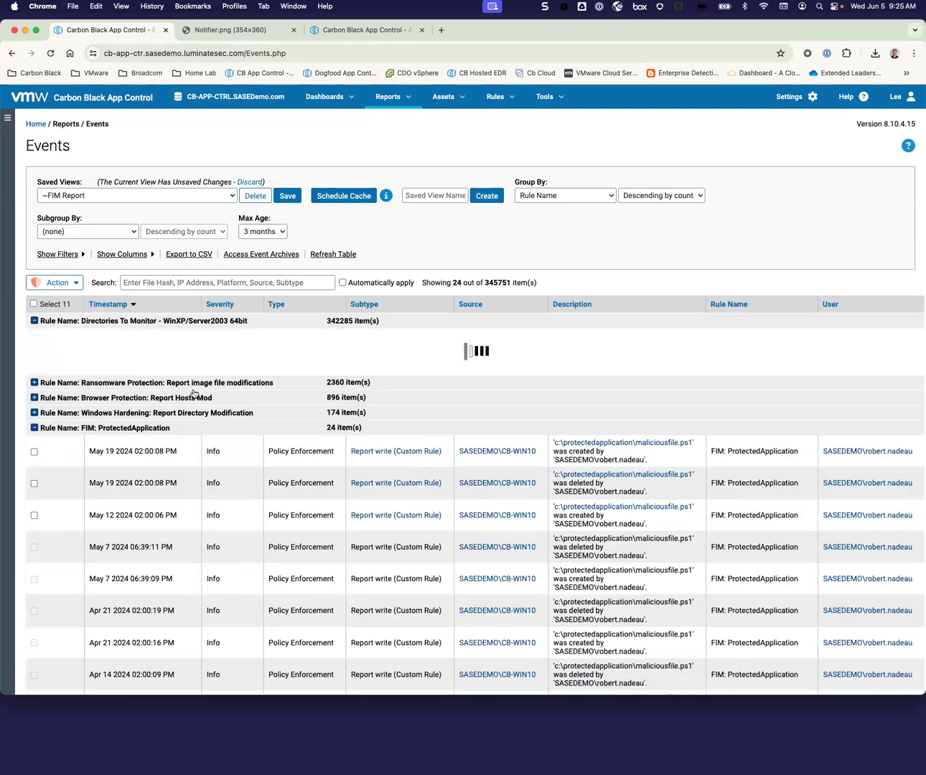
Collapse Directories To Monitor so the 24 FIM: ProtectedApplication events show.
{"action": "left_click", "coordinate": [34, 320]}
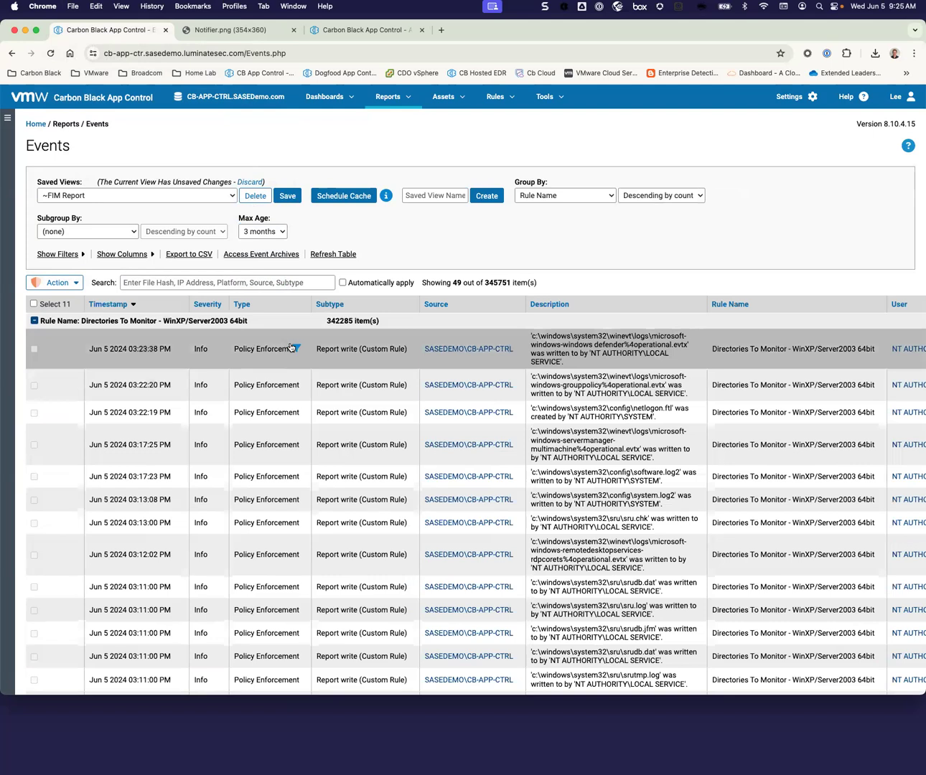
{"action": "mouse_move", "coordinate": [299, 348]}
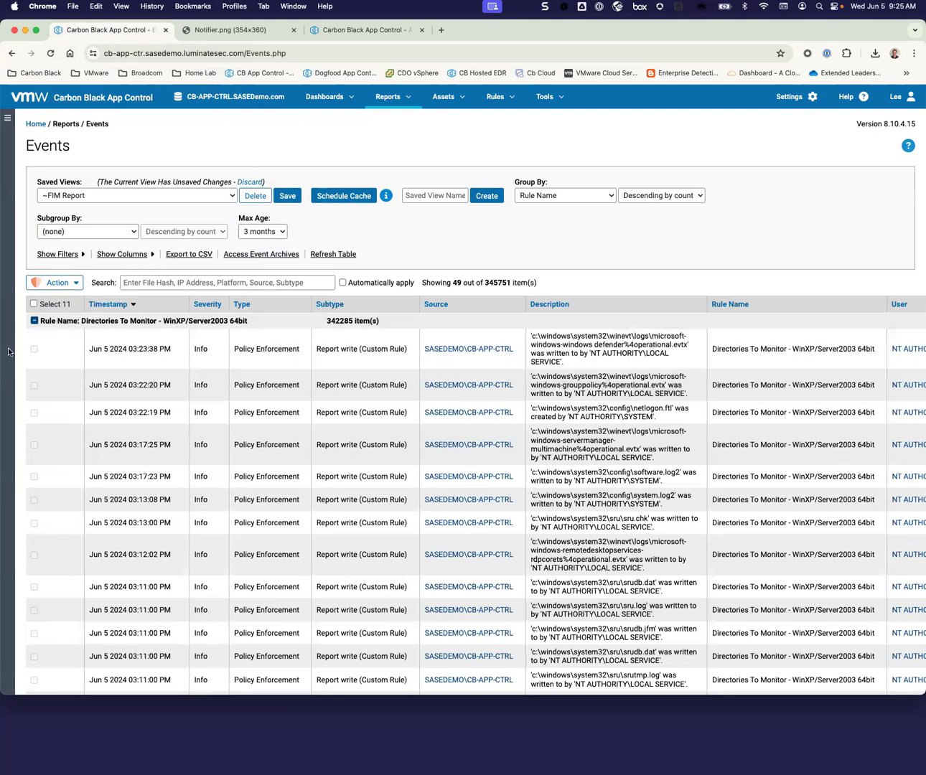
{"action": "left_click", "coordinate": [34, 321]}
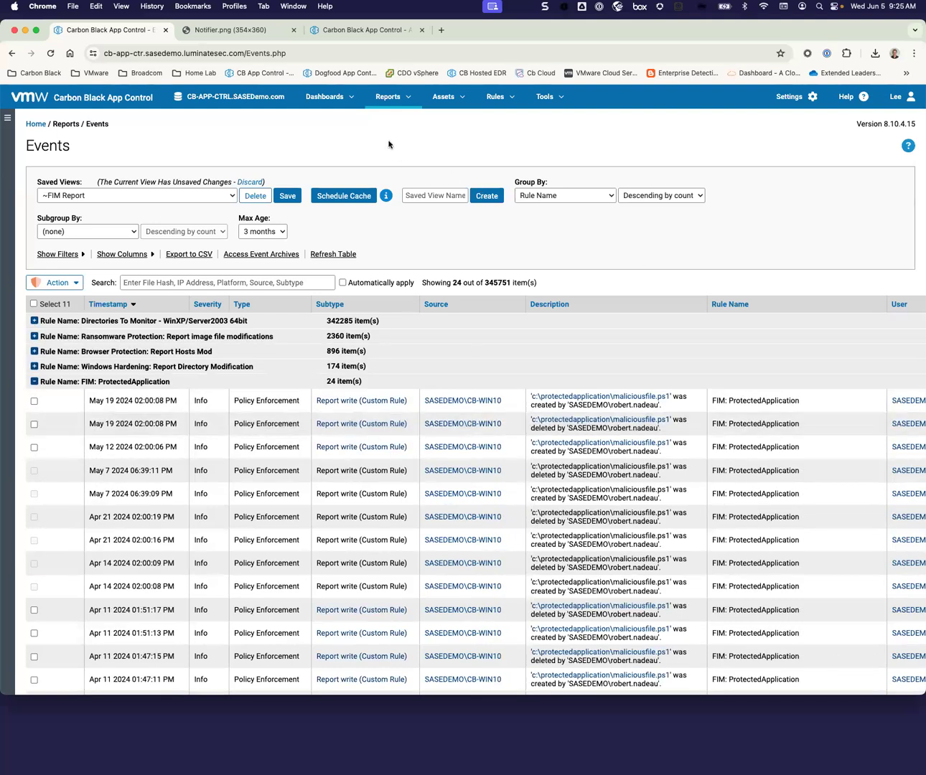
{"action": "left_click", "coordinate": [444, 96]}
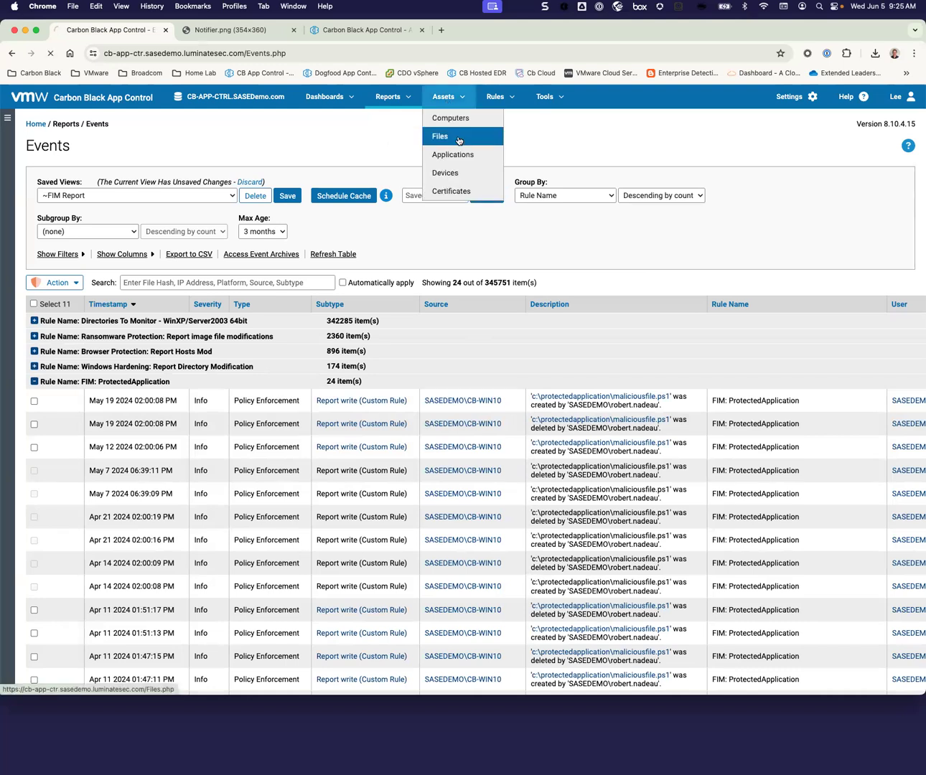
Browse the File Catalog's trust columns, then list the 244,769 files on computers.
{"action": "left_click", "coordinate": [440, 136]}
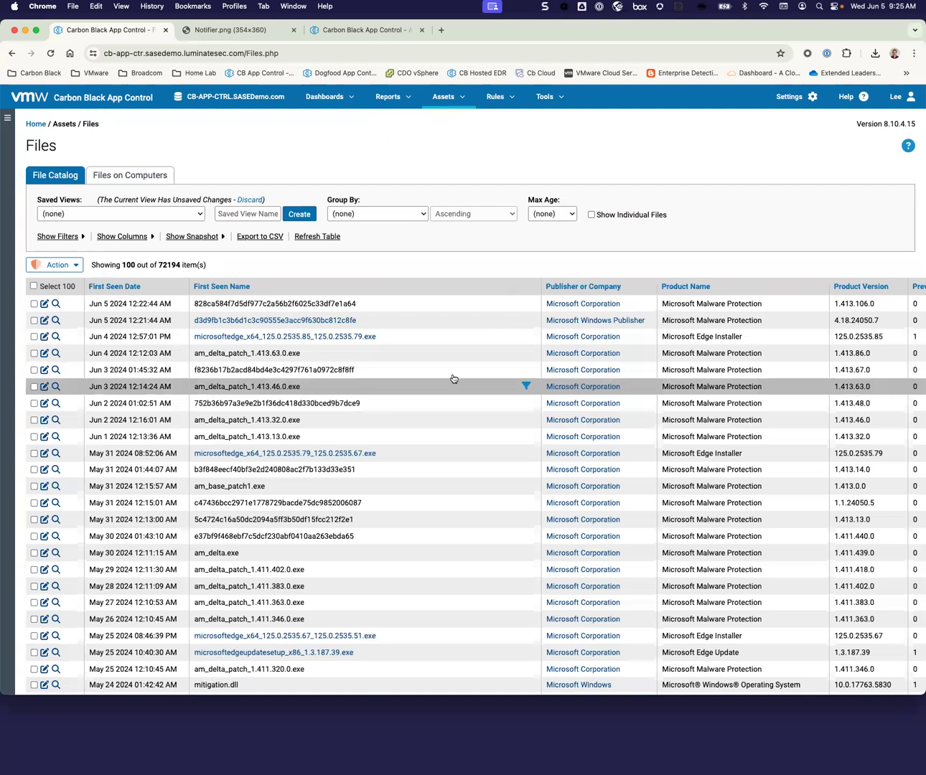
{"action": "scroll", "scroll_direction": "right", "scroll_amount": 3}
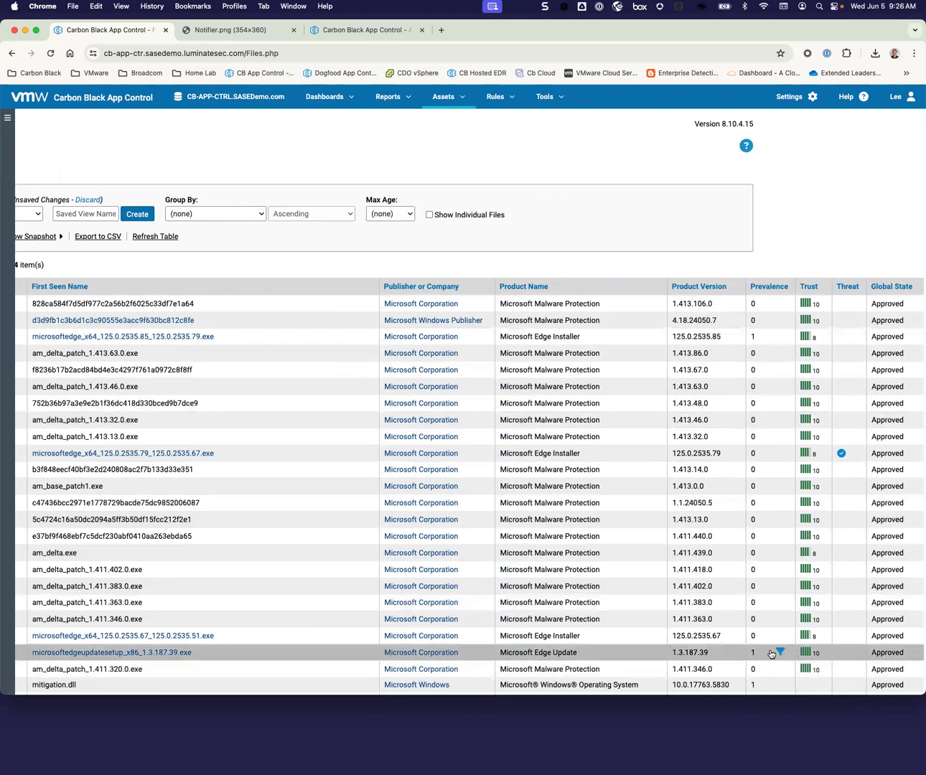
{"action": "mouse_move", "coordinate": [754, 313]}
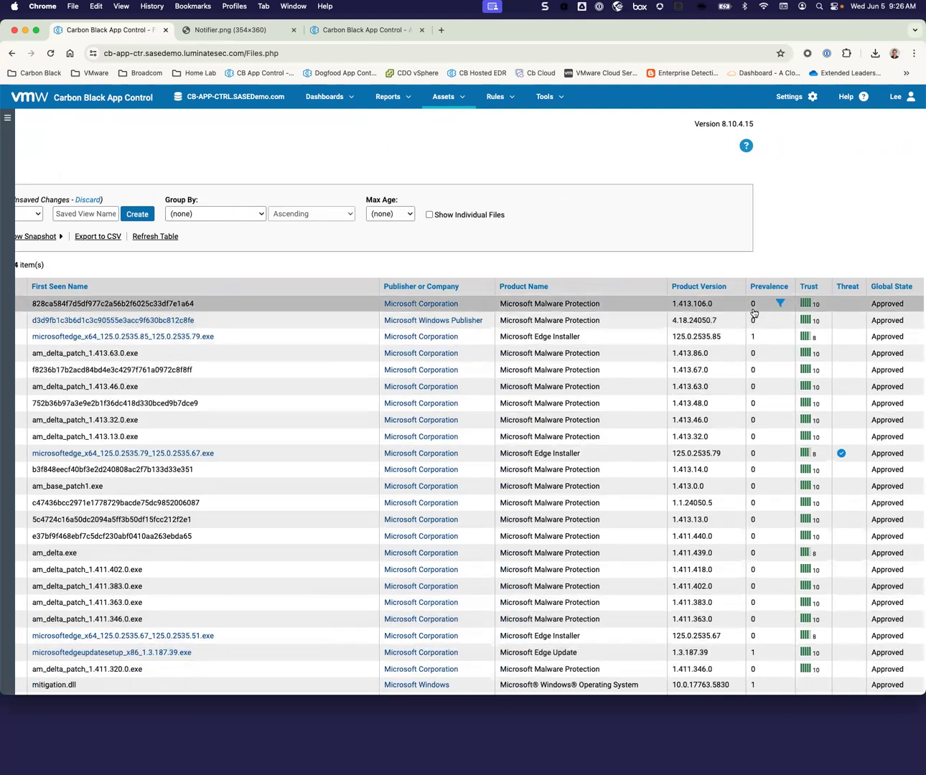
{"action": "mouse_move", "coordinate": [780, 303]}
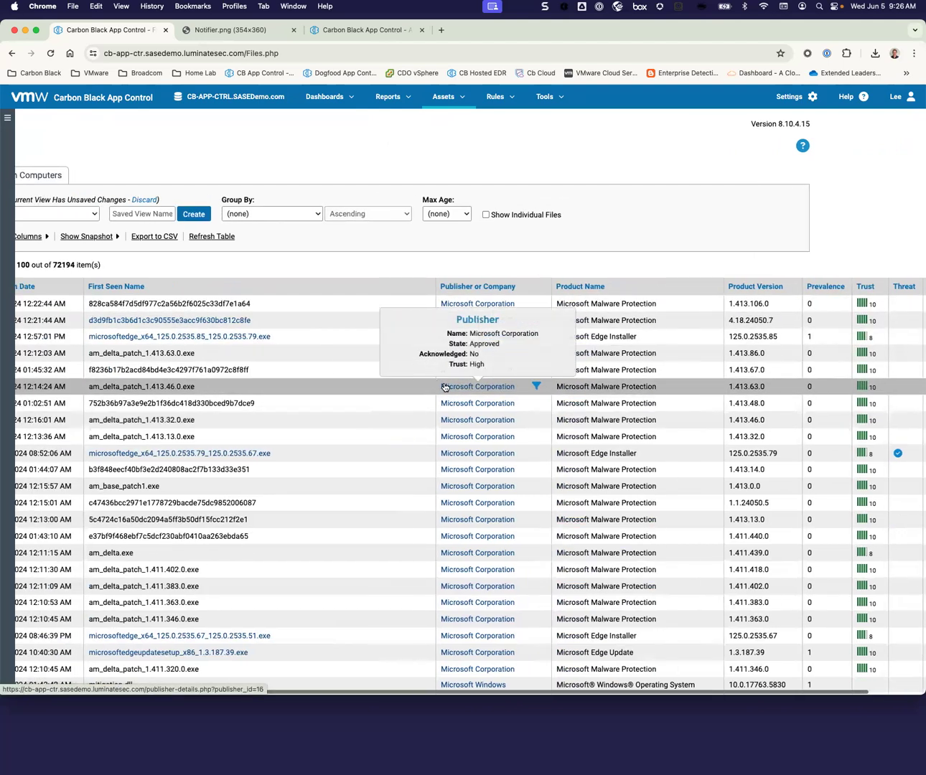
{"action": "left_click", "coordinate": [130, 175]}
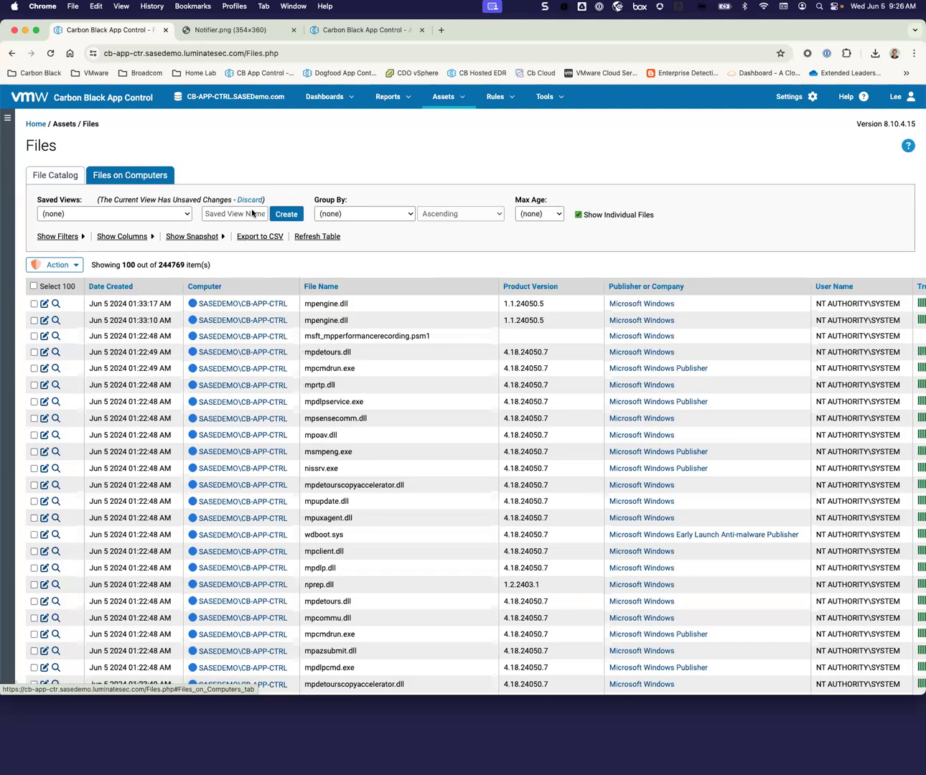
Group Files on Computers by Computer, giving eight groups, the first with 45,490 items.
{"action": "left_click", "coordinate": [363, 213]}
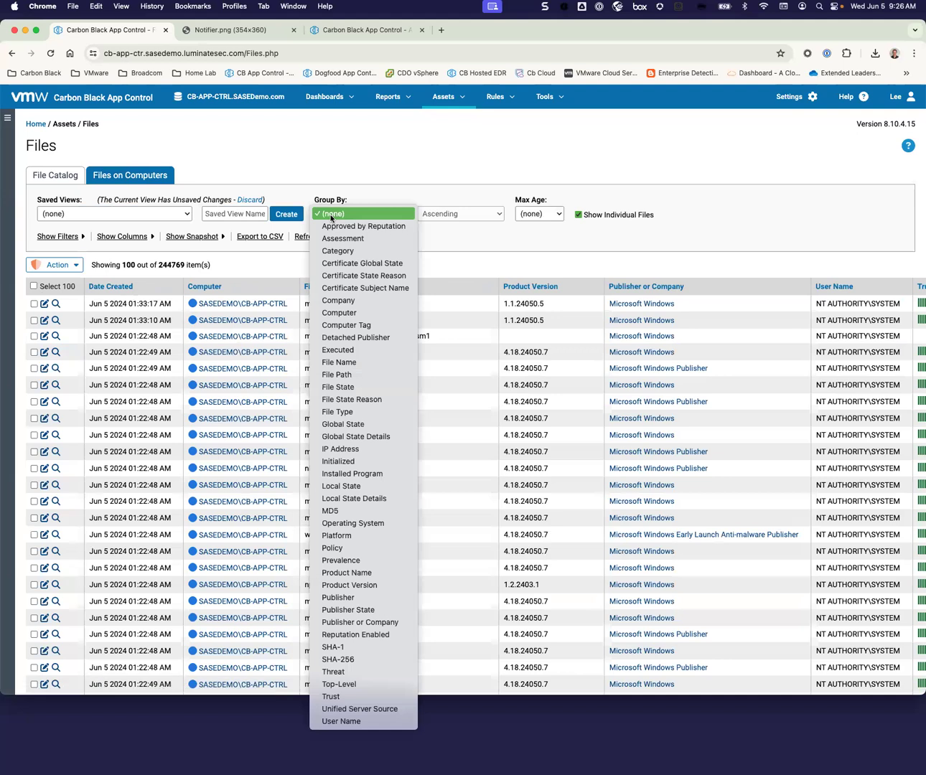
{"action": "mouse_move", "coordinate": [365, 312]}
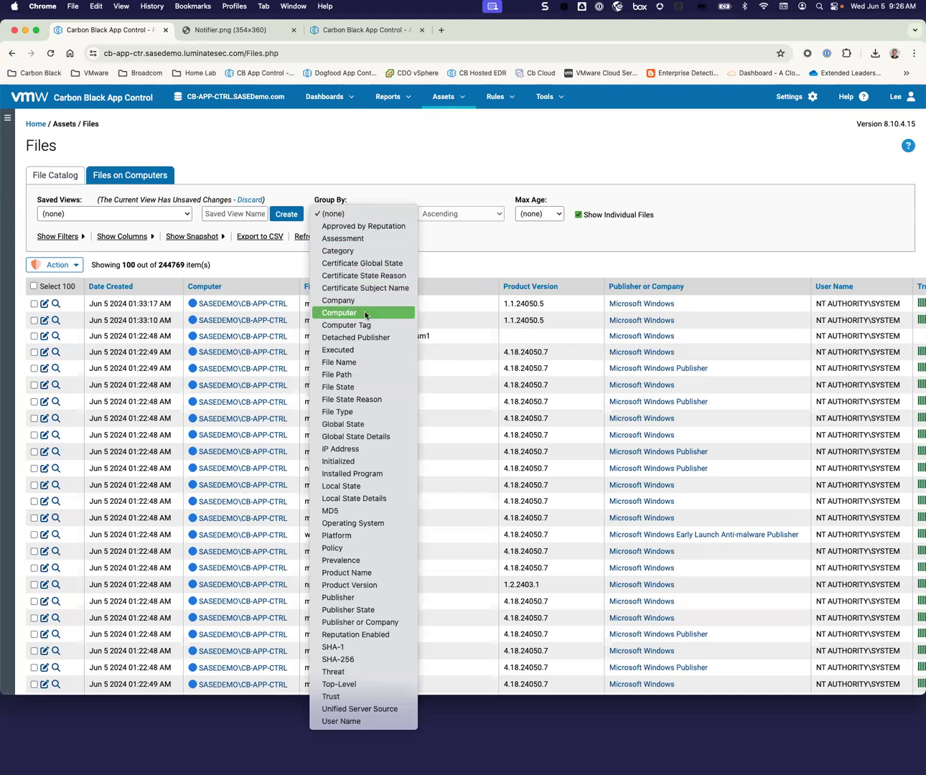
{"action": "left_click", "coordinate": [339, 312]}
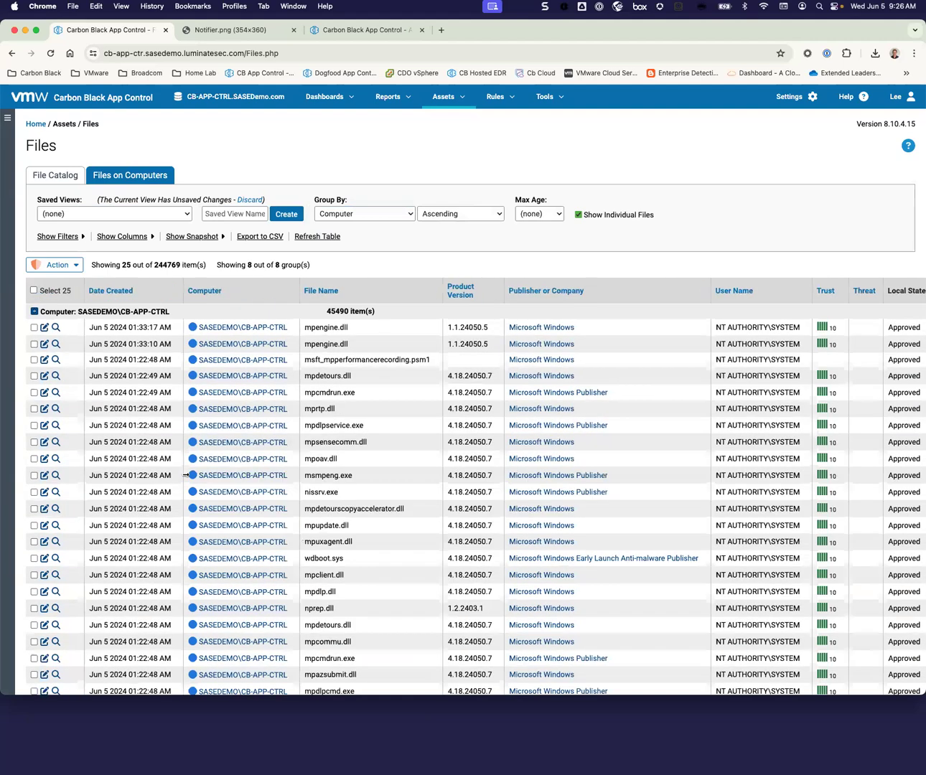
{"action": "mouse_move", "coordinate": [396, 555]}
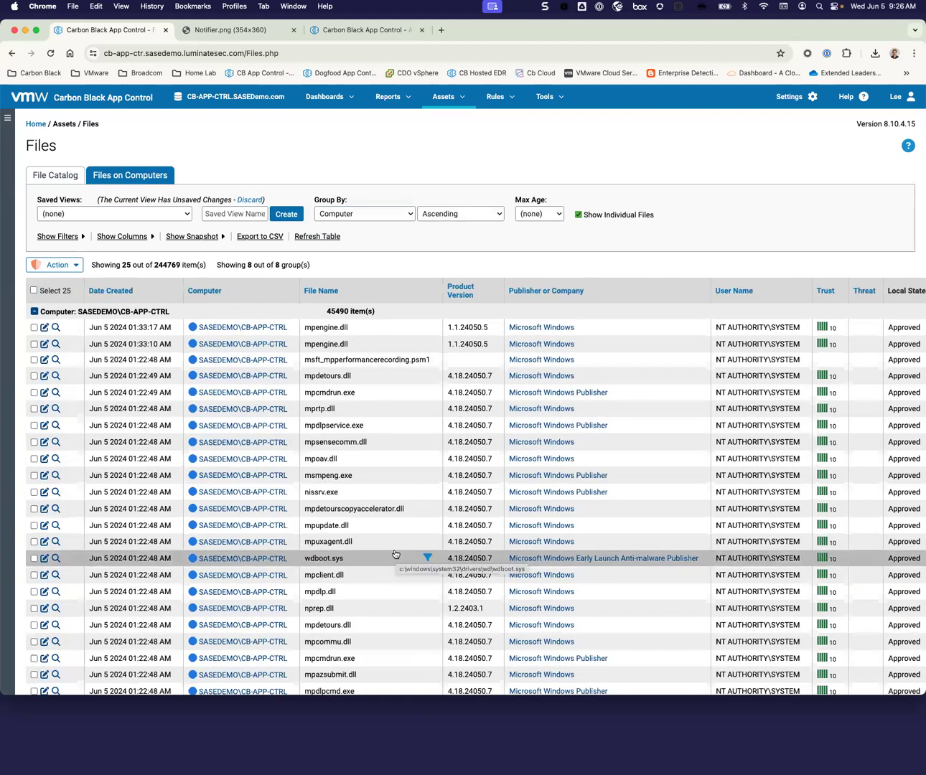
{"action": "mouse_move", "coordinate": [438, 320]}
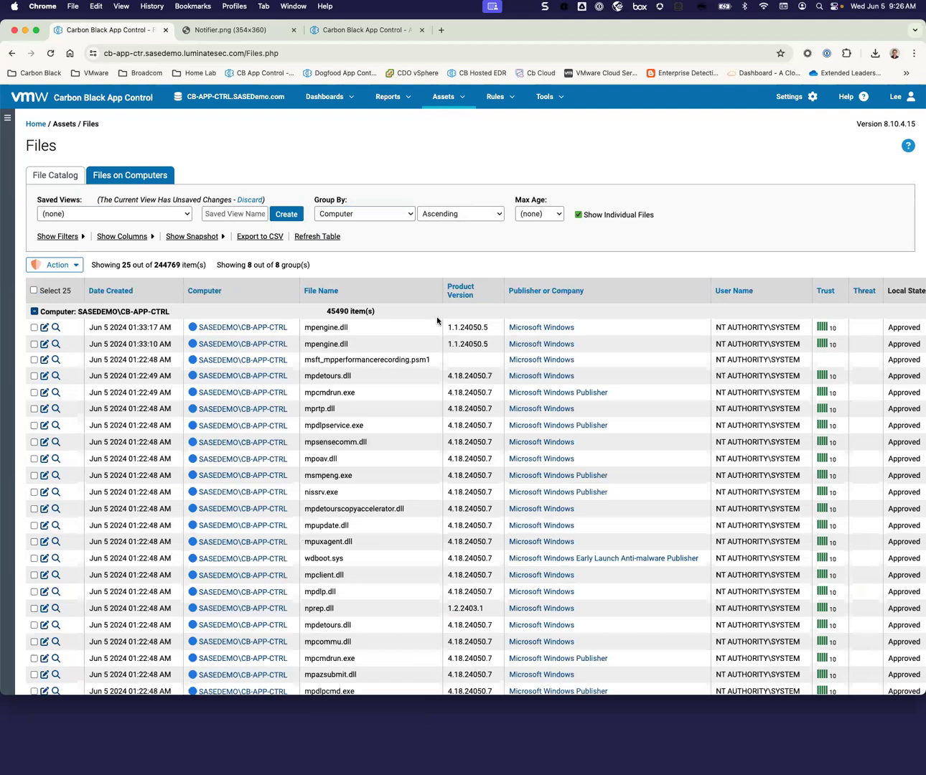
{"action": "left_click", "coordinate": [388, 97]}
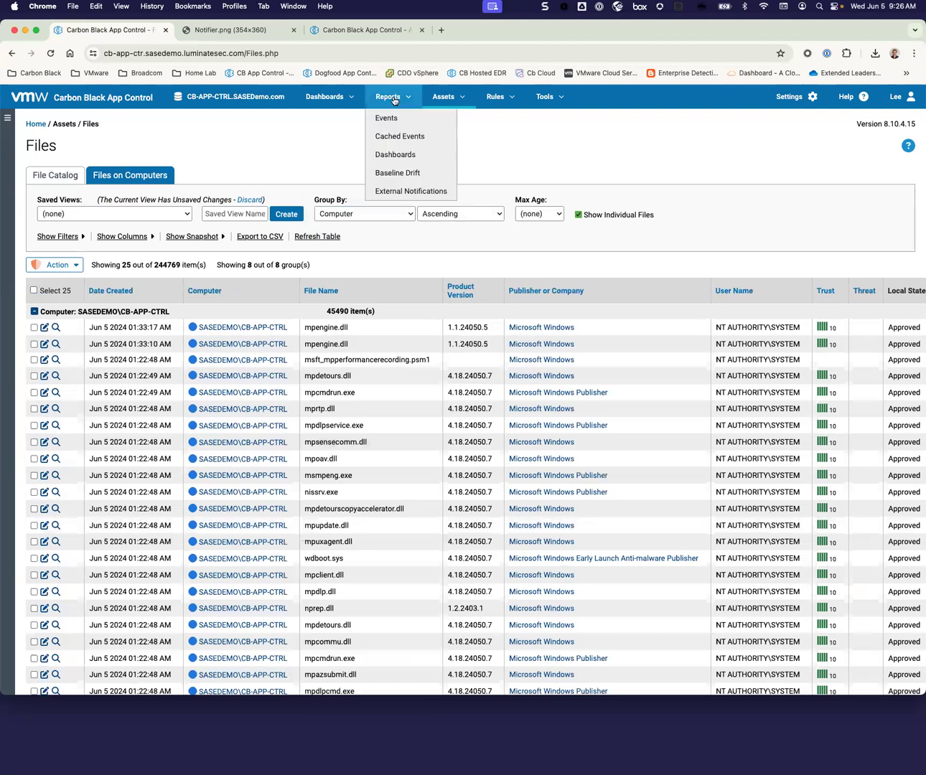
{"action": "left_click", "coordinate": [444, 96]}
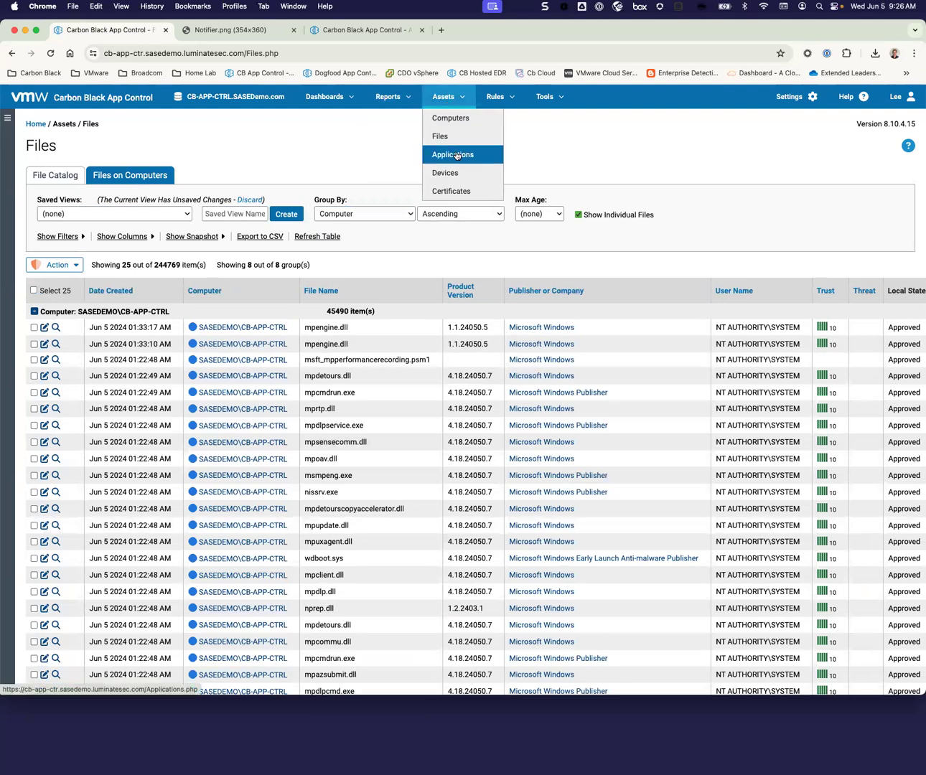
Browse the application inventory's Applications on Computers, CPE Applications (4,319) and CVE Instances tabs.
{"action": "left_click", "coordinate": [453, 154]}
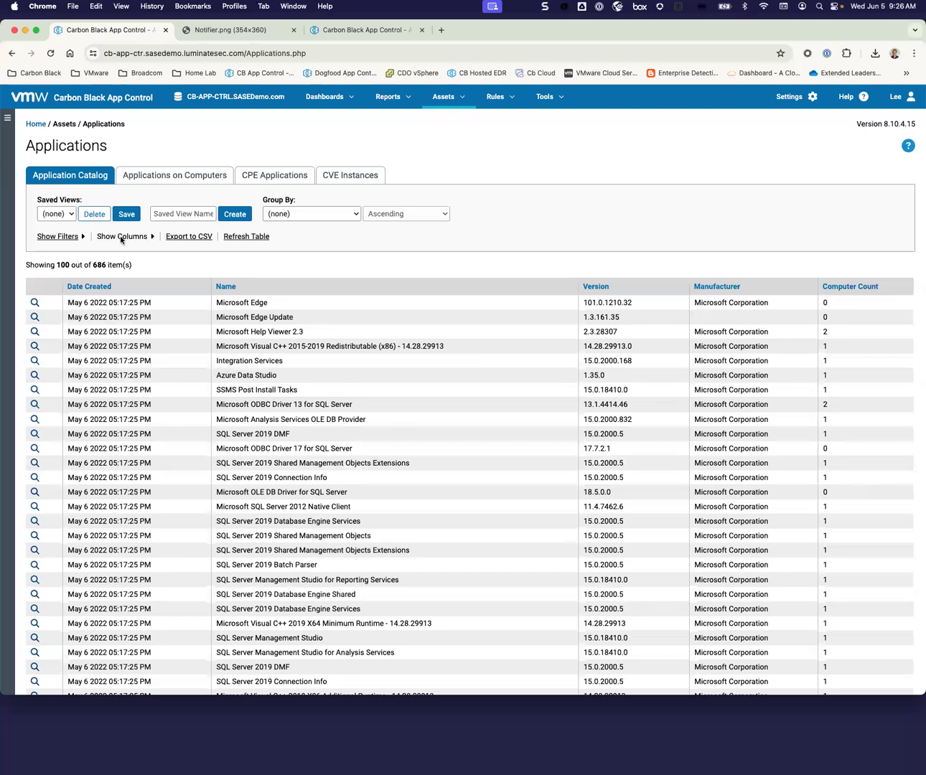
{"action": "left_click", "coordinate": [174, 175]}
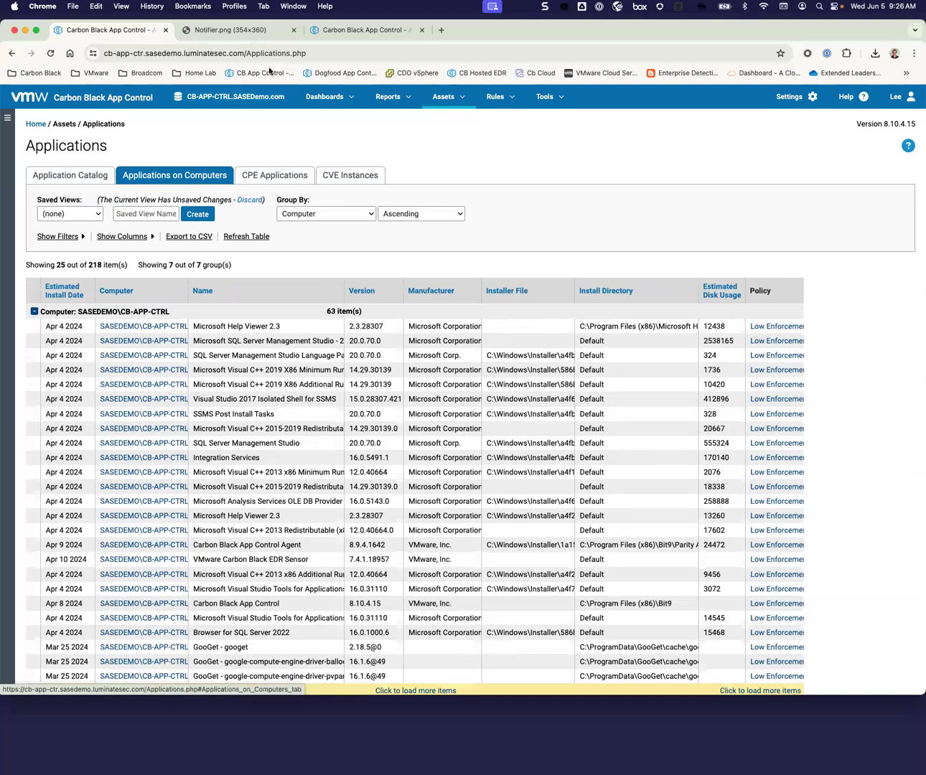
{"action": "left_click", "coordinate": [274, 175]}
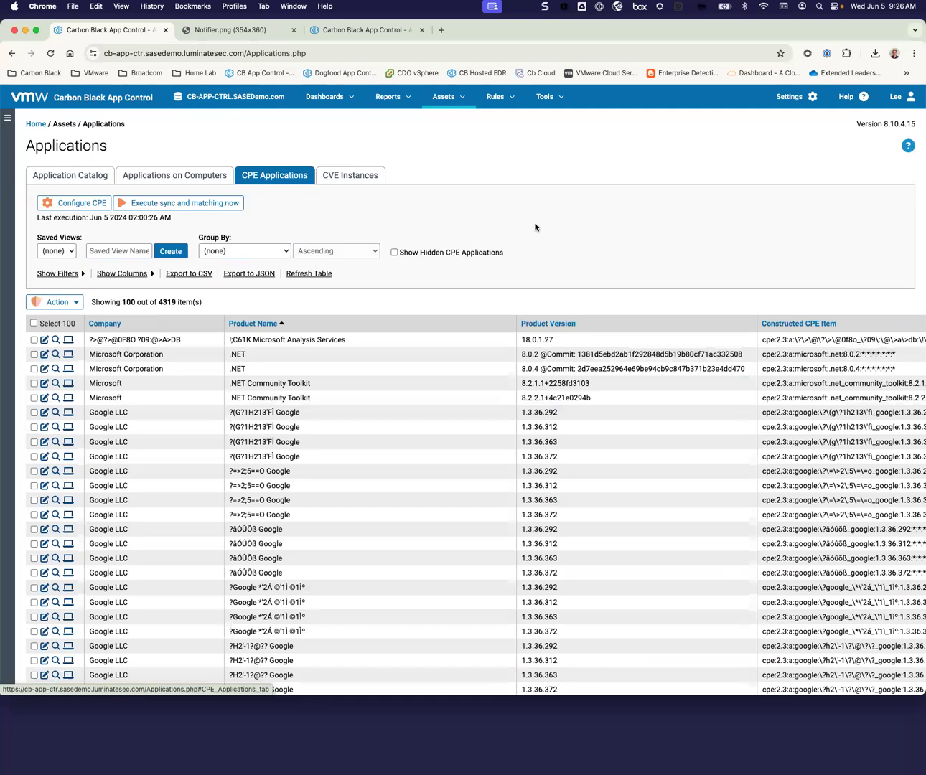
{"action": "scroll", "scroll_direction": "down", "scroll_amount": 3}
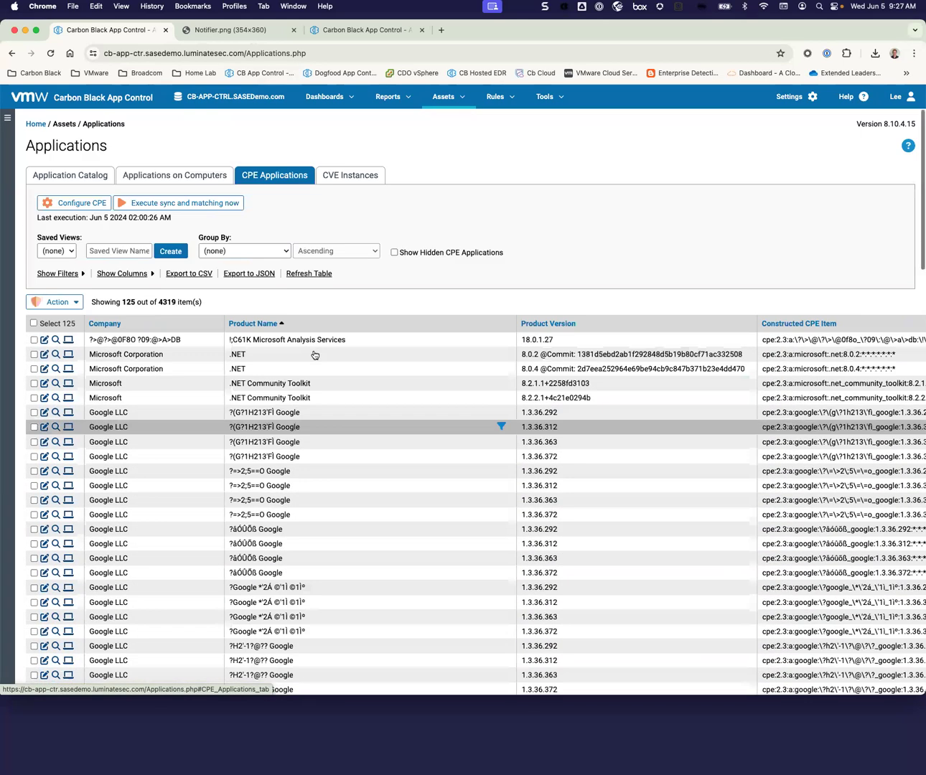
{"action": "left_click", "coordinate": [350, 175]}
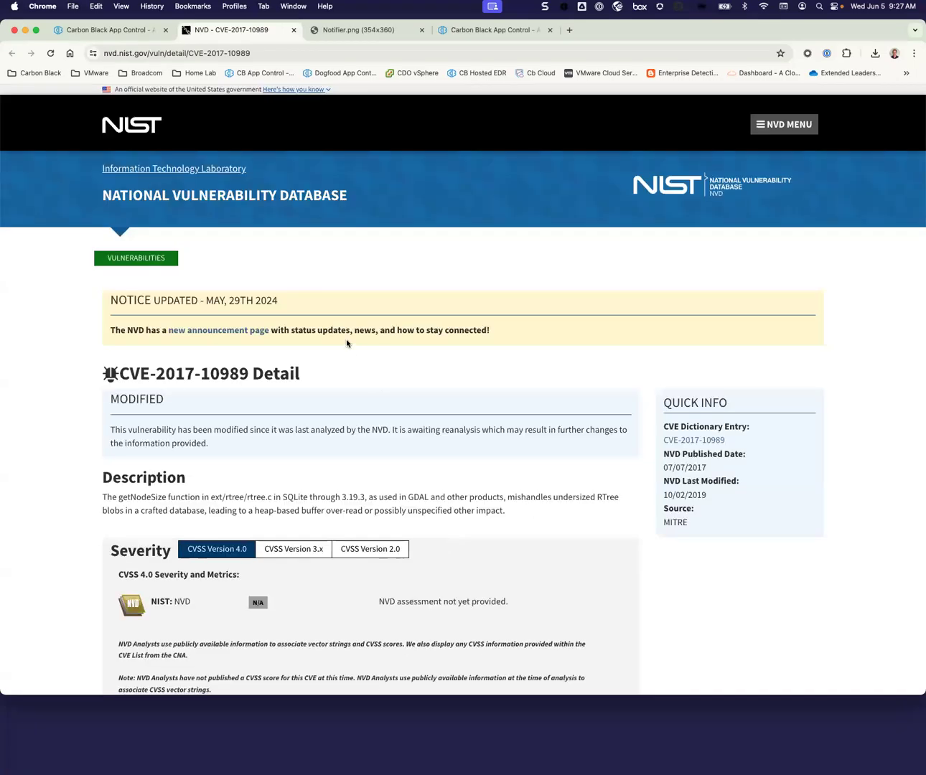
{"action": "mouse_move", "coordinate": [438, 535]}
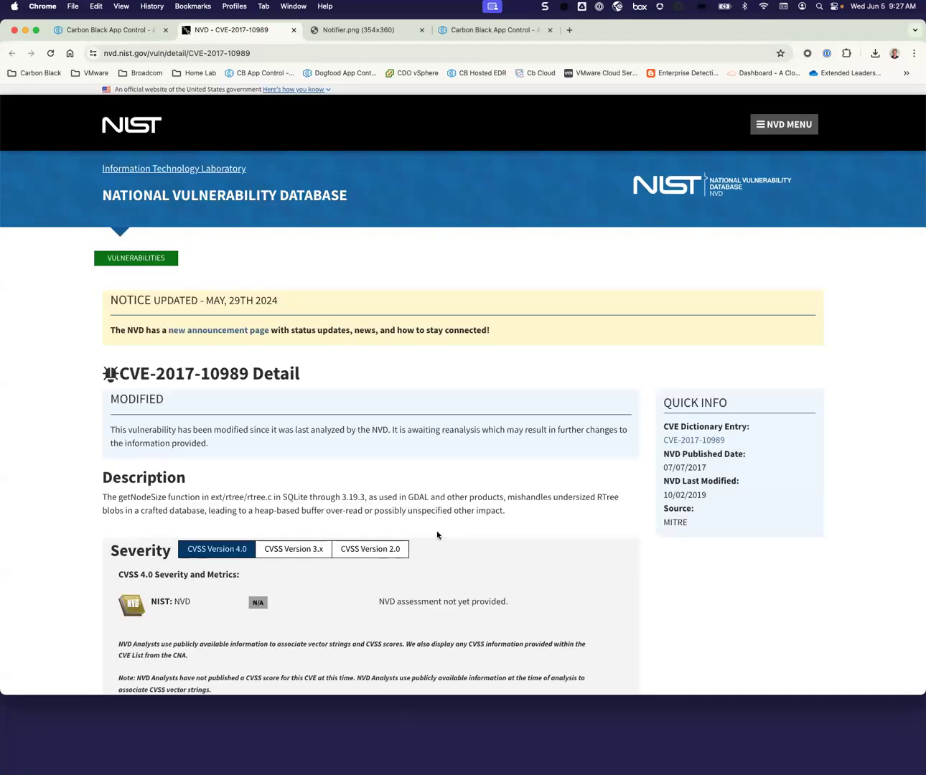
{"action": "mouse_move", "coordinate": [434, 528]}
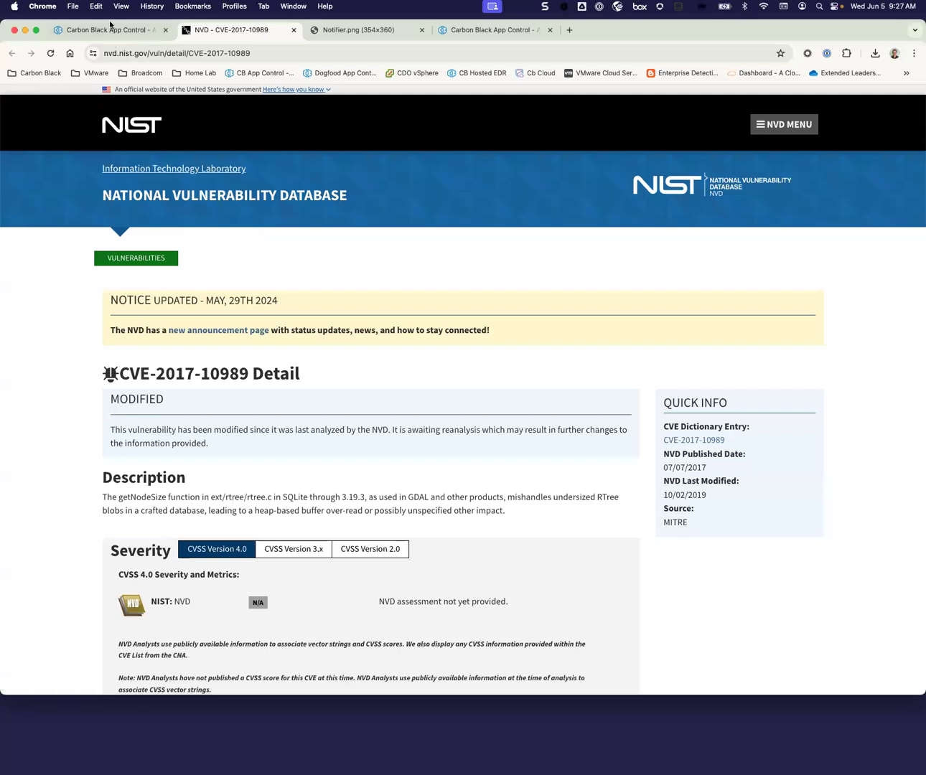
Leave the CVE-2017-10989 NVD page for App Control's 977-item CVE Instances list.
{"action": "left_click", "coordinate": [108, 29]}
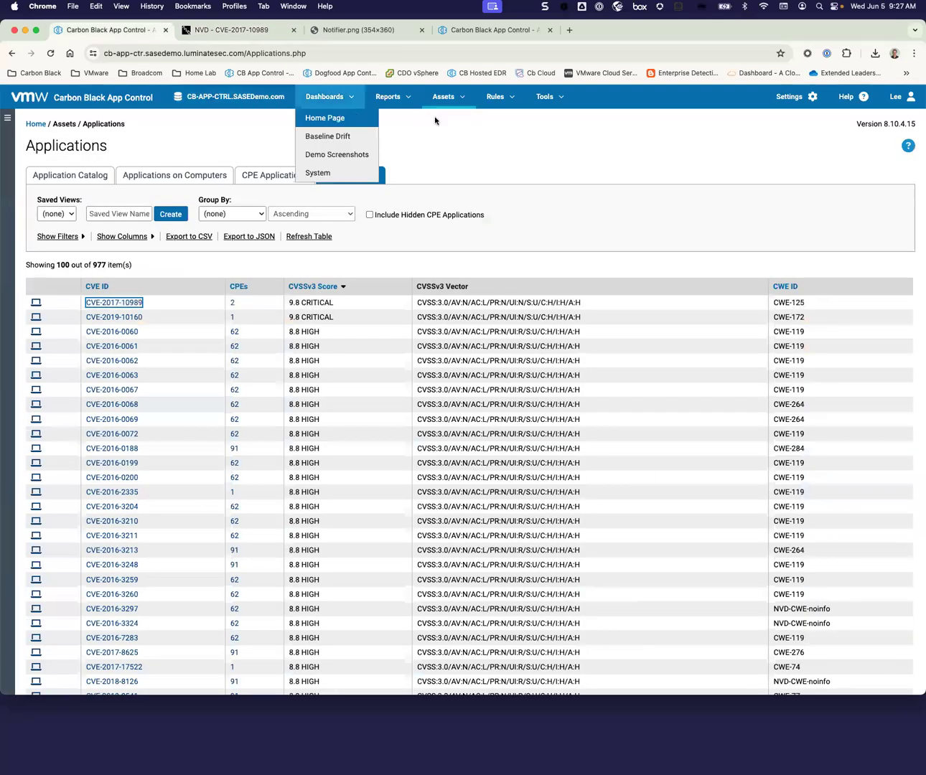